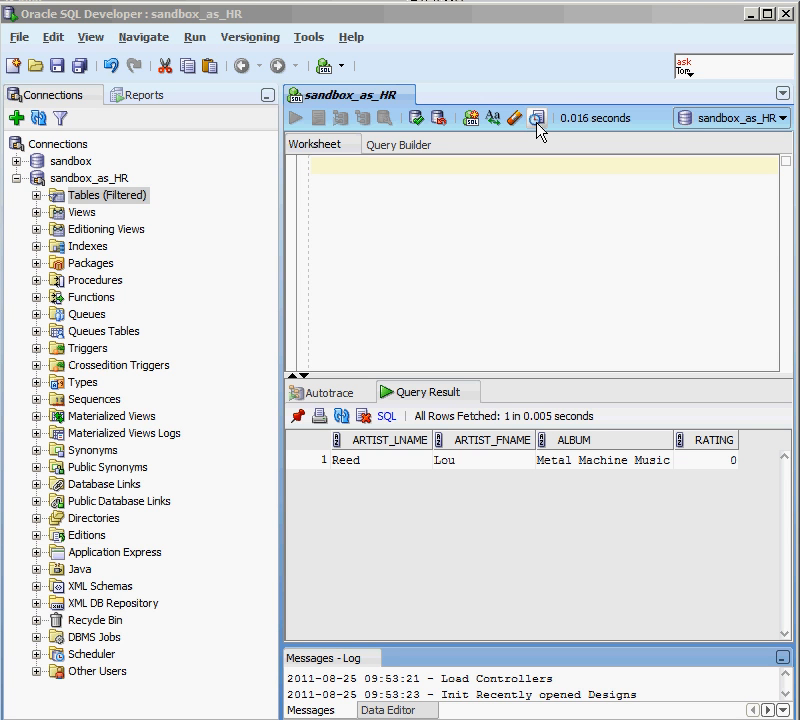
mouse_move(320, 138)
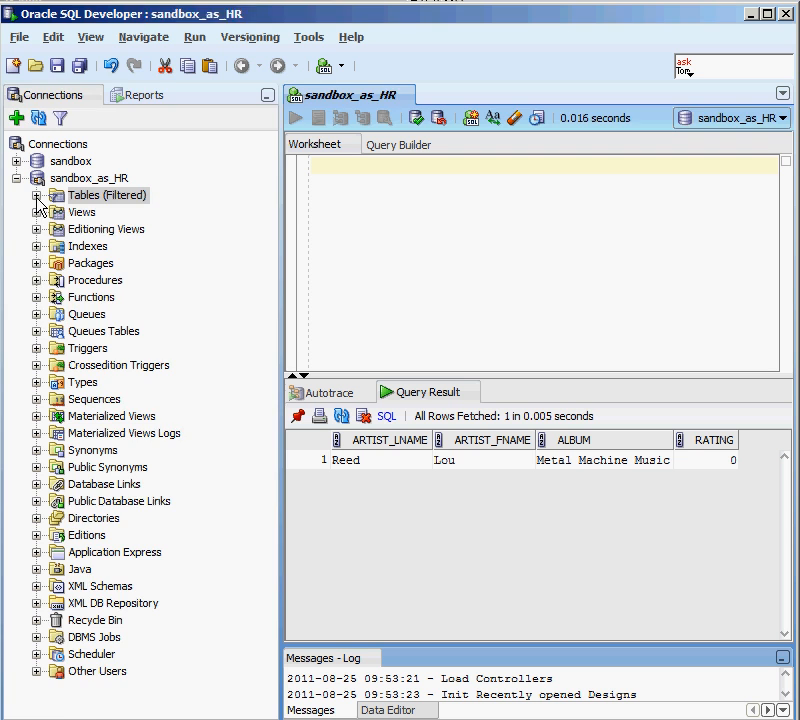
Step: Expand the sandbox_as_HR Tables node to list COUNTRIES through REGIONS
left_click(37, 195)
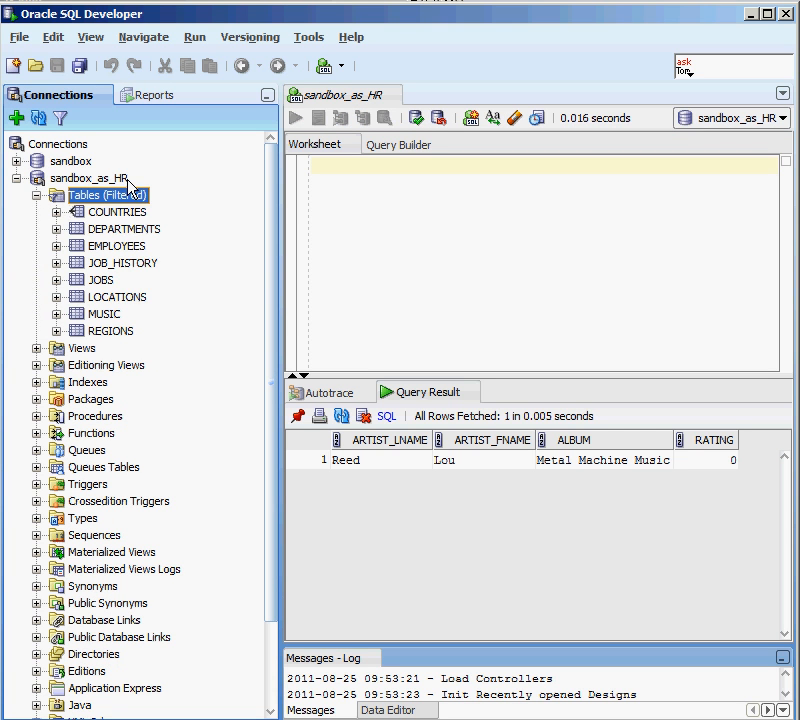
mouse_move(137, 298)
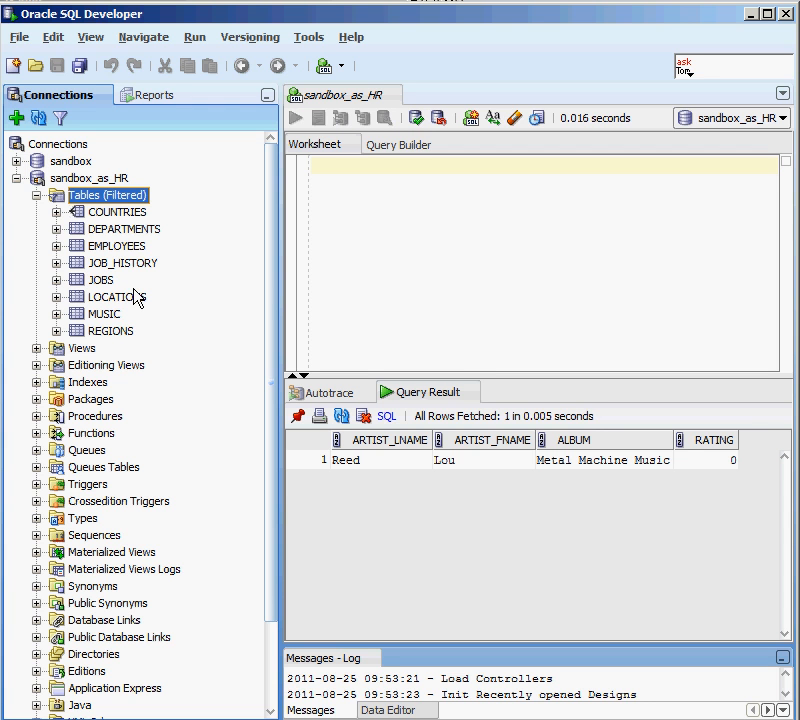
mouse_move(128, 284)
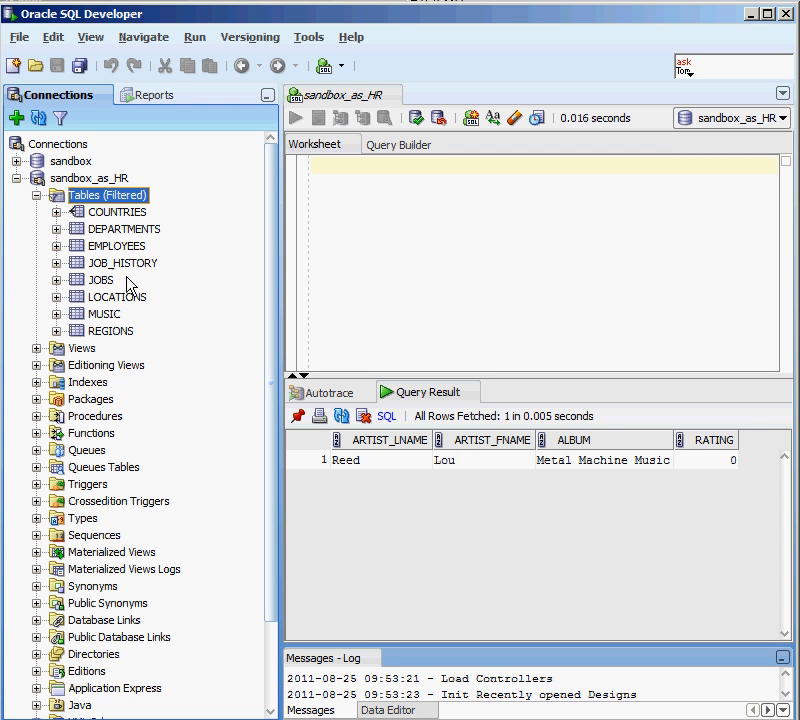
Step: Open the EMPLOYEES table editor showing its eleven columns, types and nullability
double_click(117, 246)
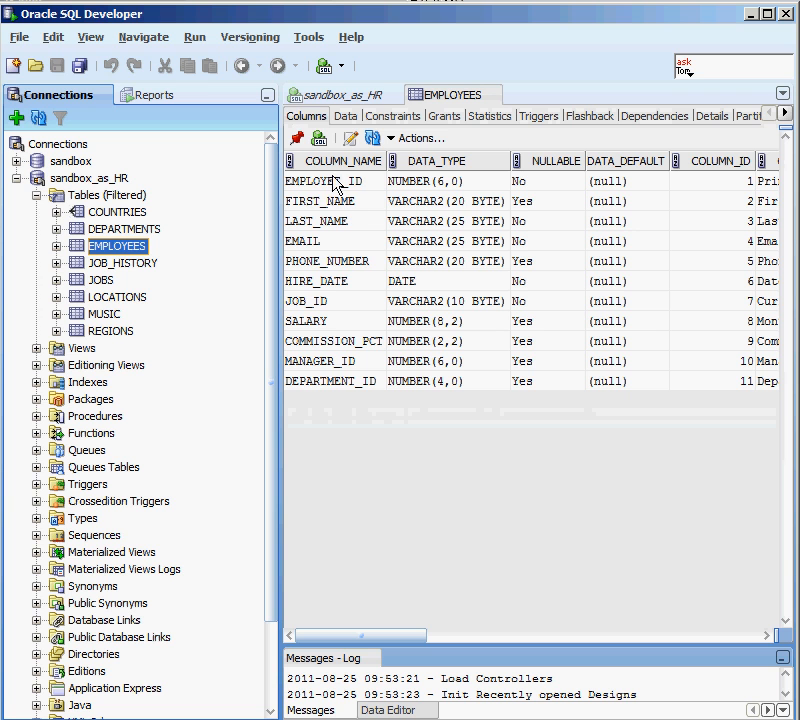
mouse_move(318, 261)
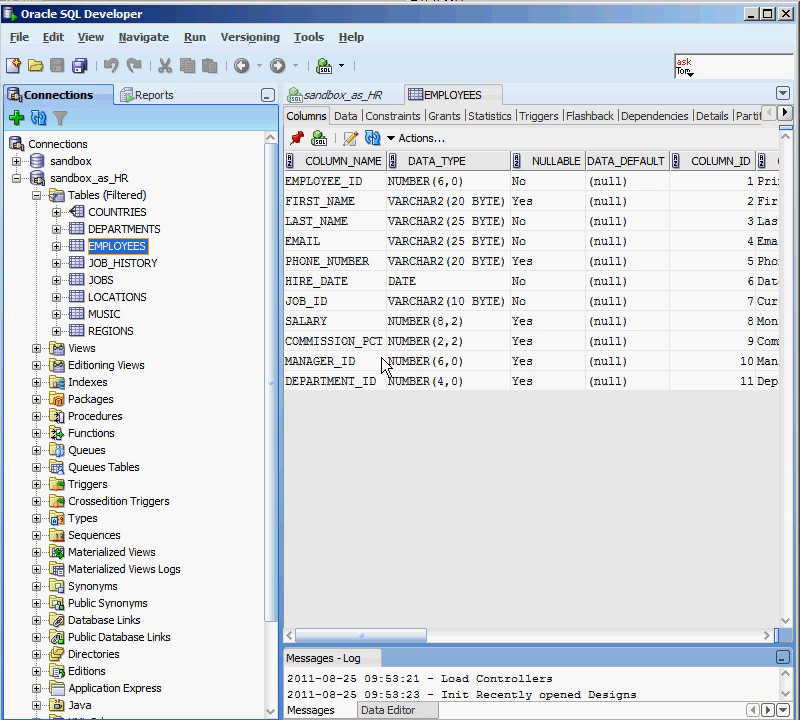
mouse_move(577, 247)
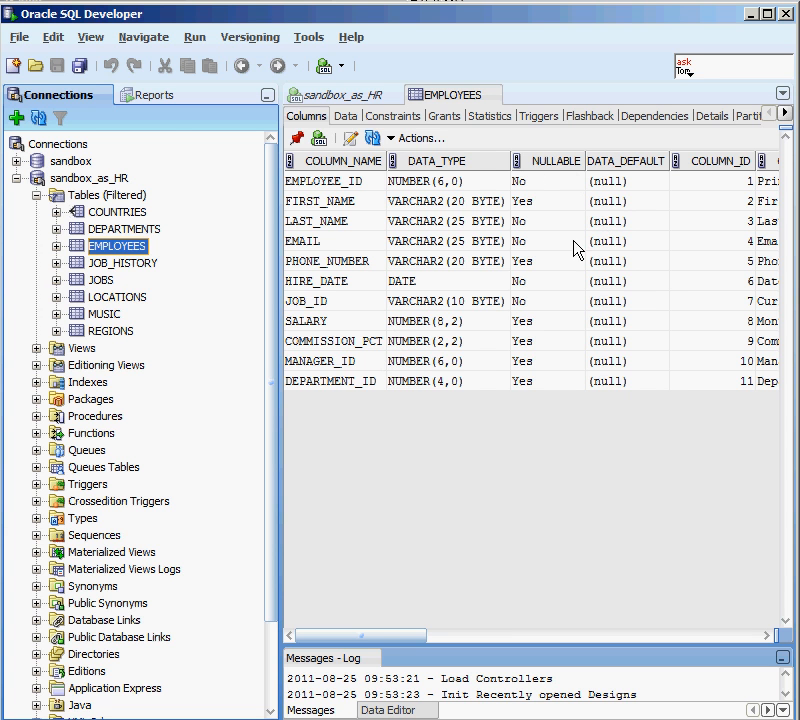
mouse_move(318, 558)
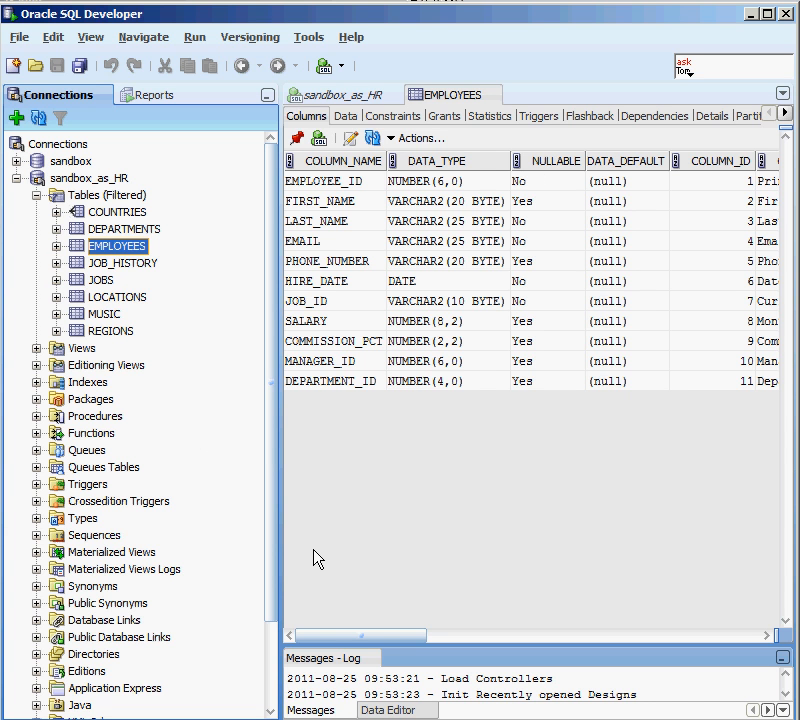
mouse_move(494, 94)
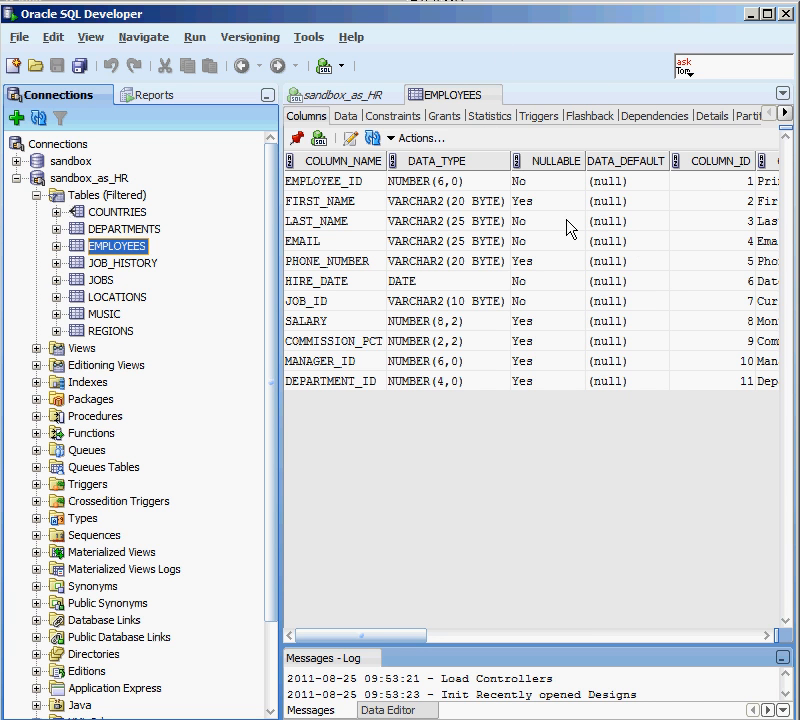
mouse_move(390, 260)
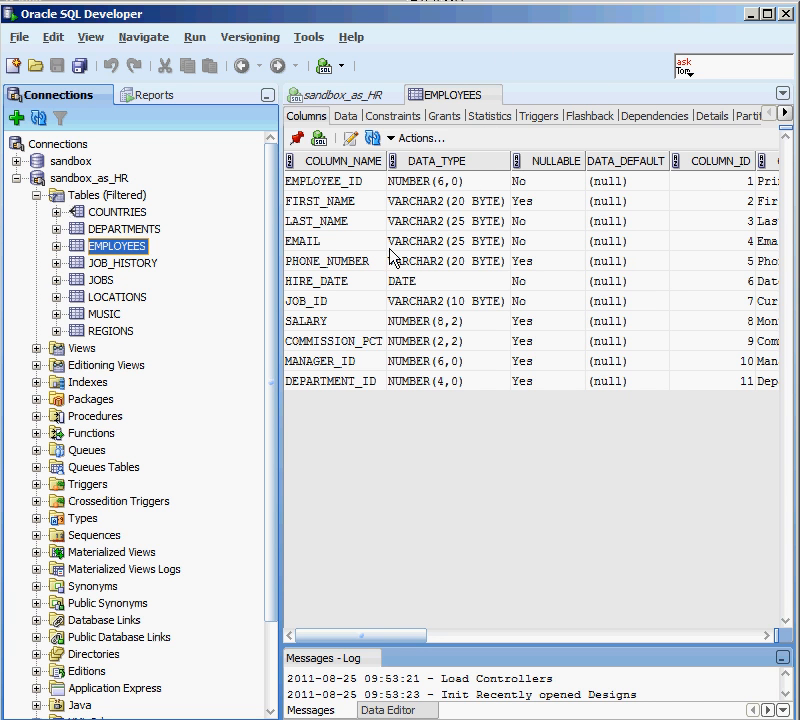
mouse_move(588, 197)
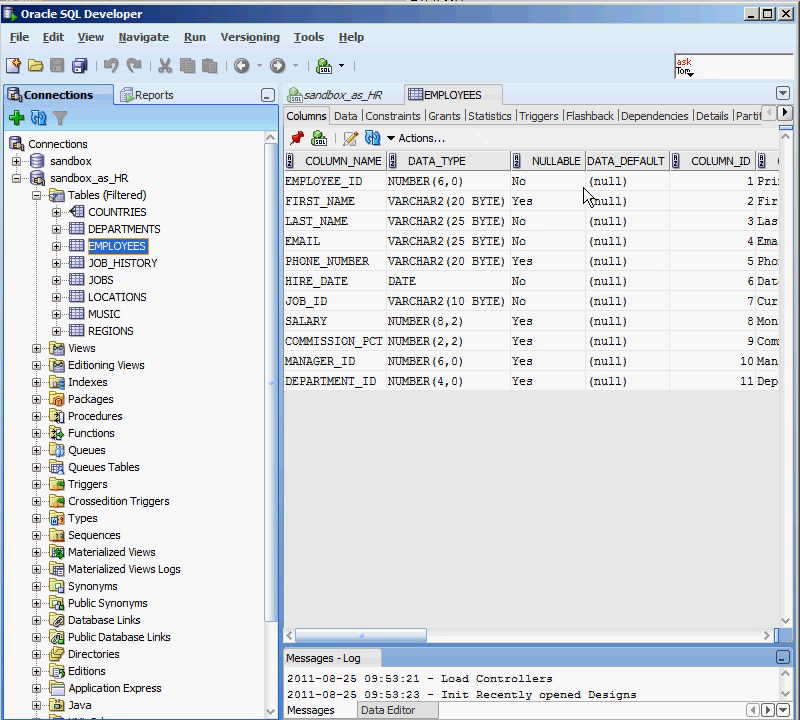
mouse_move(367, 115)
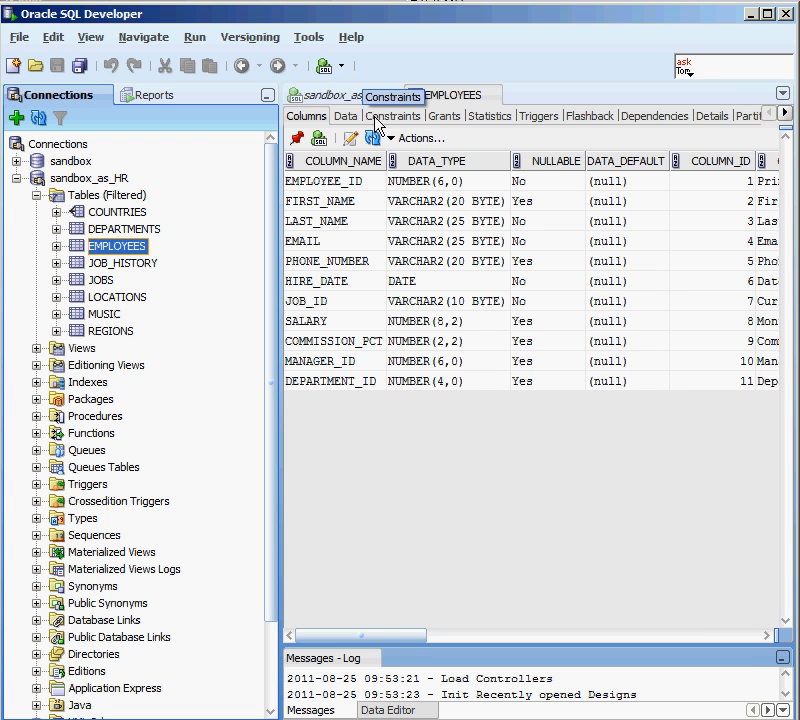
mouse_move(490, 115)
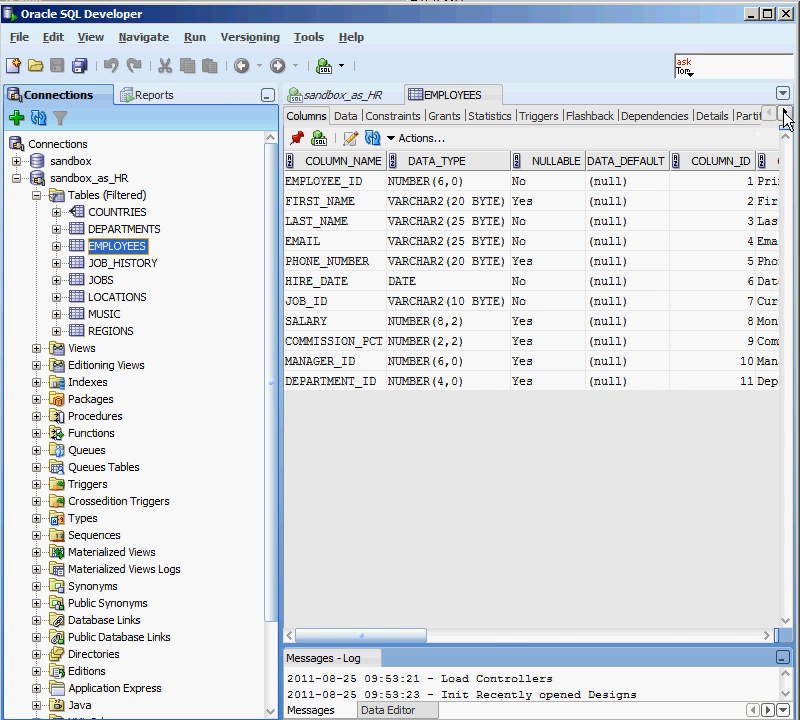
Step: Browse EMPLOYEES constraints, grants and partitions, then list its six indexes like EMP_EMP_ID_PK
left_click(392, 115)
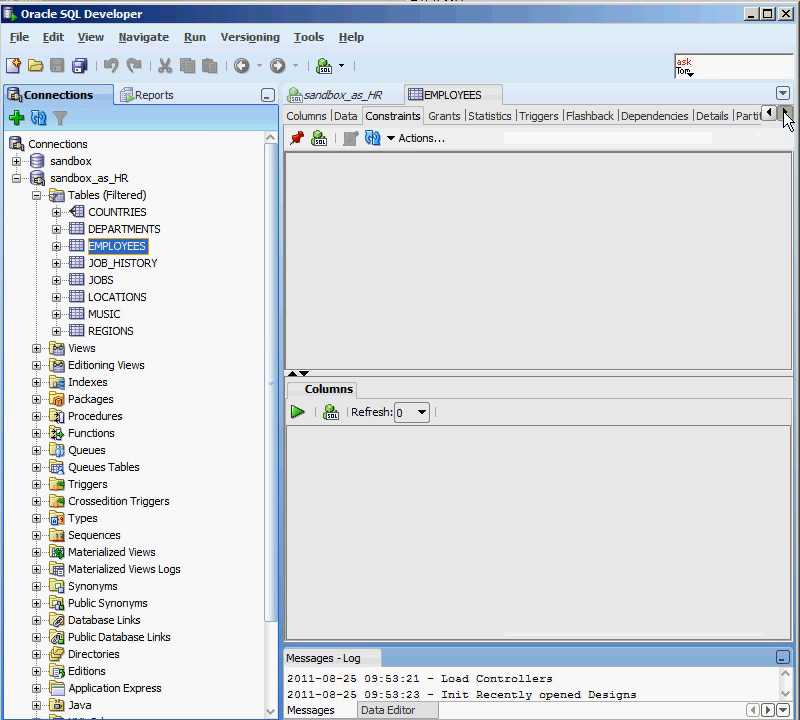
left_click(444, 115)
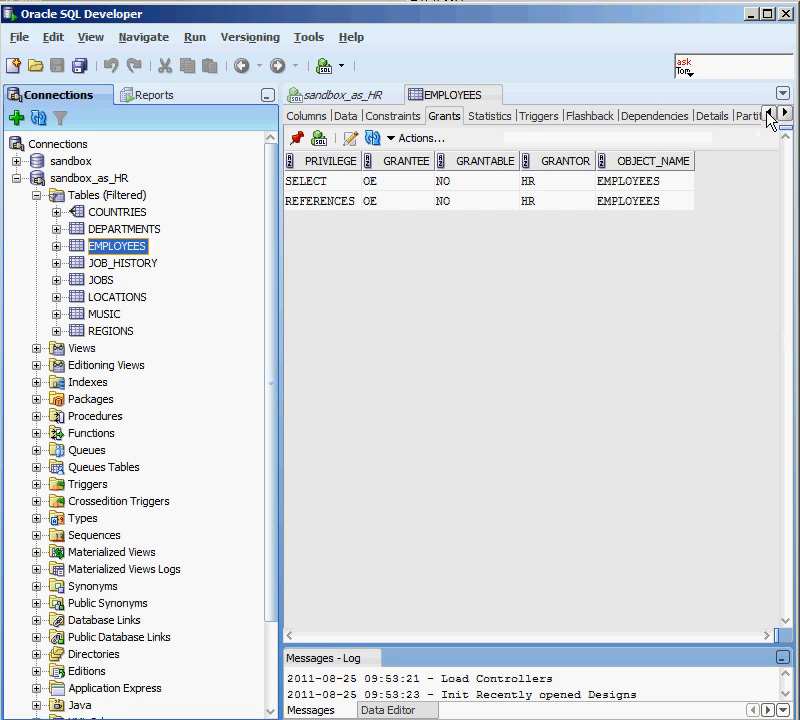
left_click(785, 113)
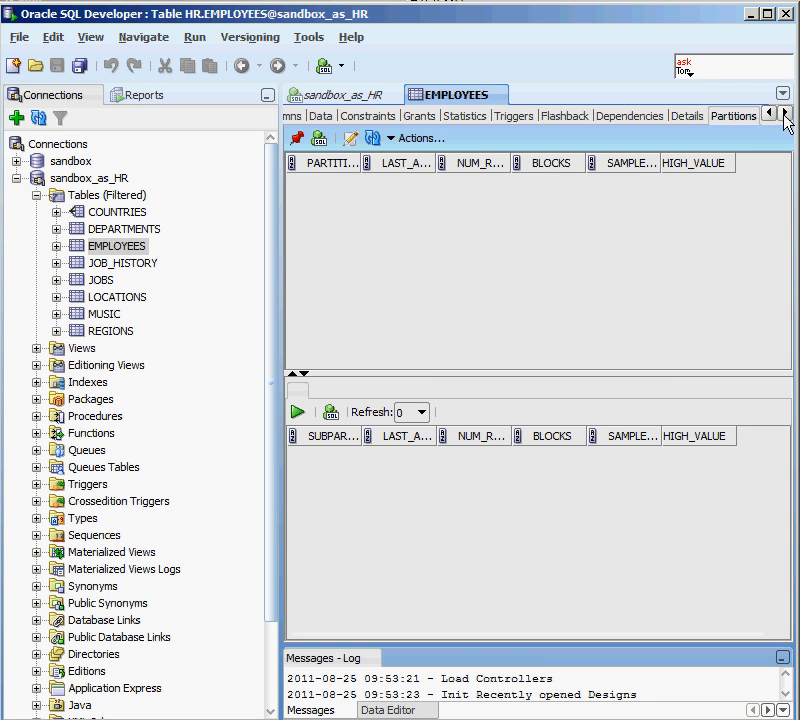
left_click(789, 114)
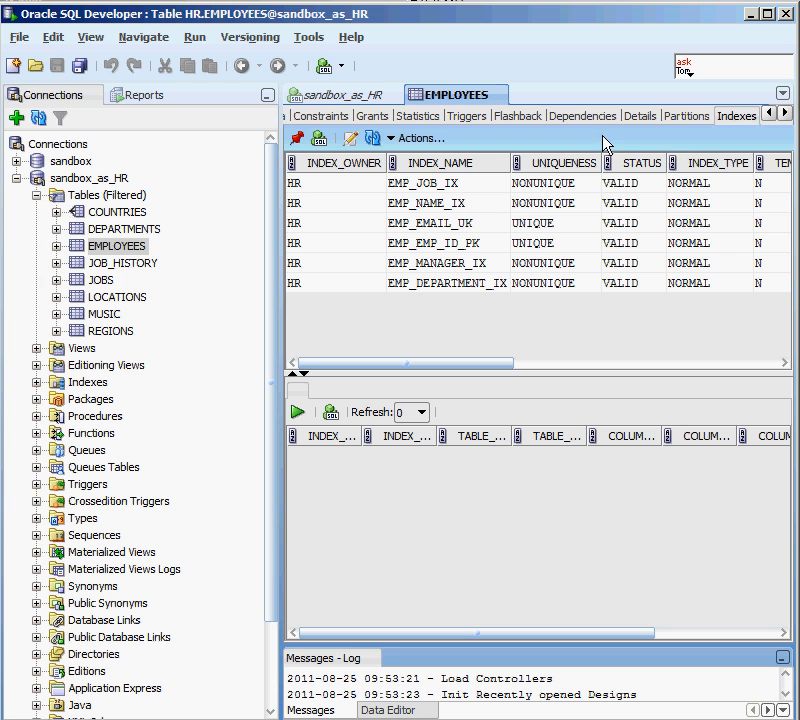
mouse_move(402, 172)
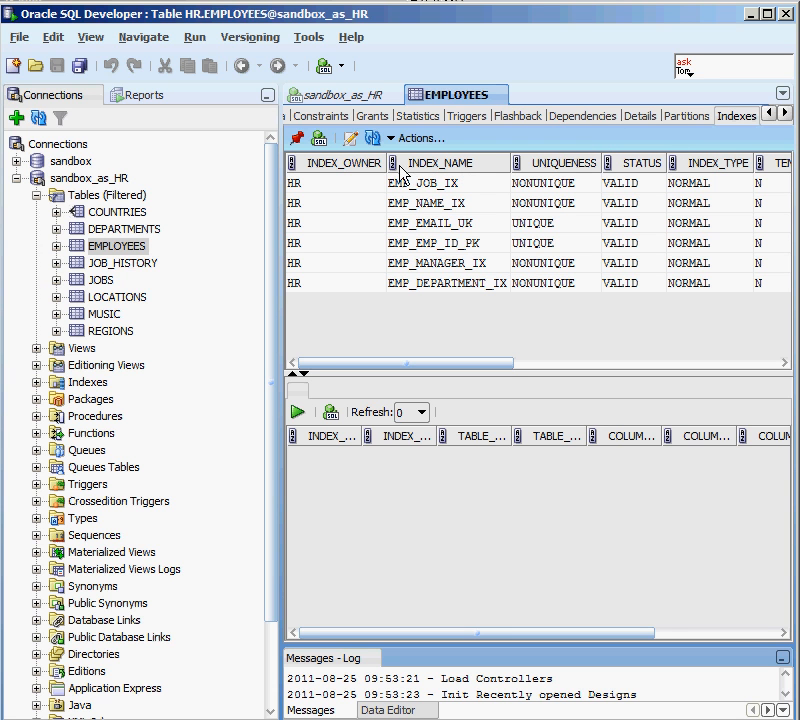
mouse_move(366, 220)
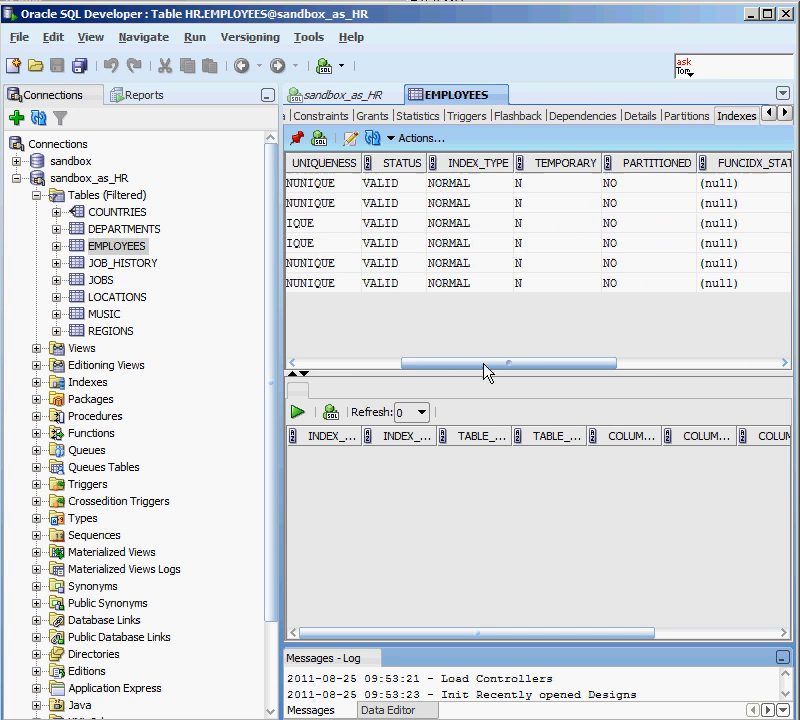
left_click_drag(490, 362, 655, 362)
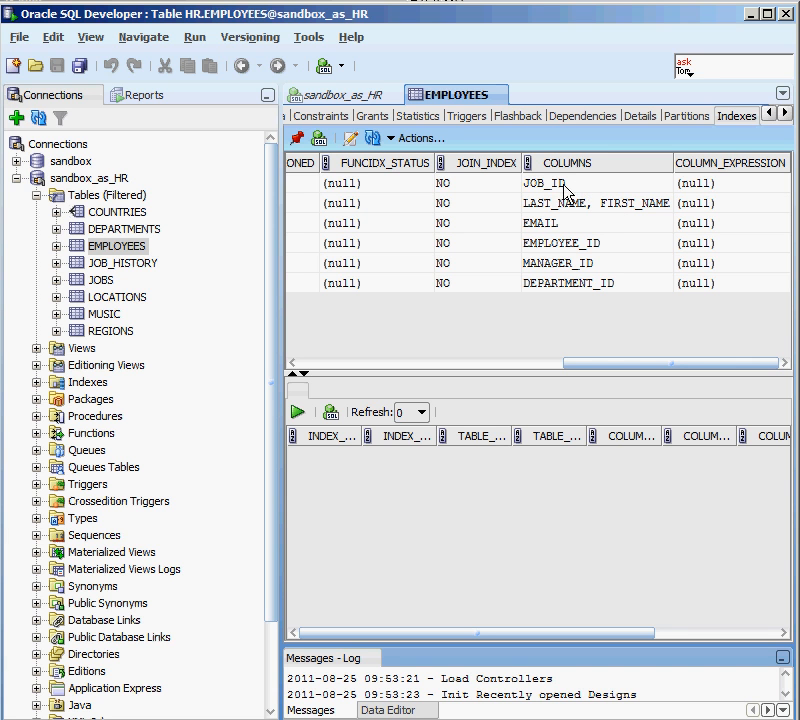
mouse_move(611, 284)
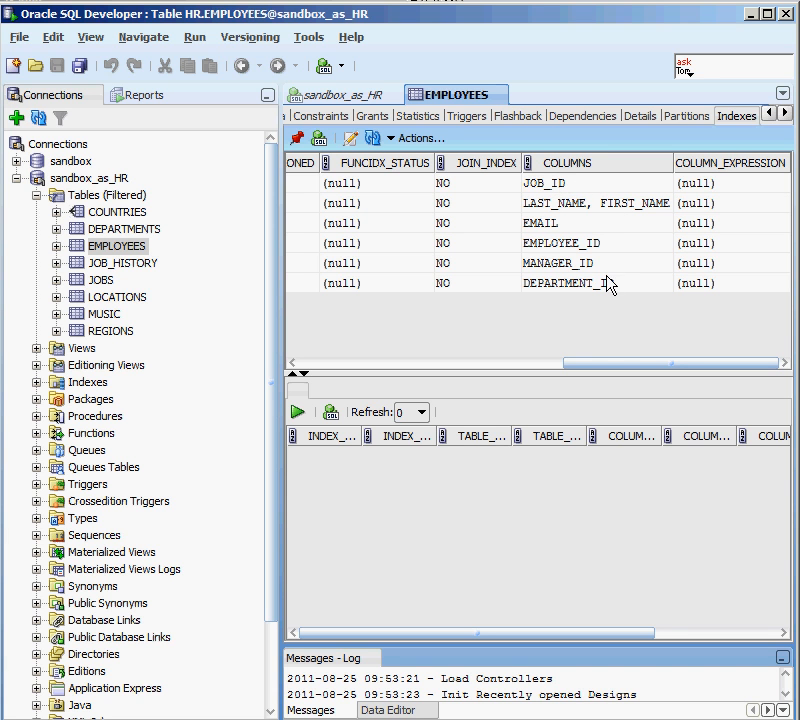
mouse_move(627, 222)
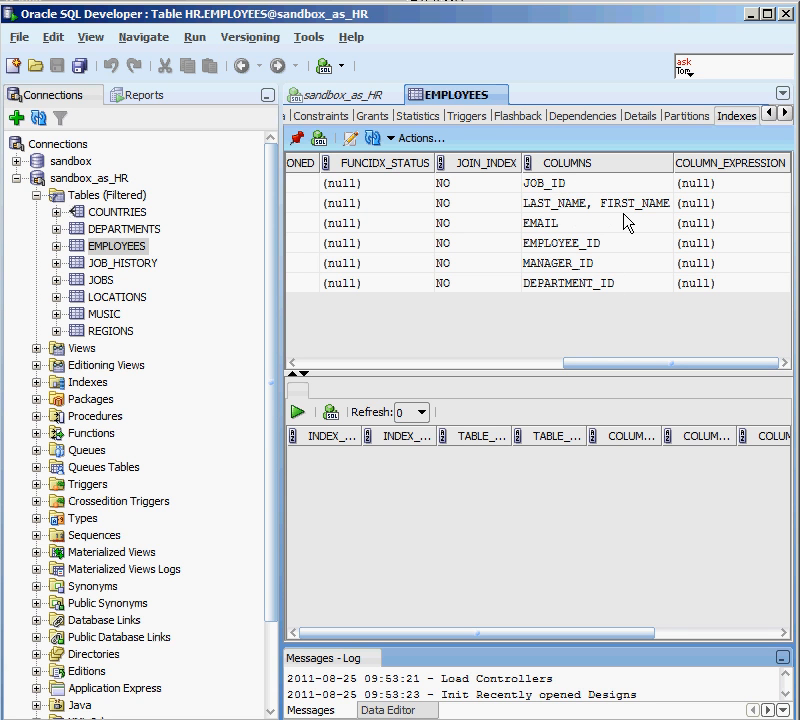
mouse_move(610, 350)
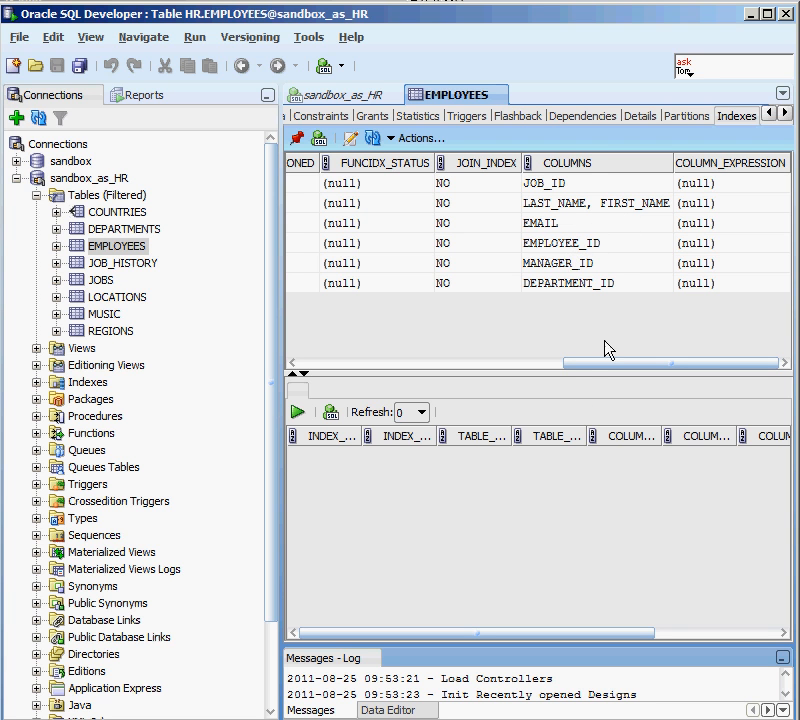
mouse_move(570, 263)
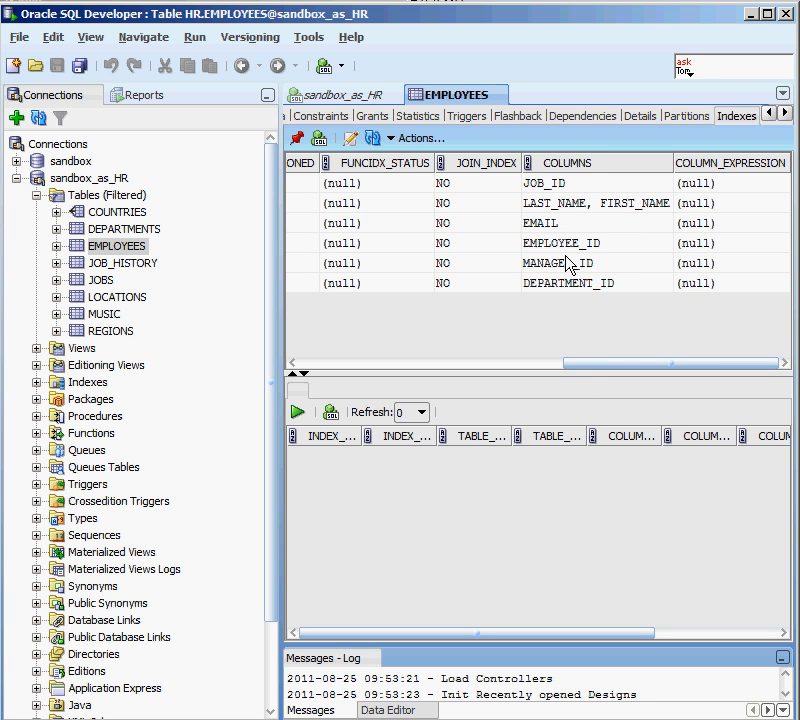
mouse_move(563, 202)
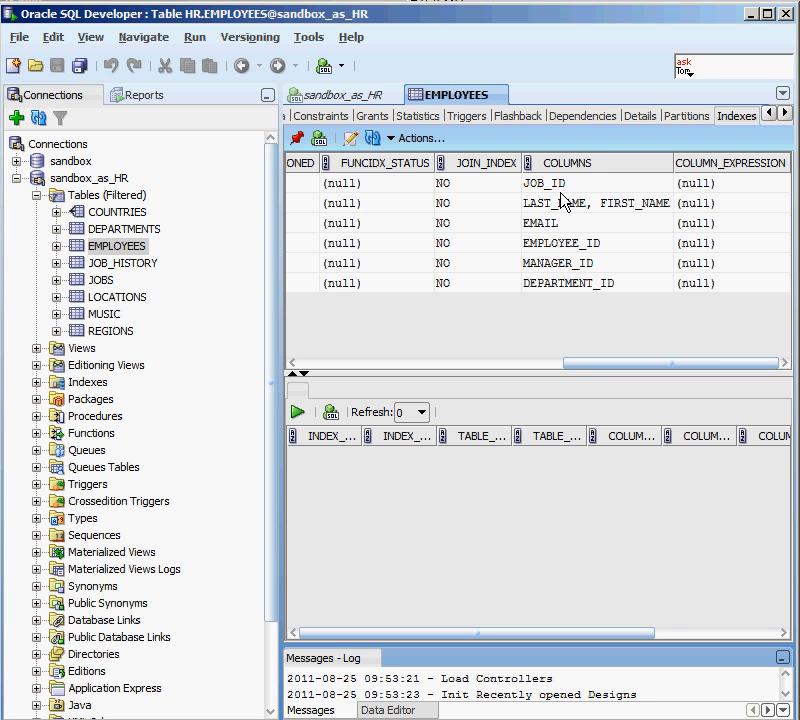
mouse_move(628, 225)
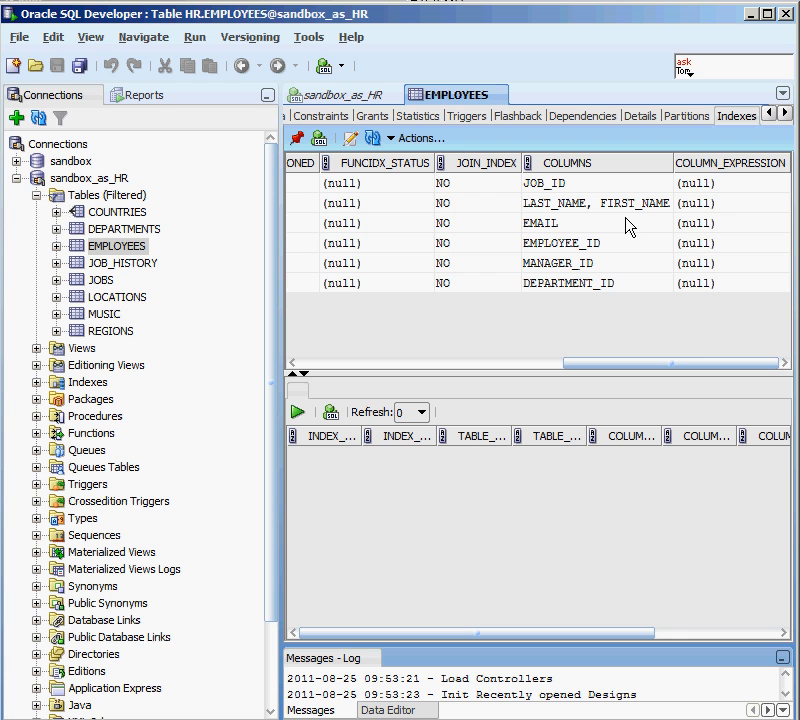
mouse_move(520, 190)
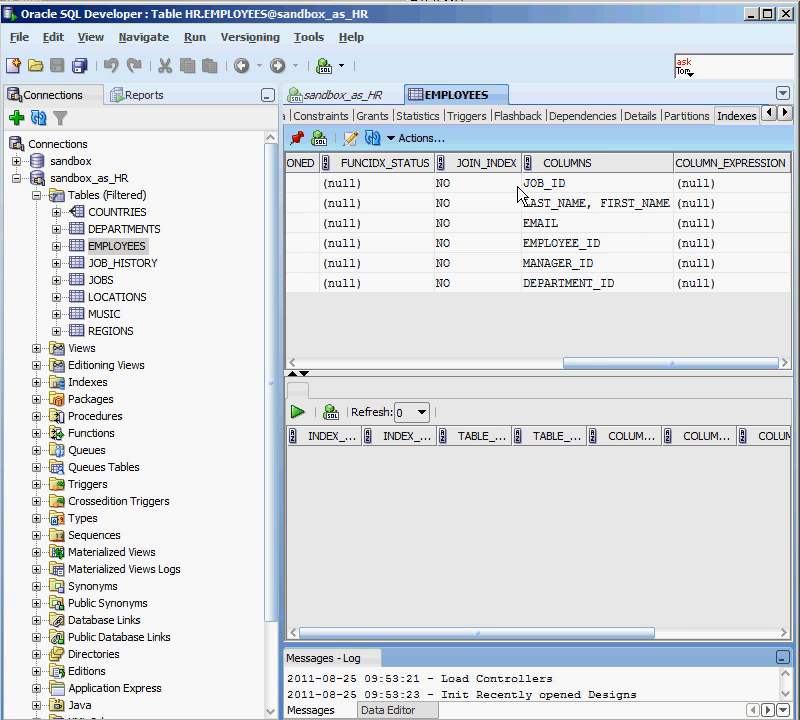
mouse_move(470, 302)
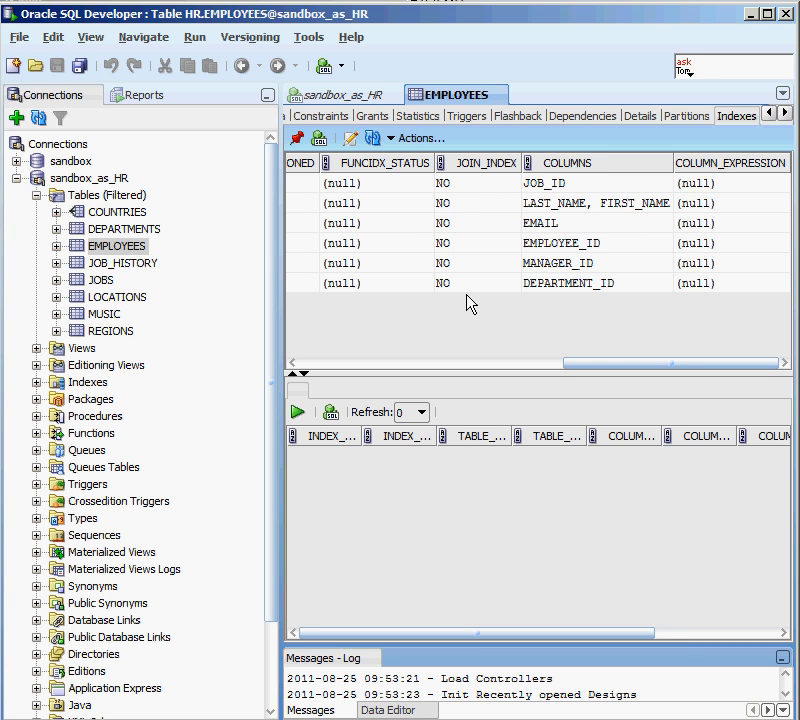
mouse_move(575, 237)
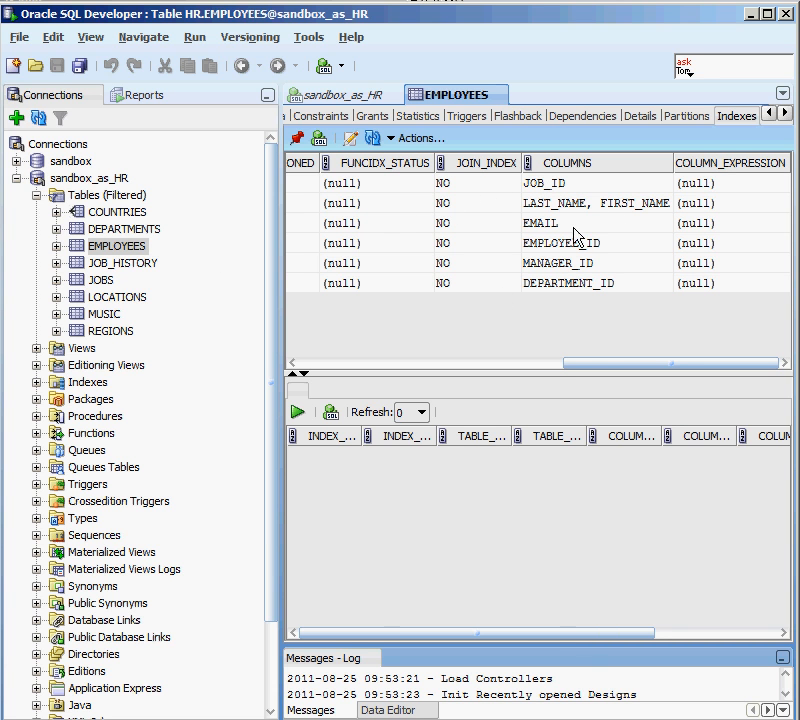
mouse_move(668, 248)
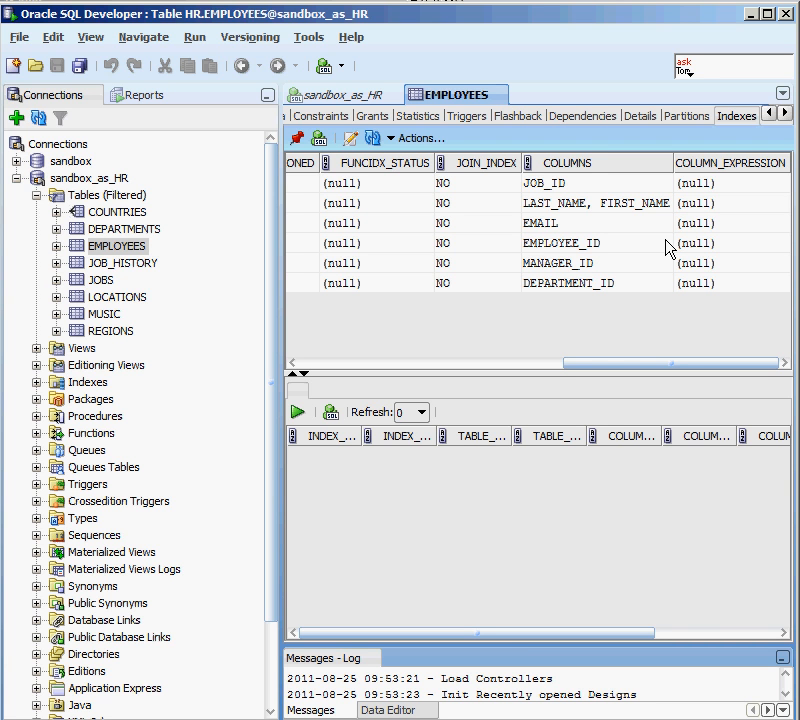
mouse_move(460, 200)
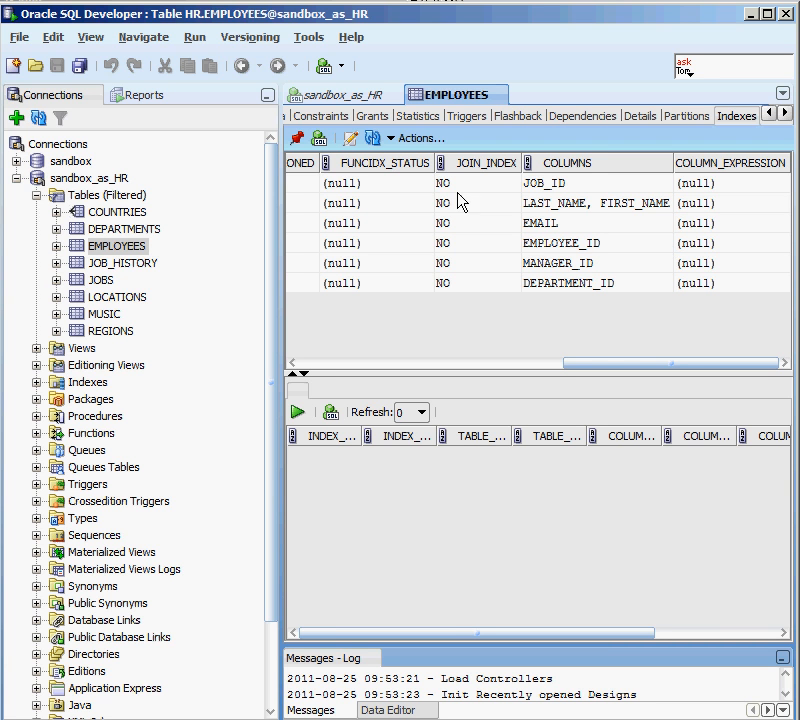
mouse_move(639, 223)
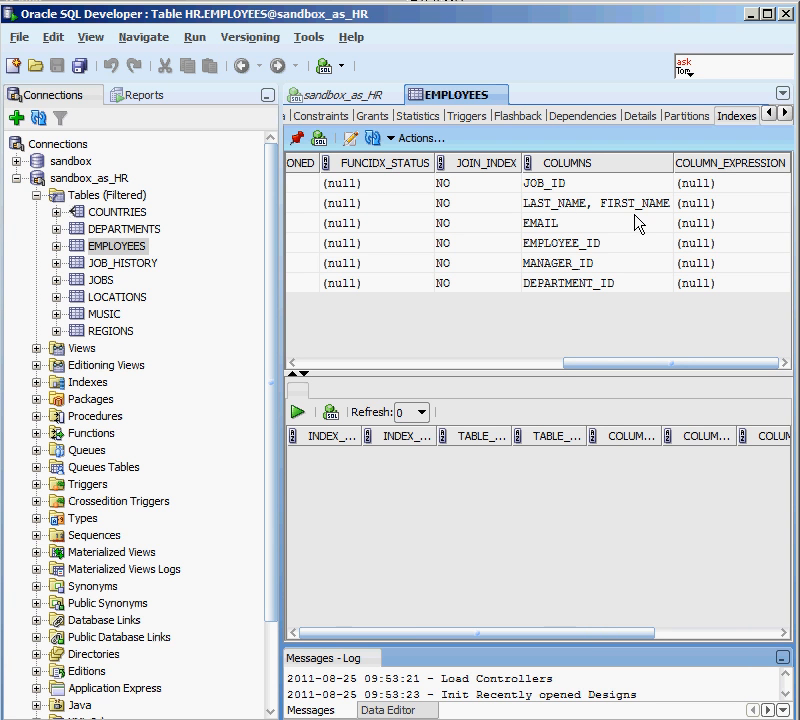
mouse_move(588, 280)
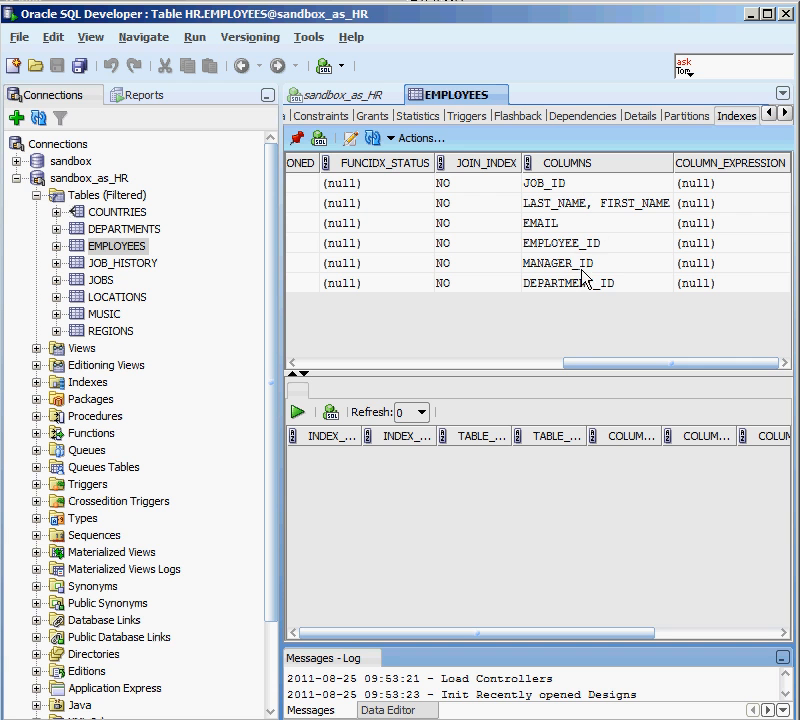
mouse_move(585, 213)
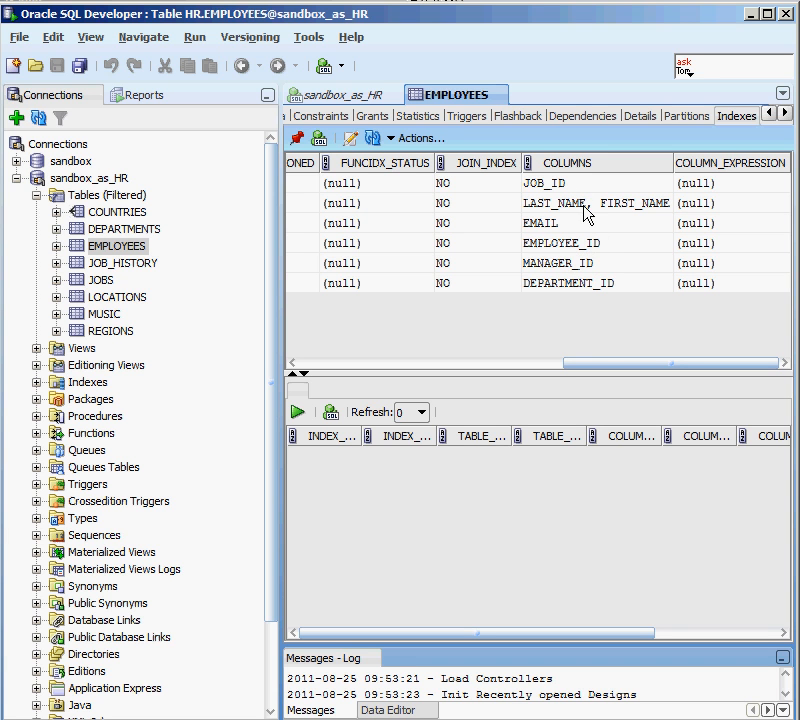
mouse_move(620, 203)
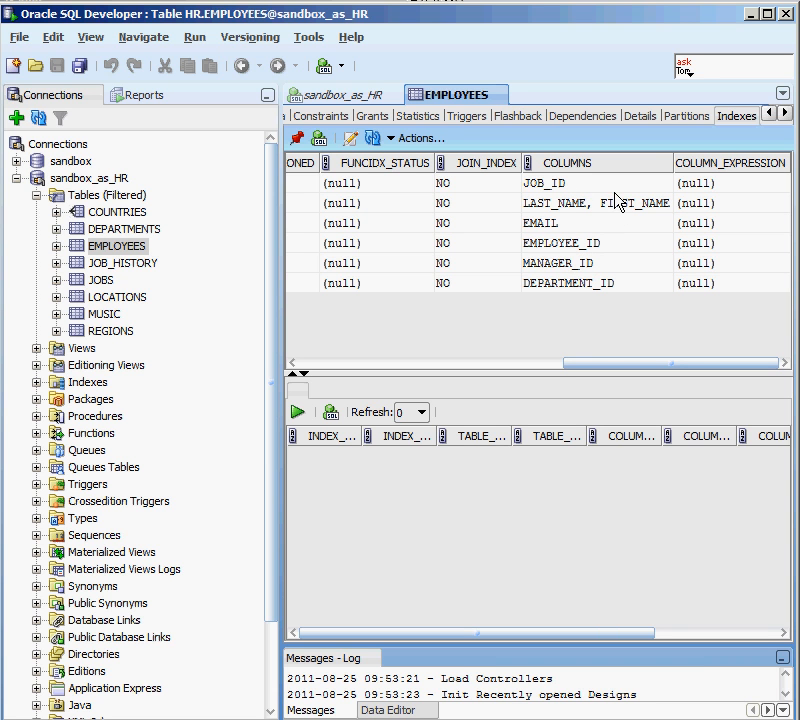
mouse_move(613, 188)
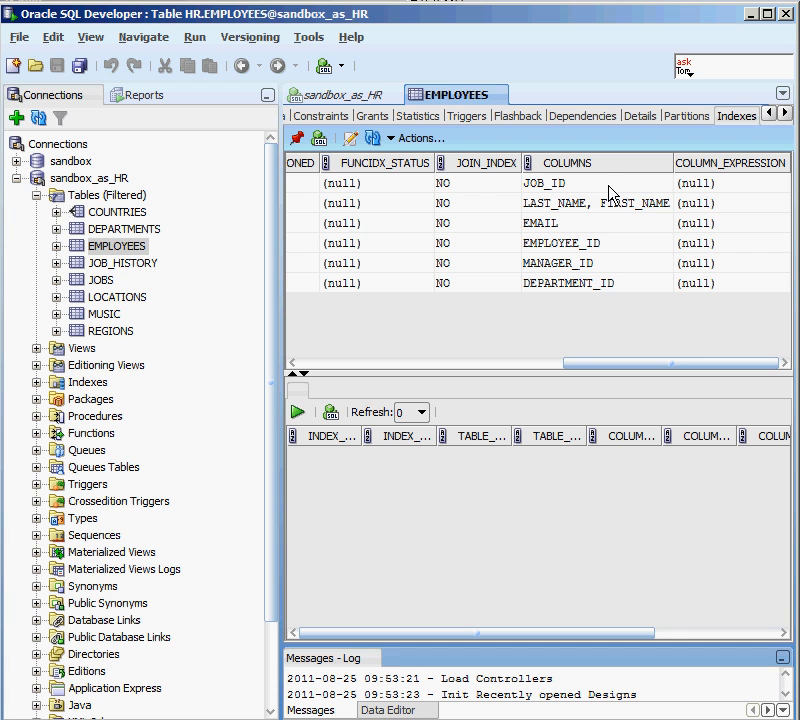
mouse_move(617, 263)
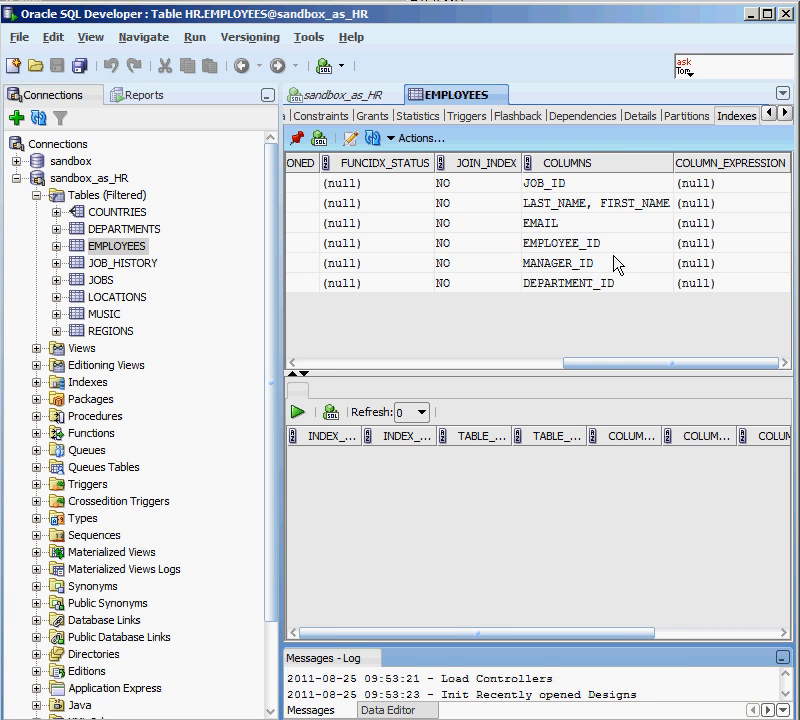
mouse_move(545, 232)
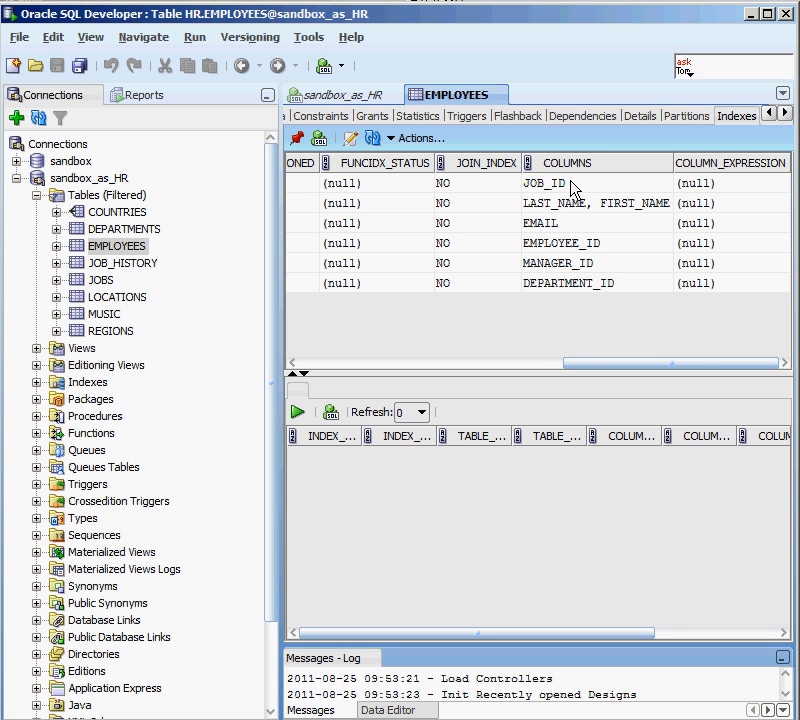
mouse_move(640, 278)
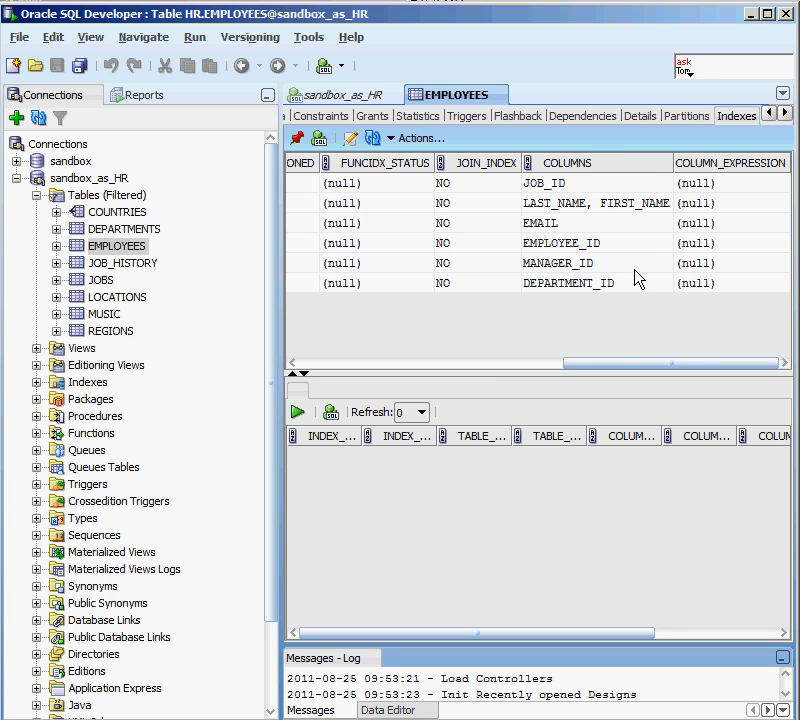
mouse_move(556, 247)
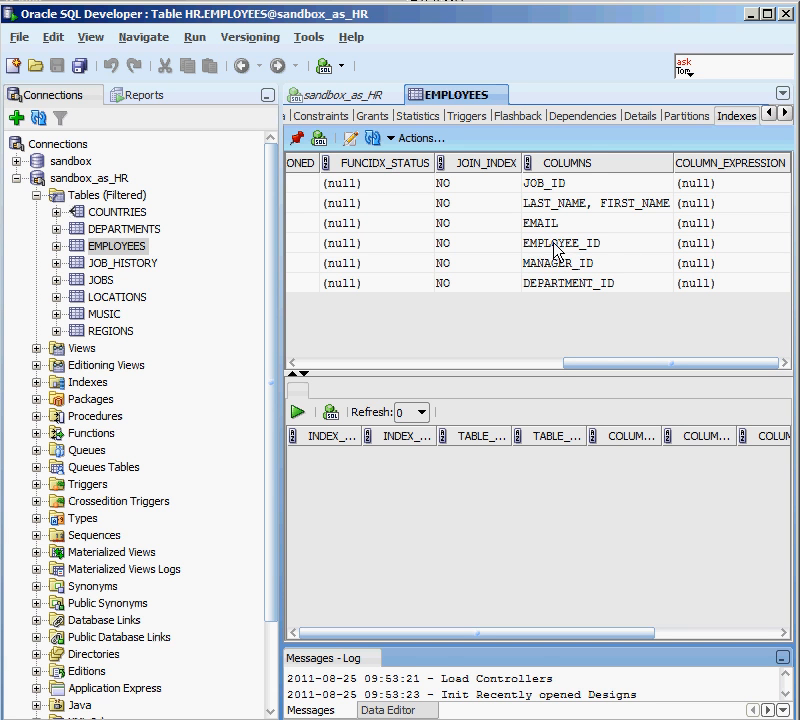
mouse_move(548, 253)
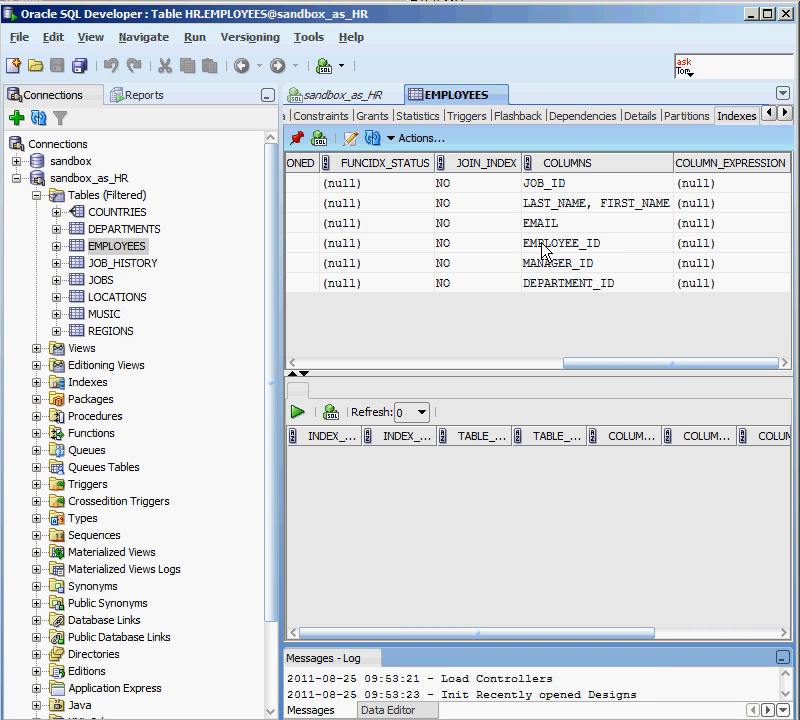
mouse_move(624, 330)
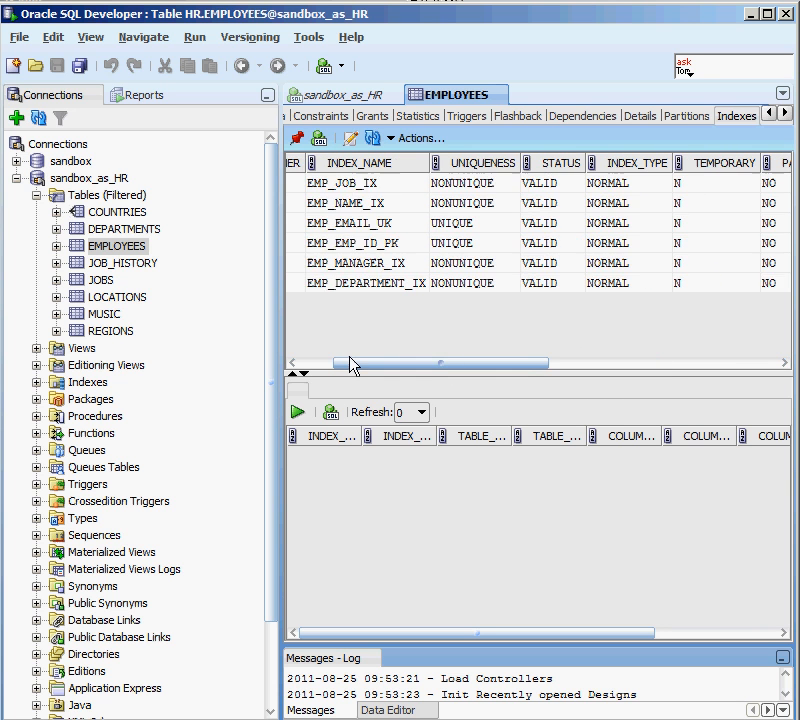
Step: Step back through the EMPLOYEES tabs to display rows like Steven King with phone numbers
left_click(686, 115)
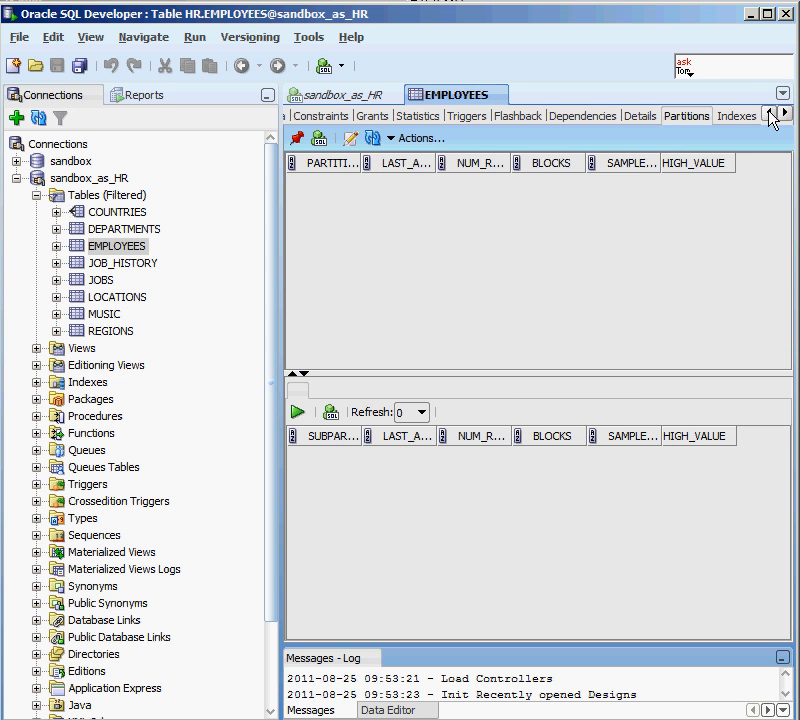
left_click(639, 115)
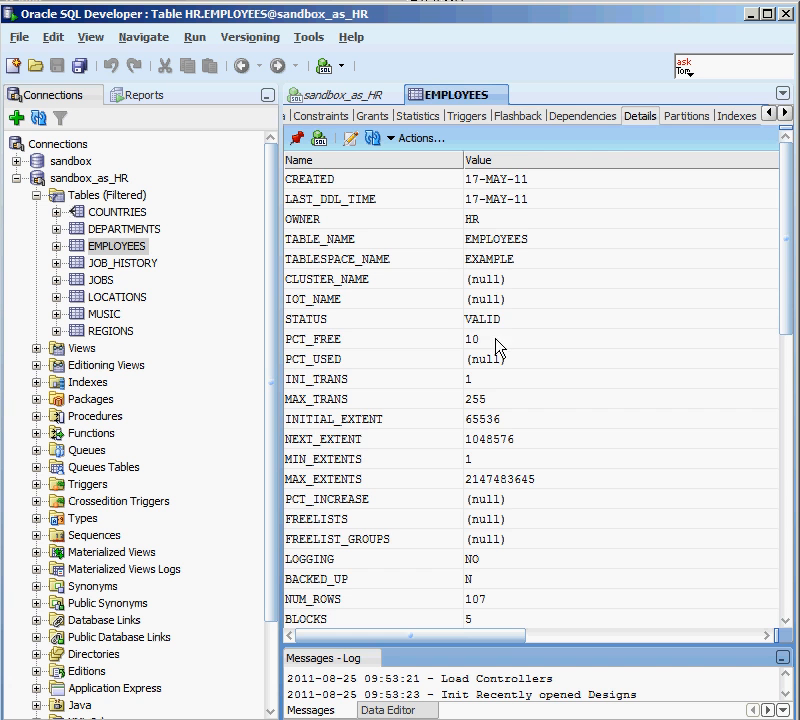
left_click(320, 115)
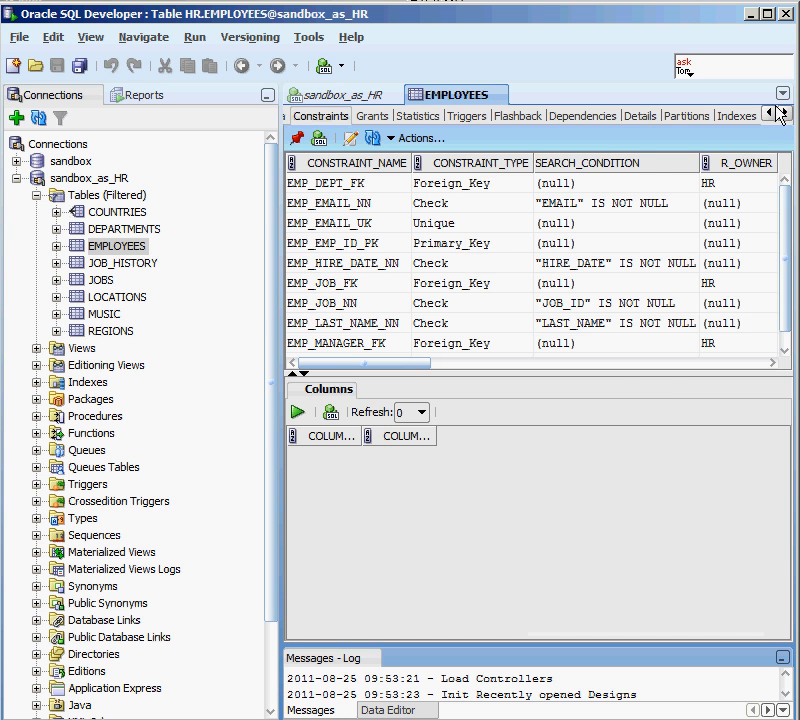
left_click(305, 115)
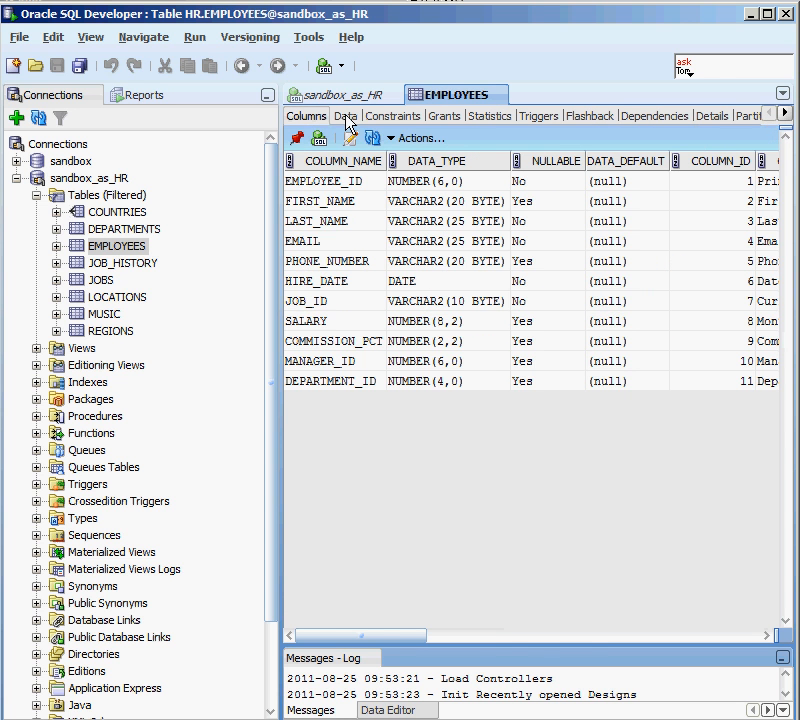
left_click(345, 115)
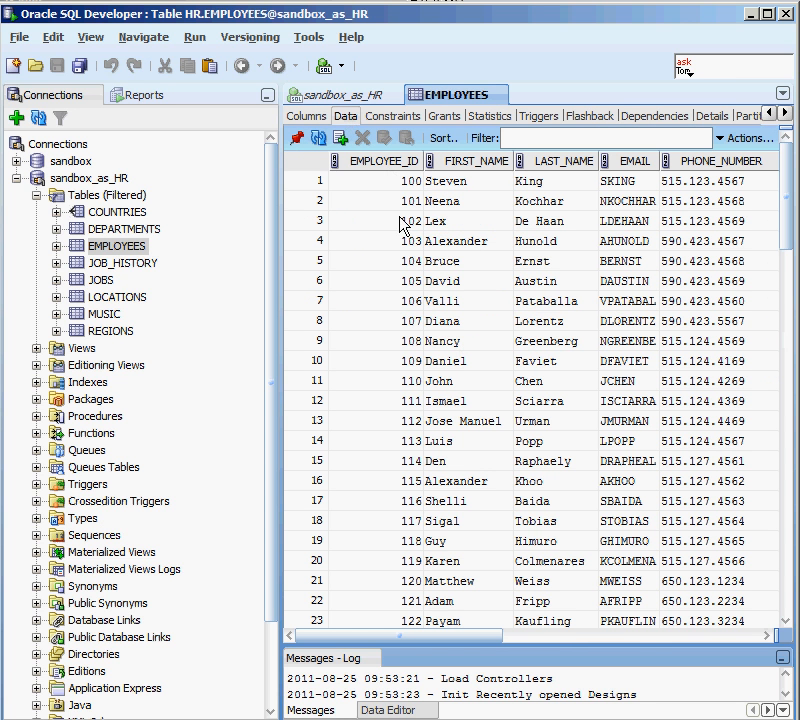
mouse_move(405, 266)
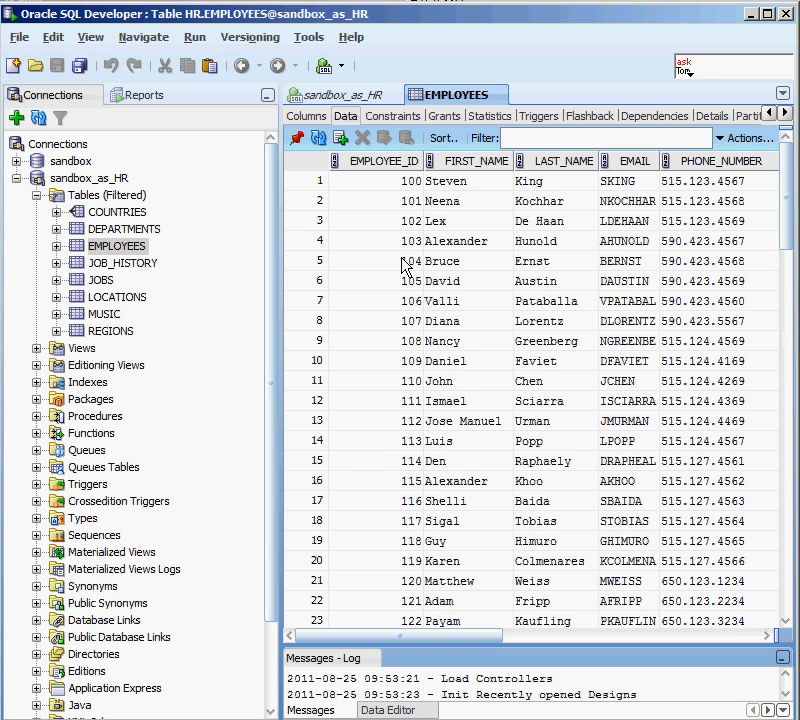
mouse_move(415, 348)
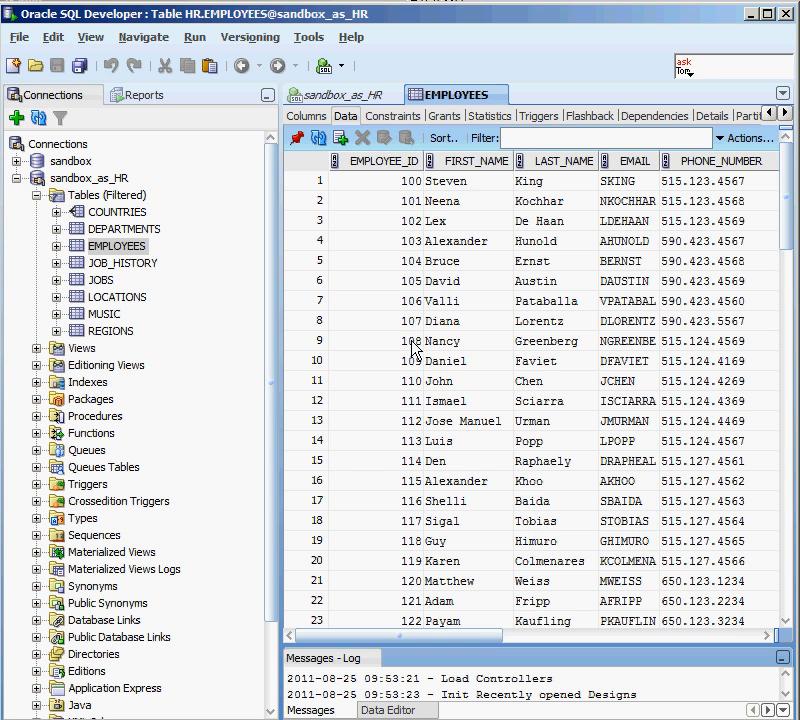
mouse_move(378, 128)
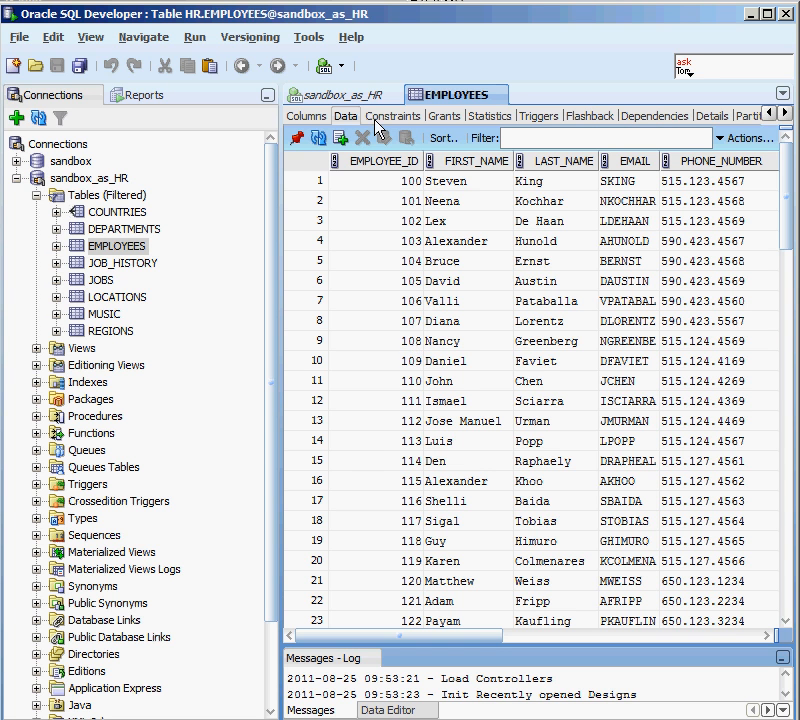
Step: Run 'select * from hr.employees where employee_id = 108;' in the HR worksheet
left_click(340, 94)
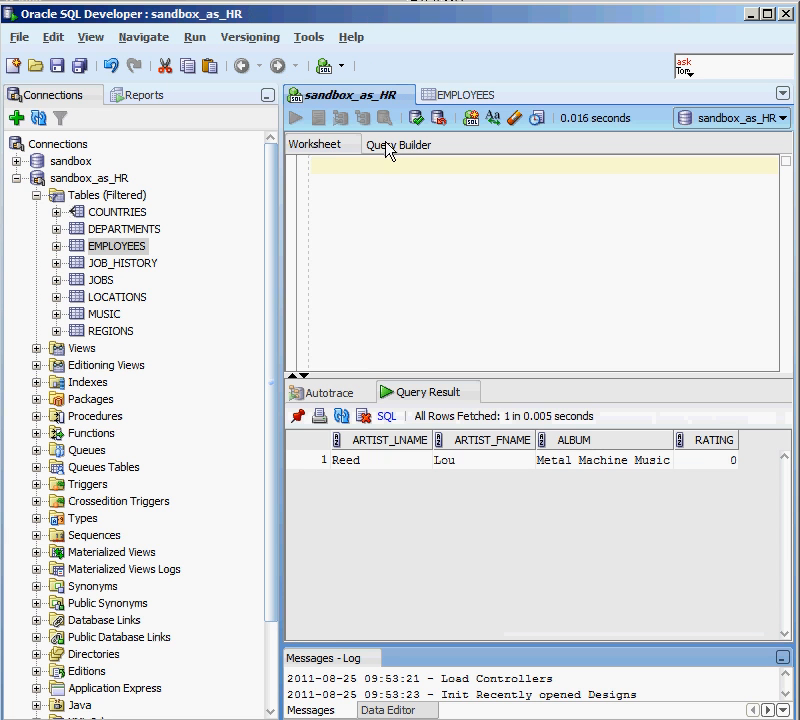
type("select")
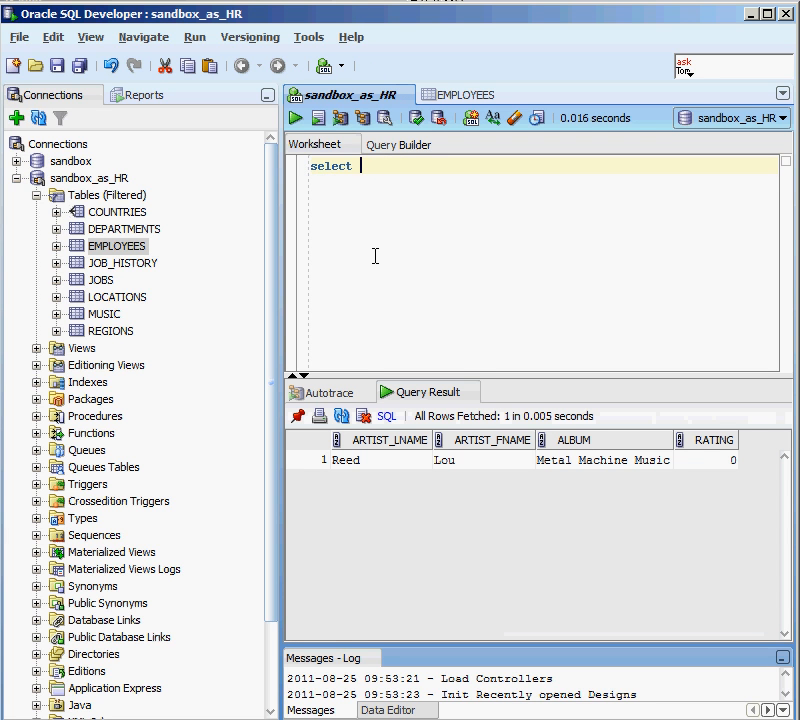
type("* from hr")
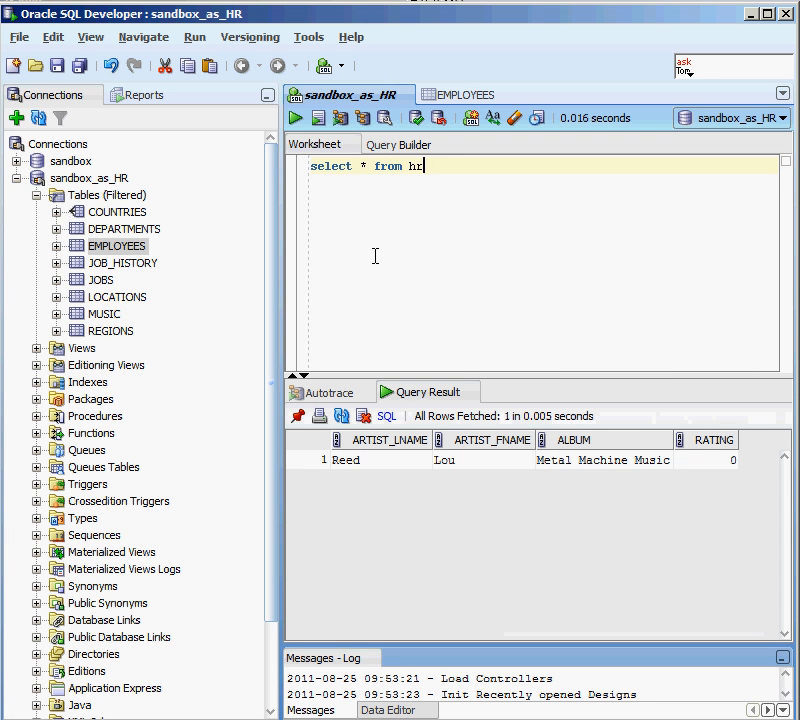
type(".employees")
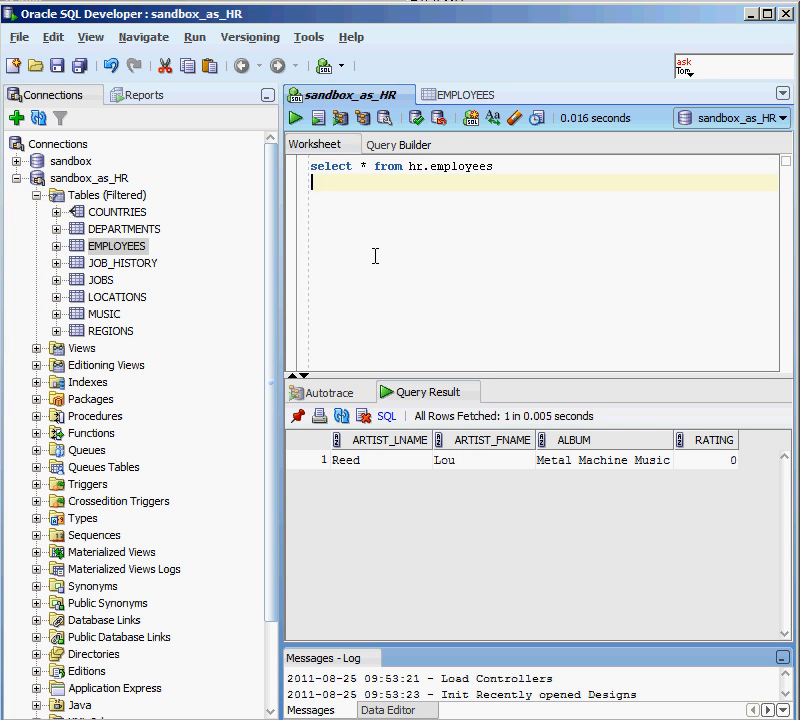
type("where emplo")
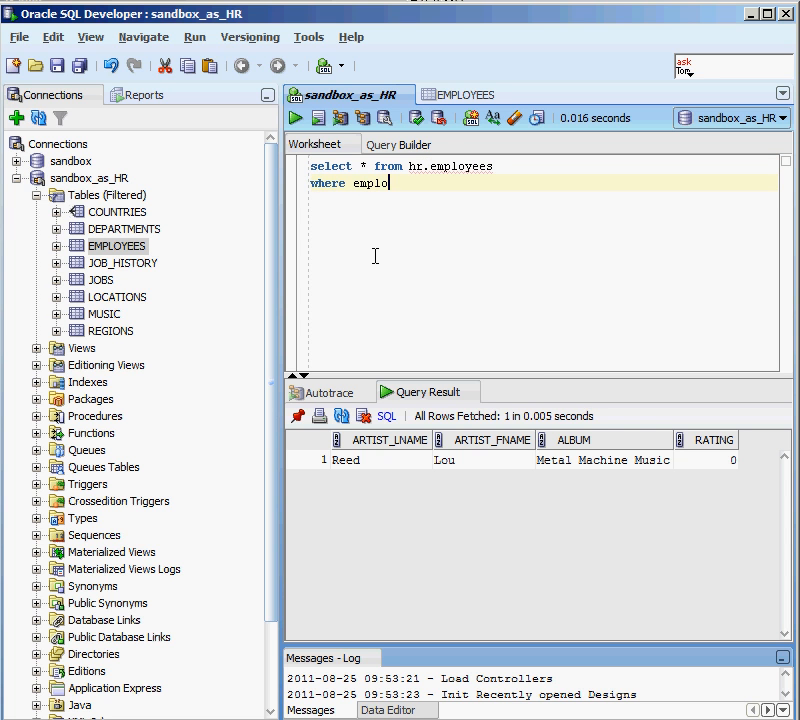
type("yee_id =")
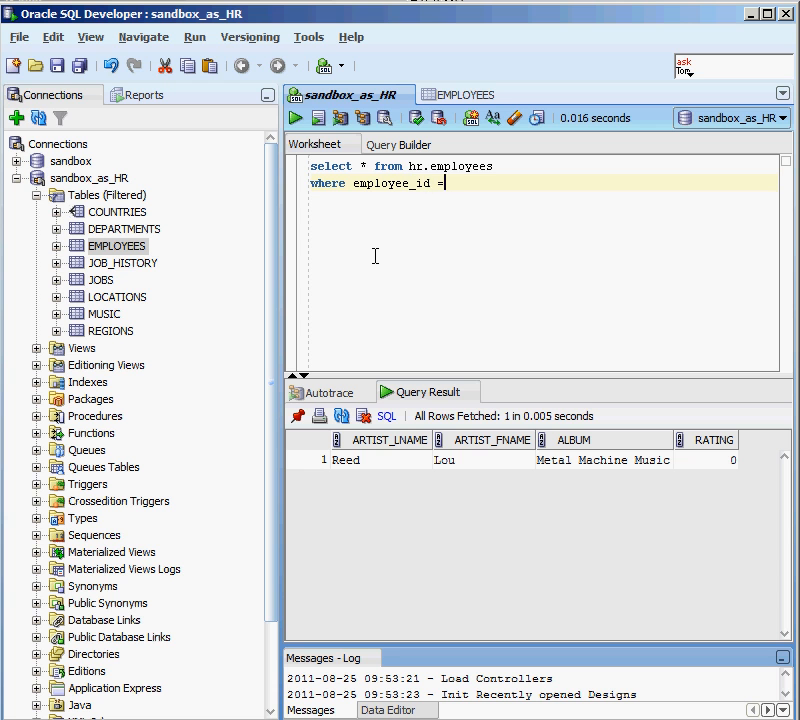
type("108")
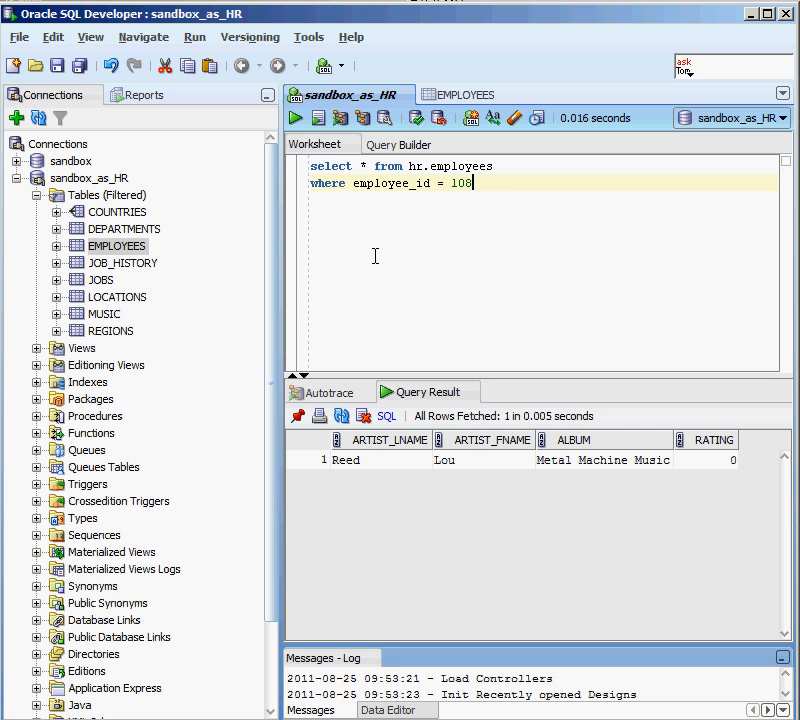
type(";")
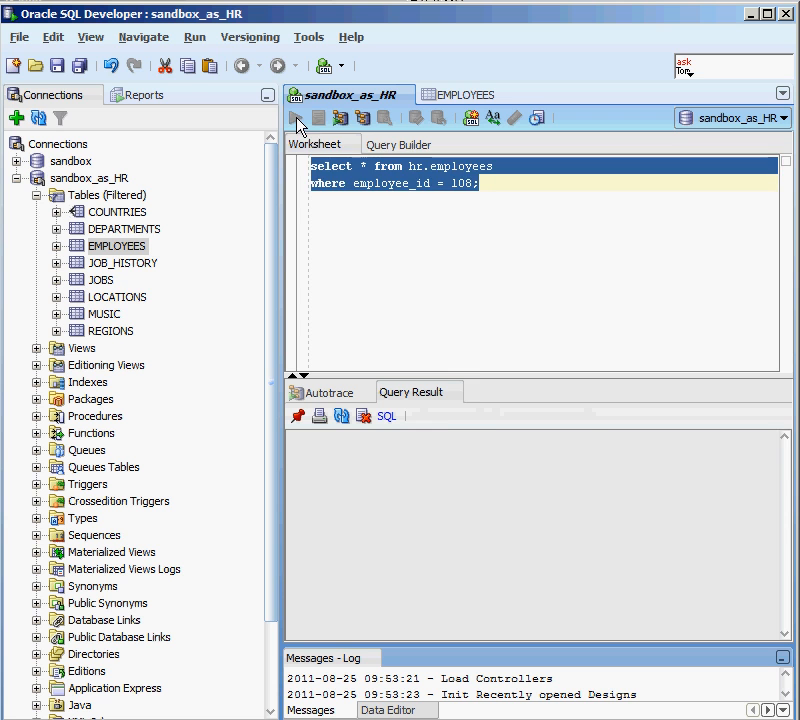
left_click(295, 117)
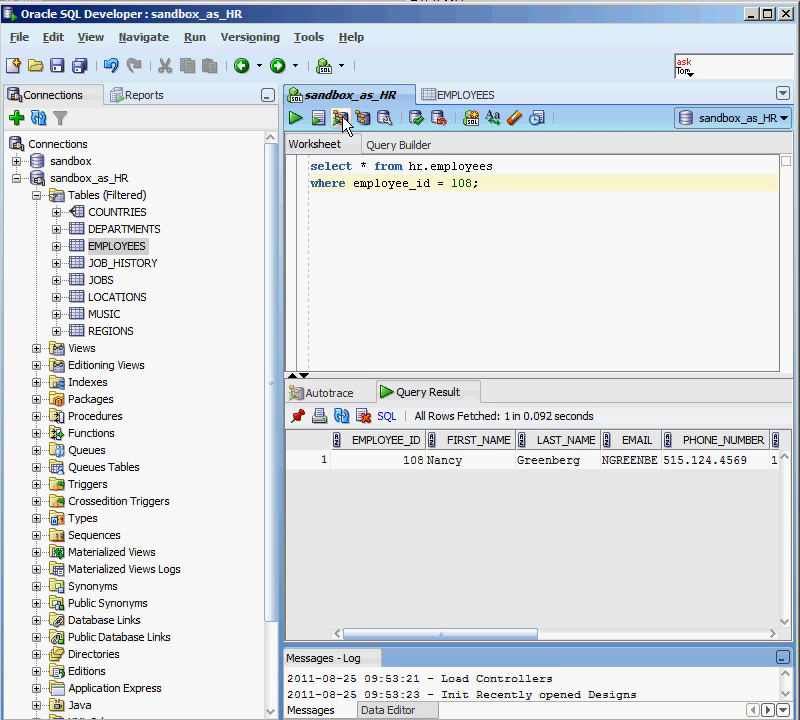
mouse_move(362, 118)
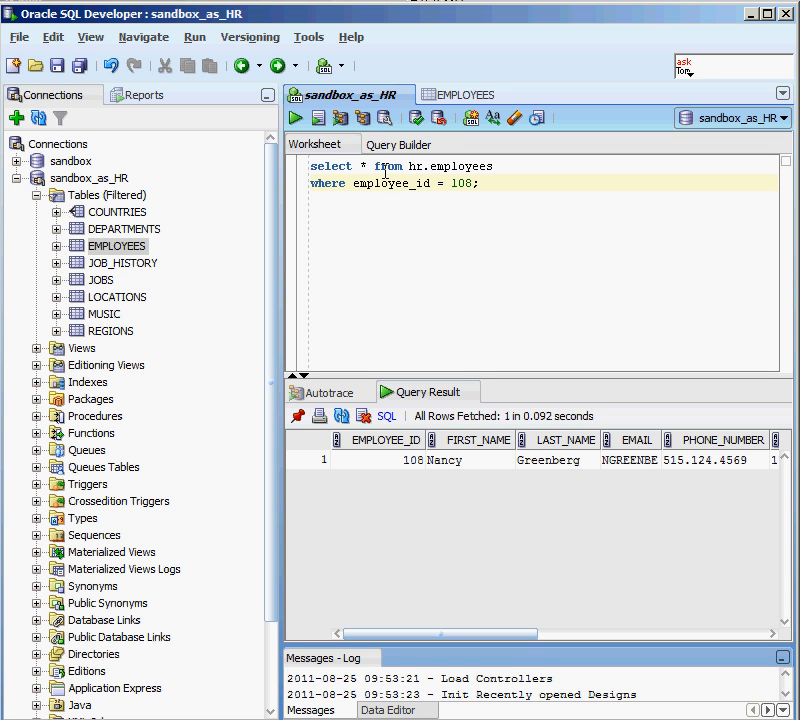
Step: Explain the employee 108 query's plan, showing access via the EMP_EMP_ID_PK index
left_click(363, 118)
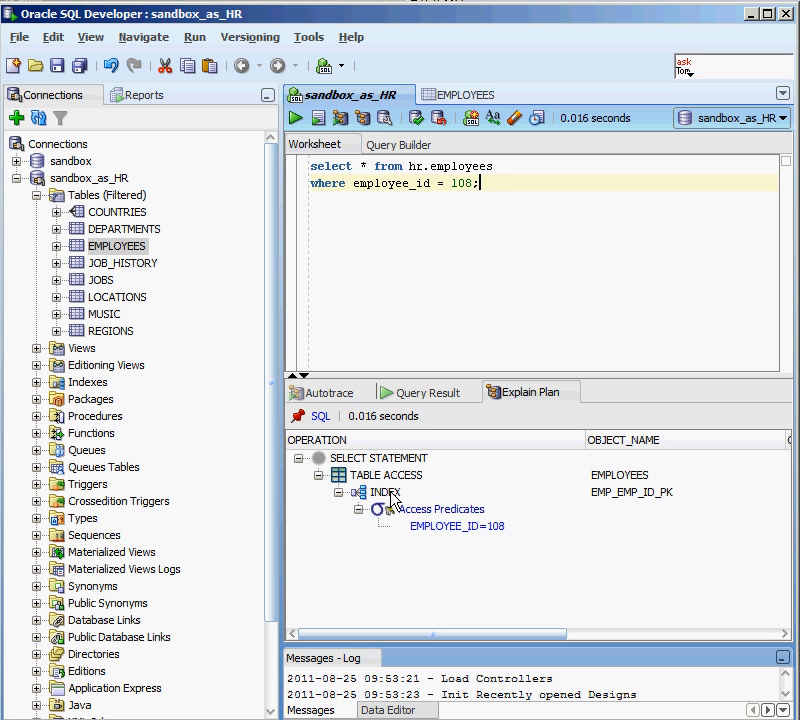
mouse_move(385, 492)
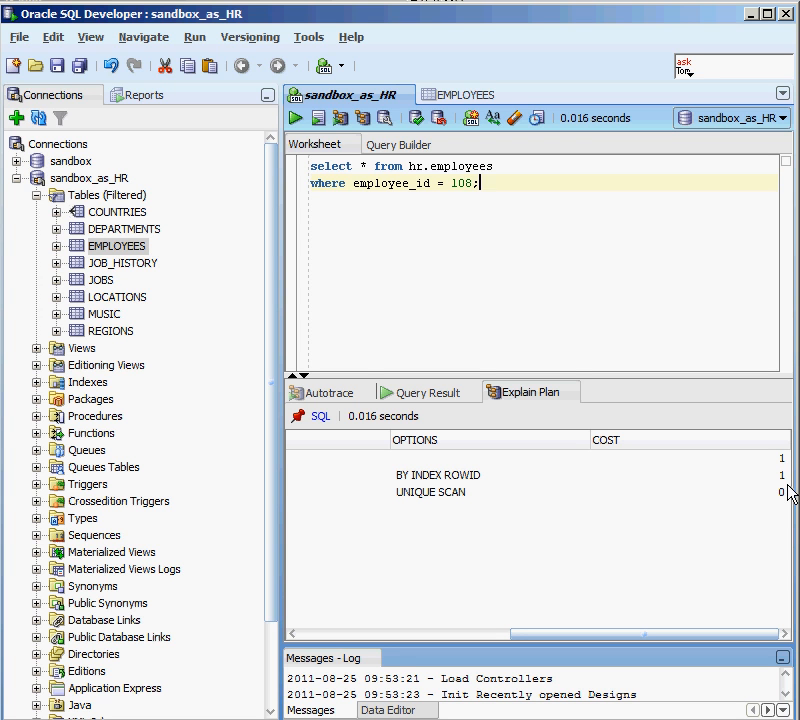
mouse_move(727, 472)
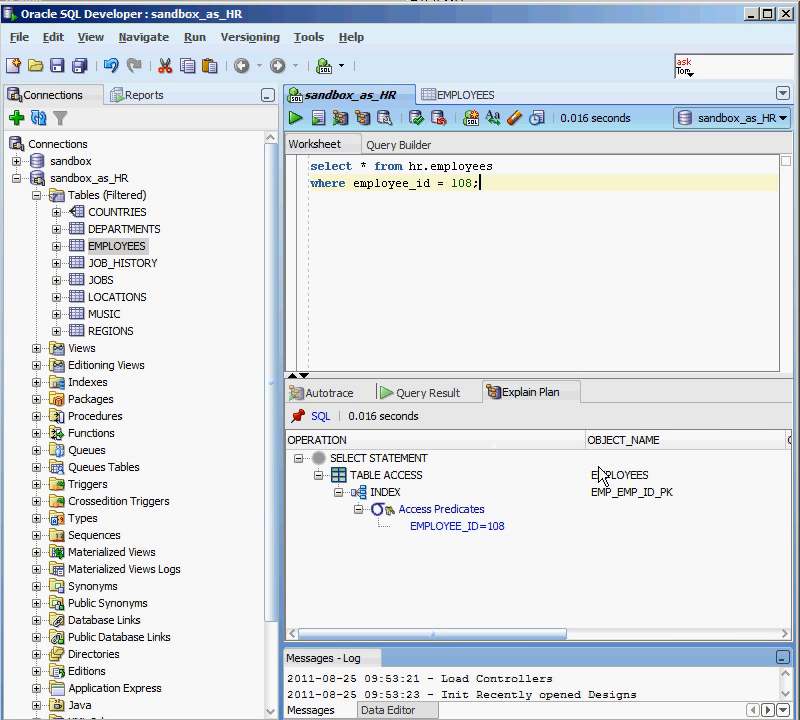
mouse_move(537, 505)
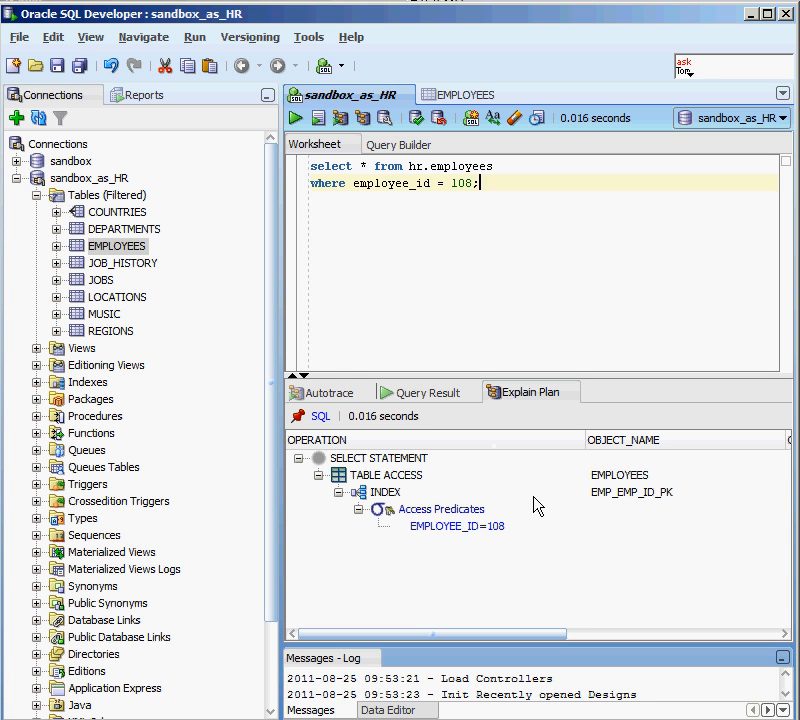
mouse_move(491, 310)
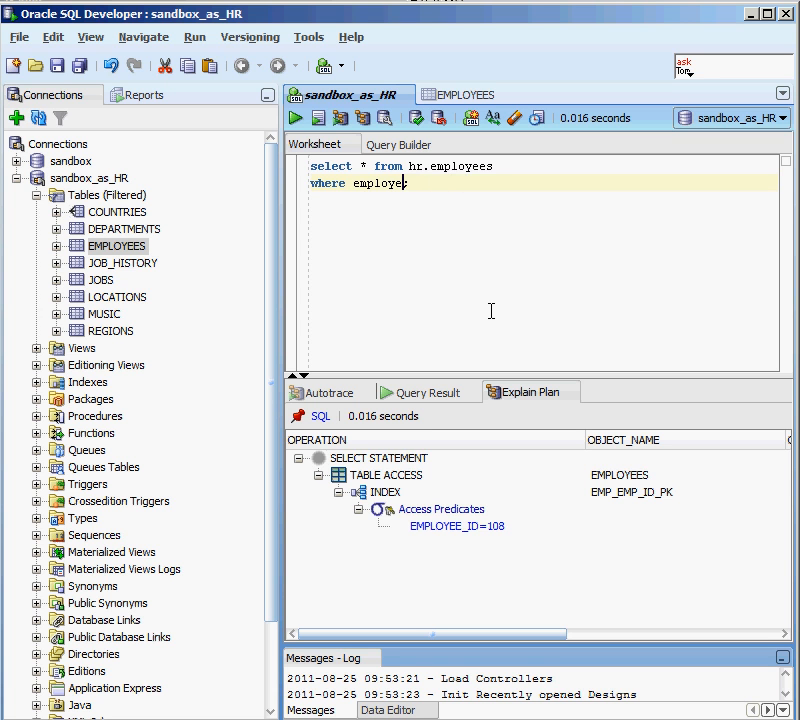
Step: Rewrite the WHERE clause as phone_number like '5%' and run it, fetching 26 rows
type("phone_nu")
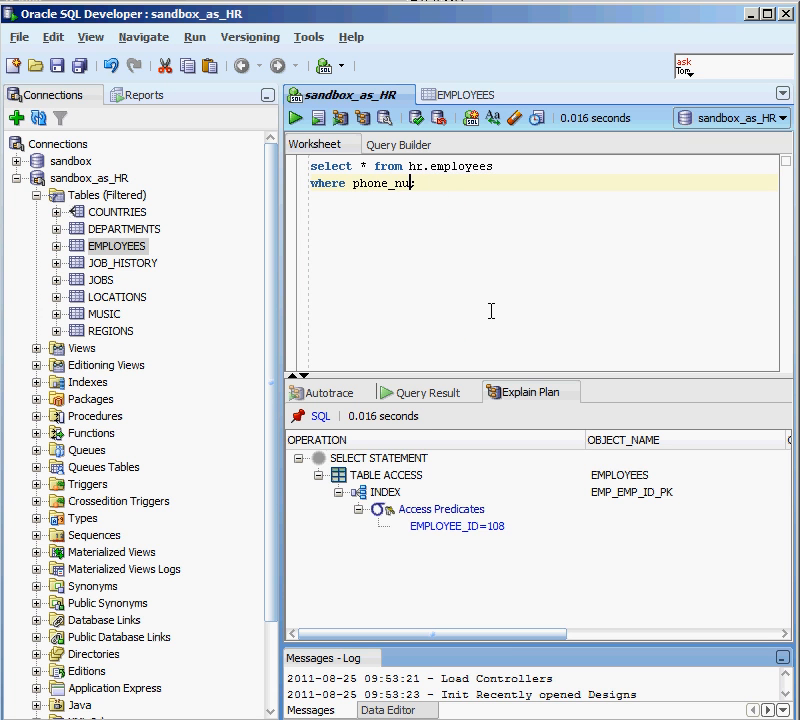
type("mne;")
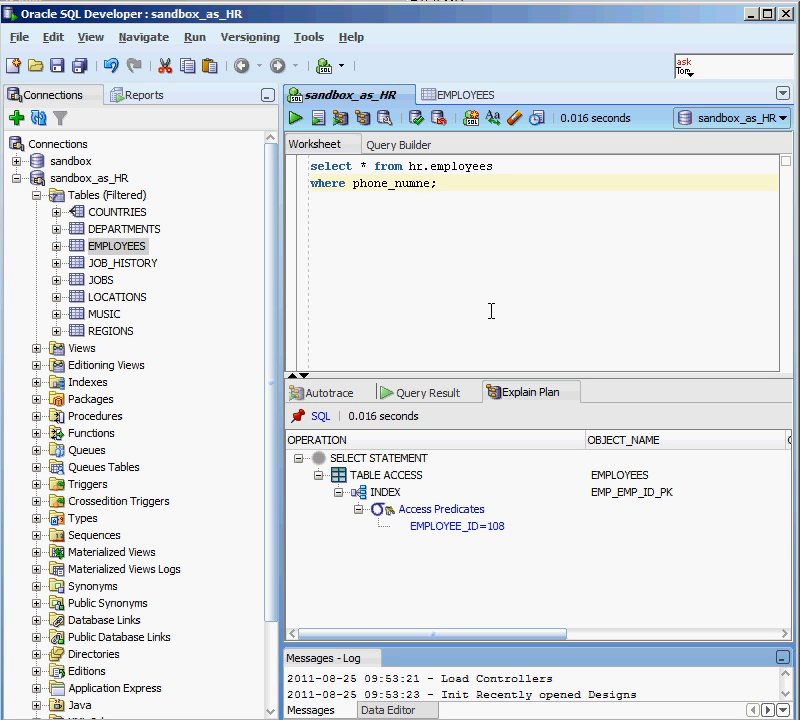
type("er like")
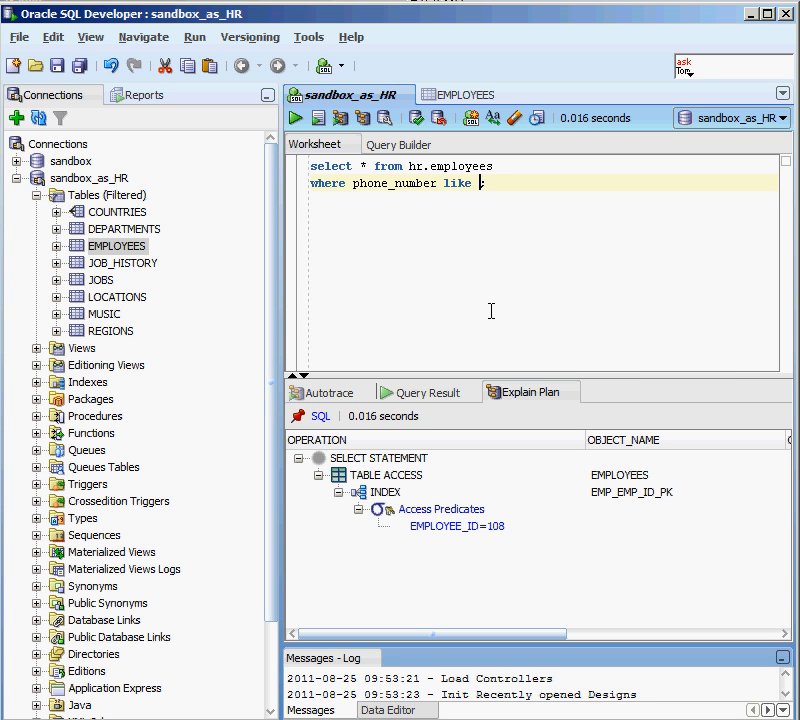
type("'")
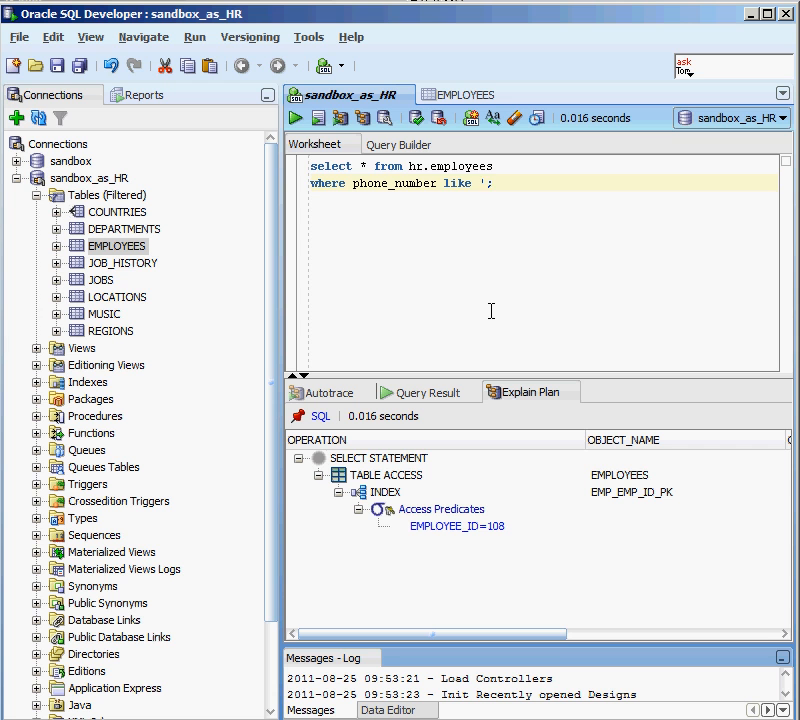
type("5%")
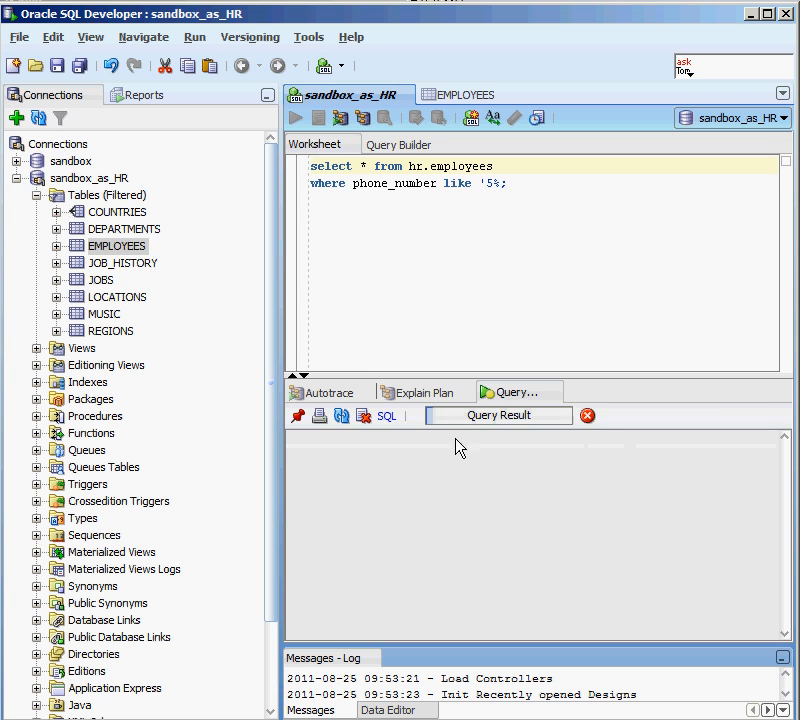
left_click(296, 118)
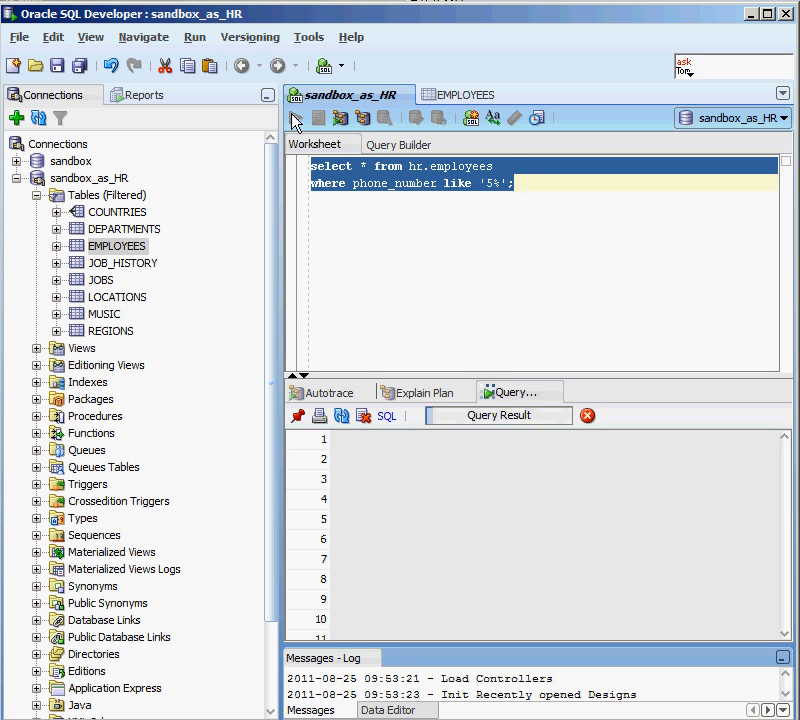
left_click(294, 118)
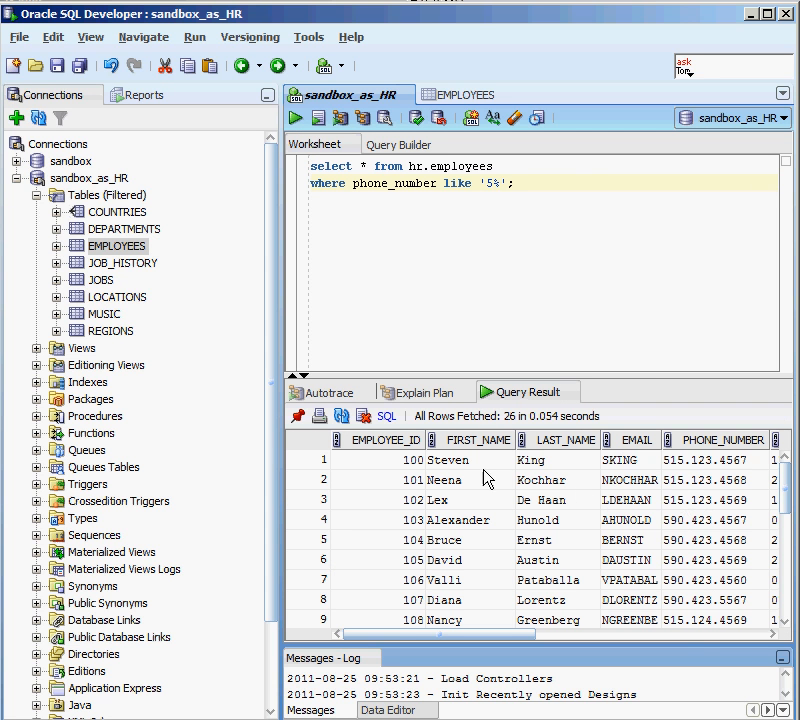
mouse_move(362, 118)
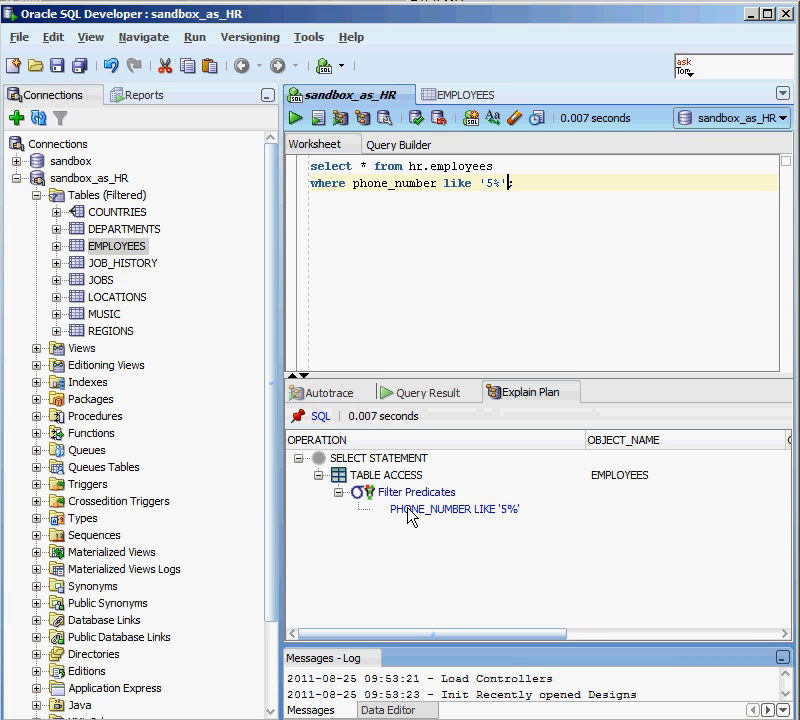
mouse_move(390, 538)
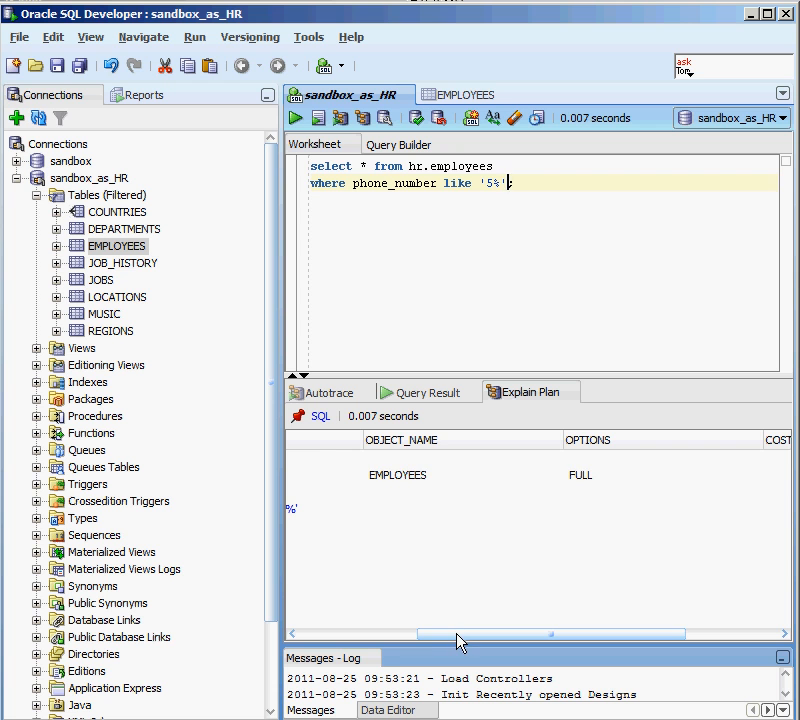
Step: Scroll the phone query's plan grid to see the FULL EMPLOYEES scan at cost 3
scroll("right", 3)
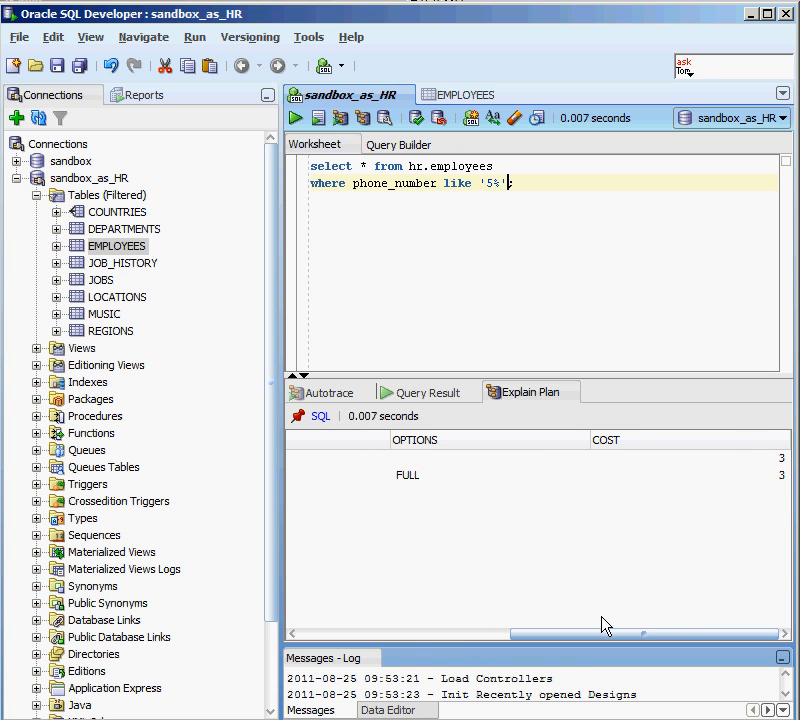
mouse_move(790, 490)
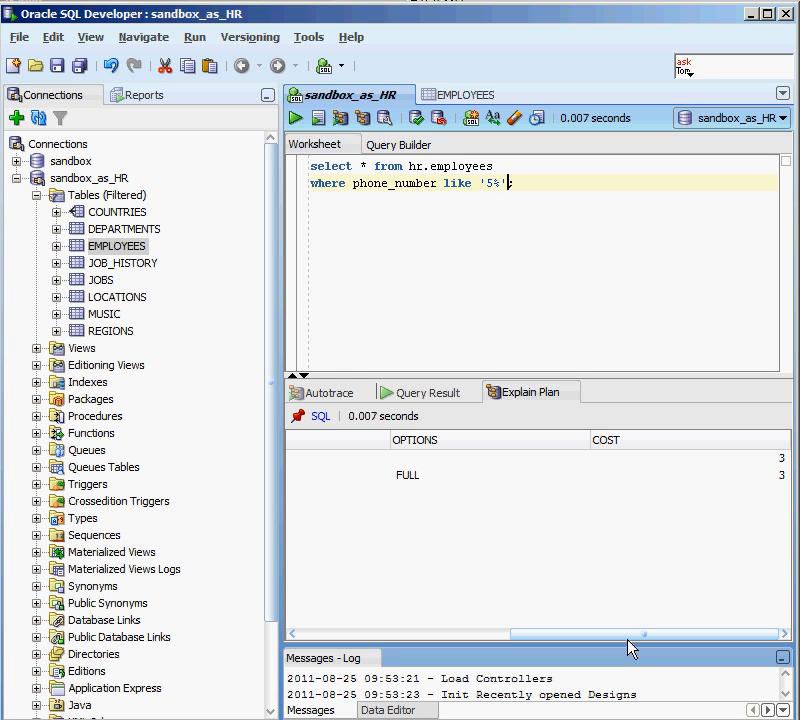
mouse_move(615, 645)
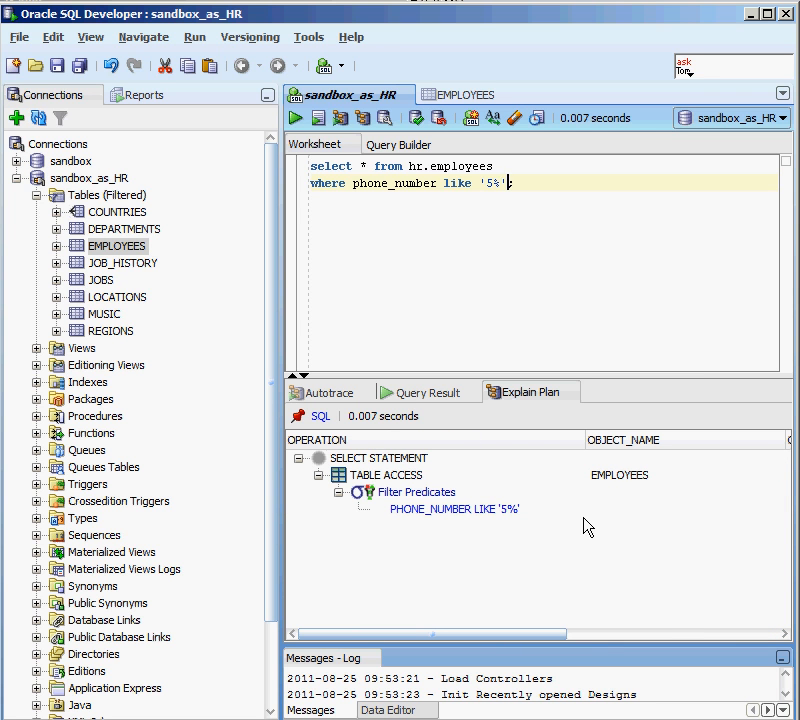
mouse_move(532, 216)
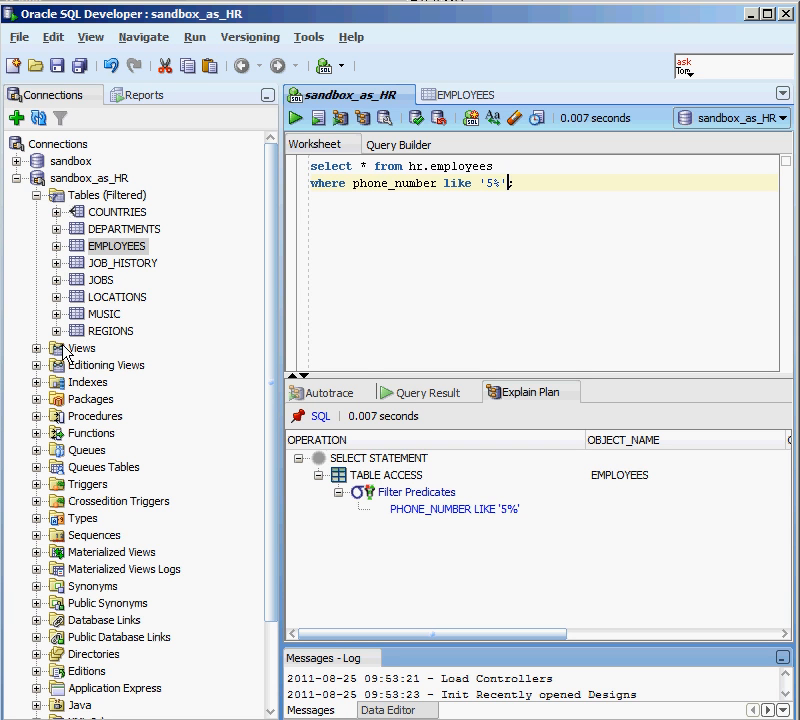
Step: Collapse Tables and expand Indexes, listing COUNTRY_C_ID_PK through REG_ID_PK
left_click(37, 195)
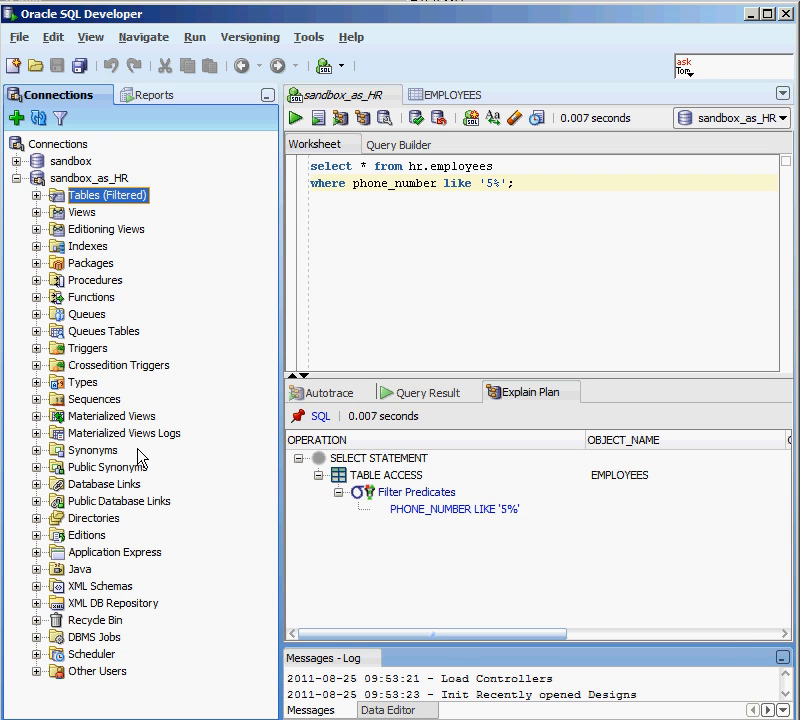
mouse_move(218, 285)
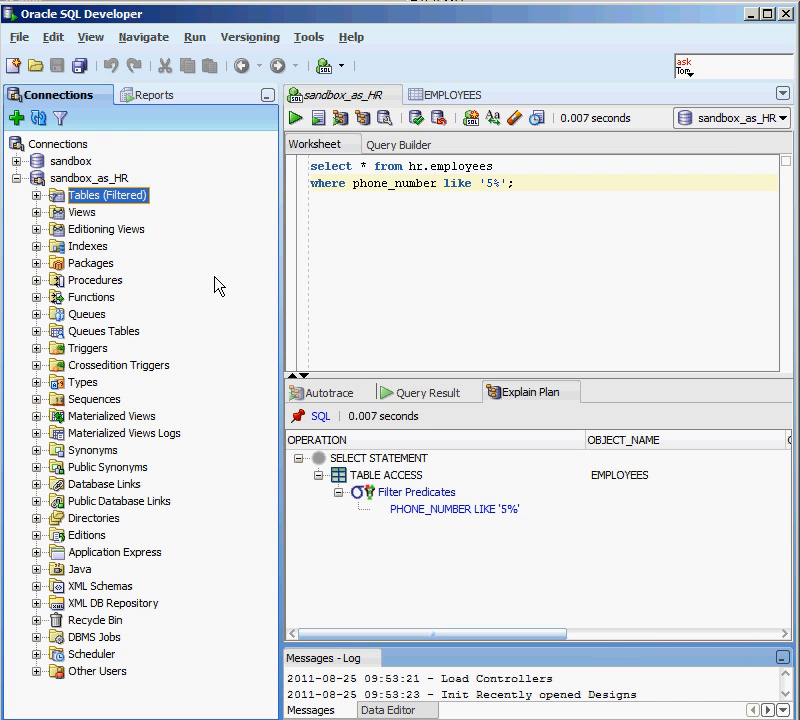
left_click(89, 246)
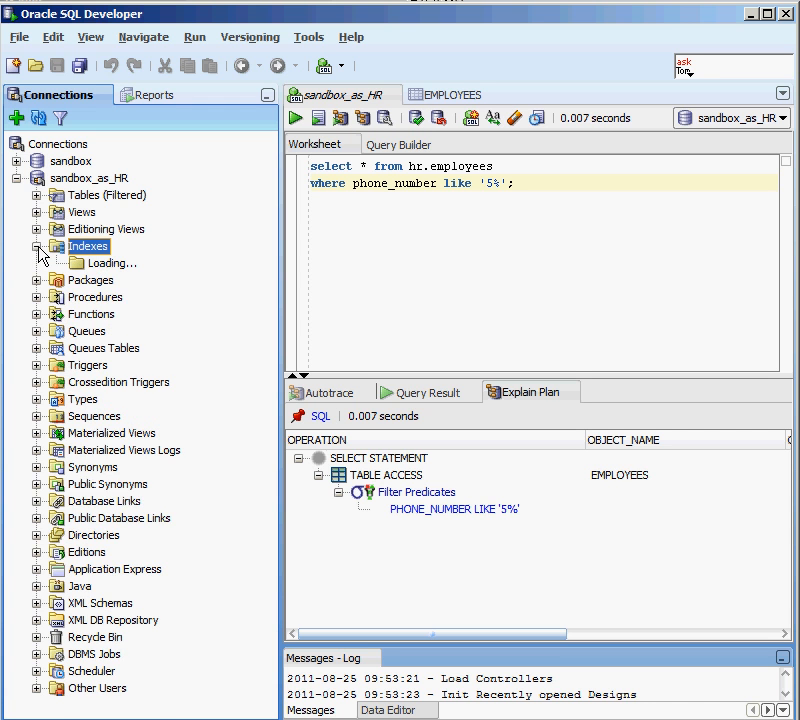
left_click(37, 246)
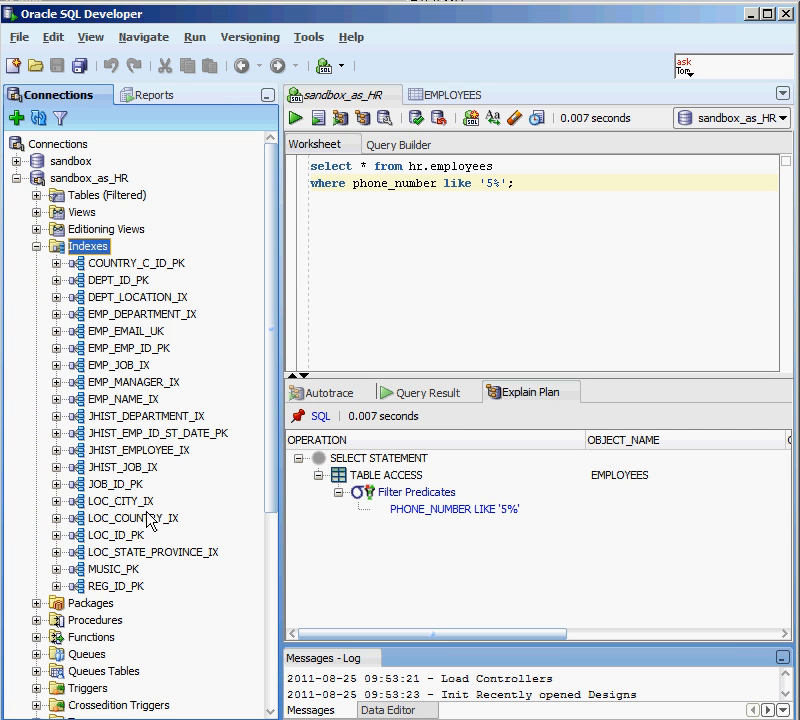
mouse_move(90, 246)
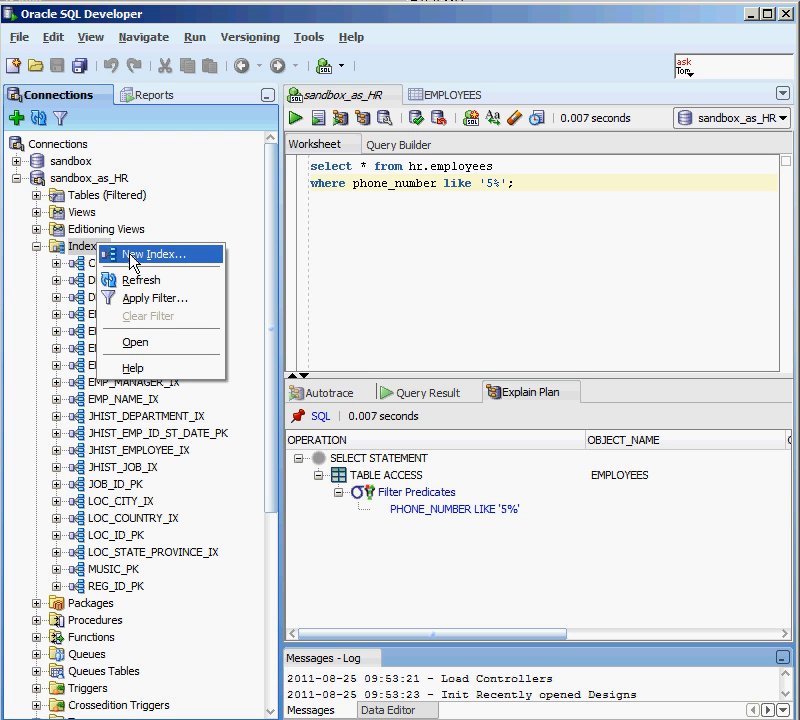
Step: Start New Index INDEX1 and choose the EMPLOYEES table, pre-filling FIRST_NAME
left_click(142, 279)
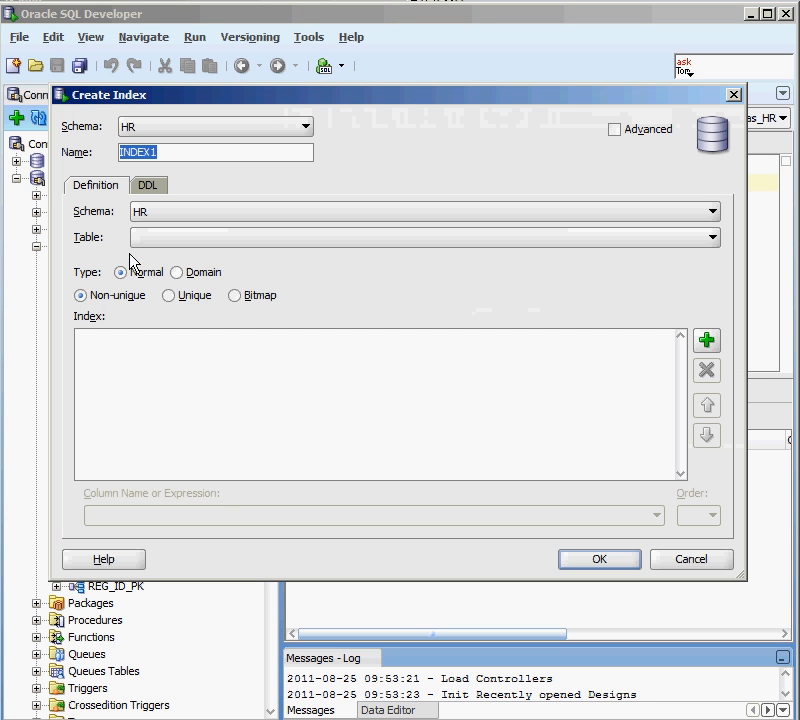
mouse_move(715, 245)
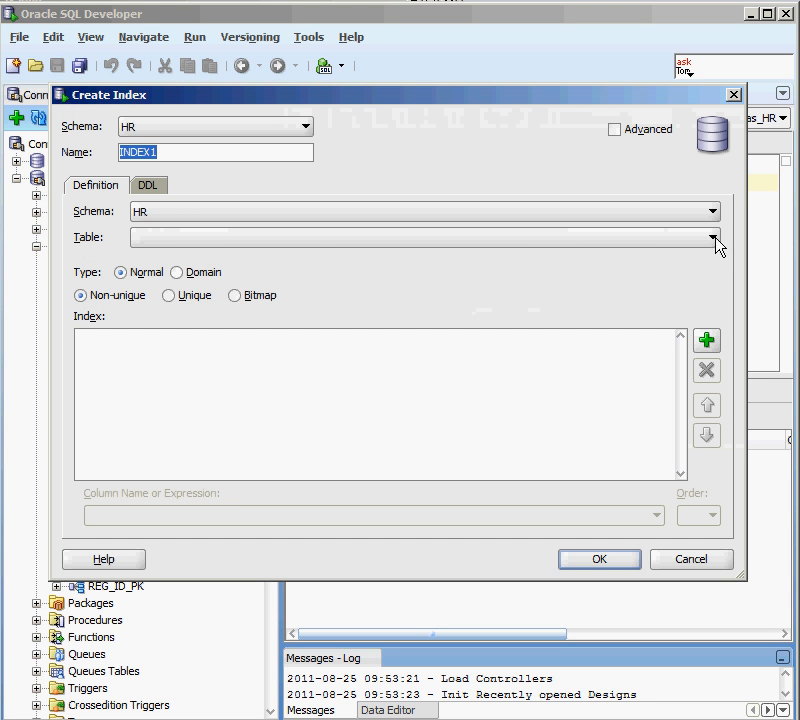
left_click(714, 238)
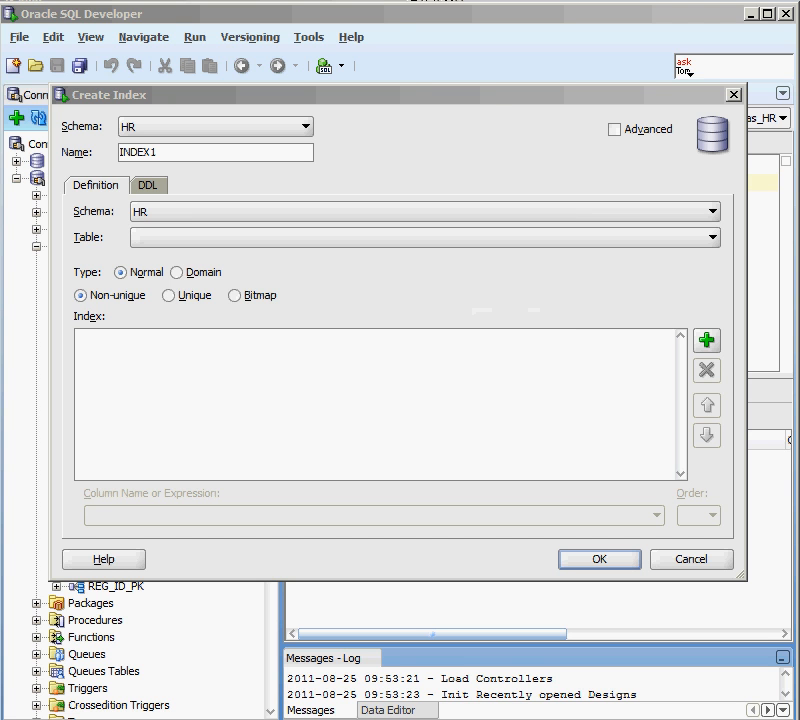
left_click(712, 237)
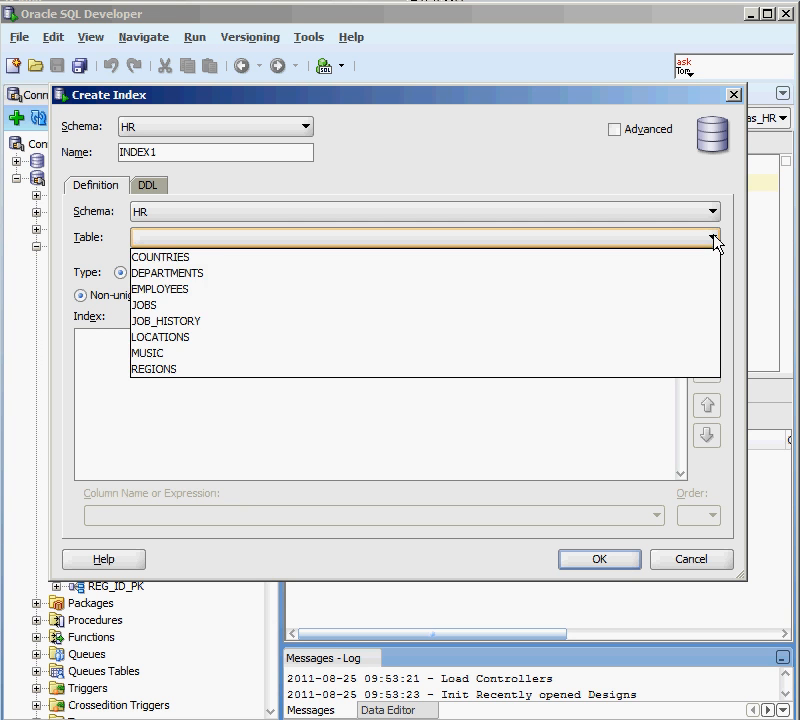
mouse_move(190, 289)
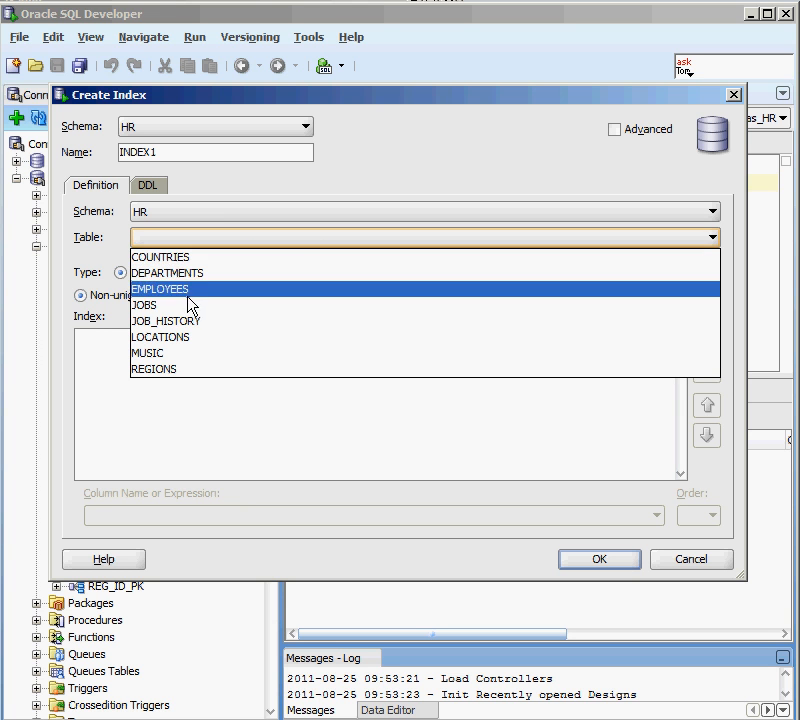
mouse_move(190, 293)
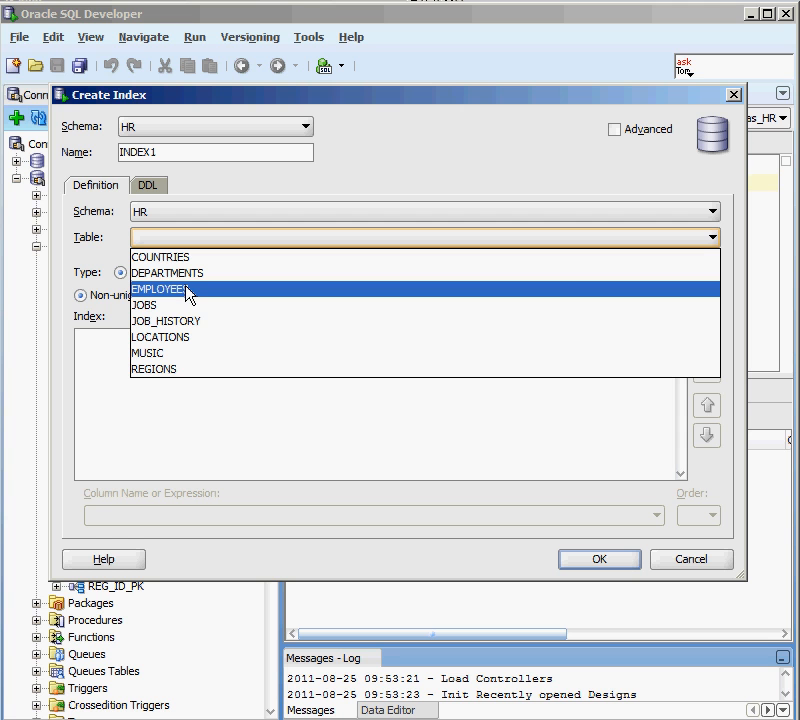
mouse_move(625, 325)
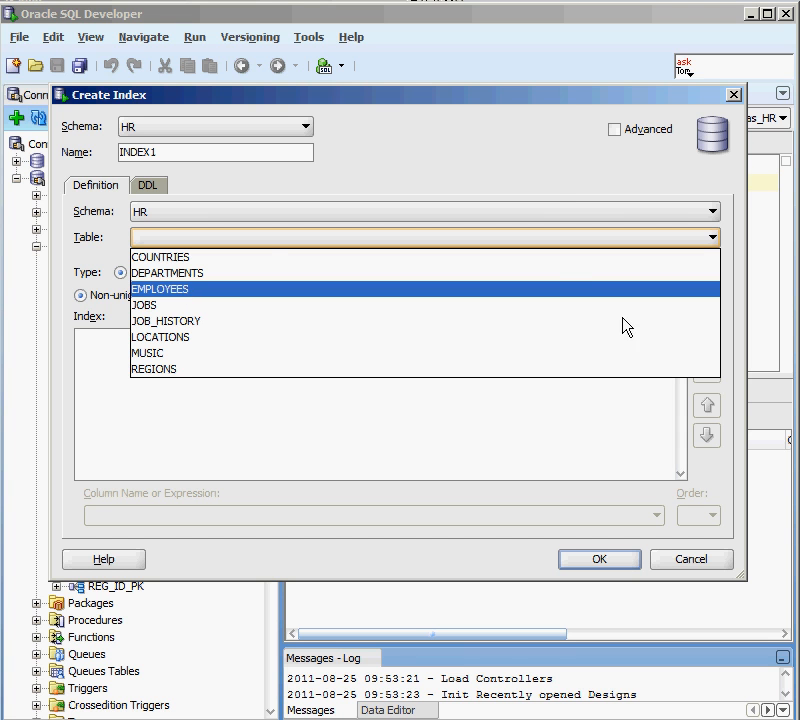
left_click(160, 288)
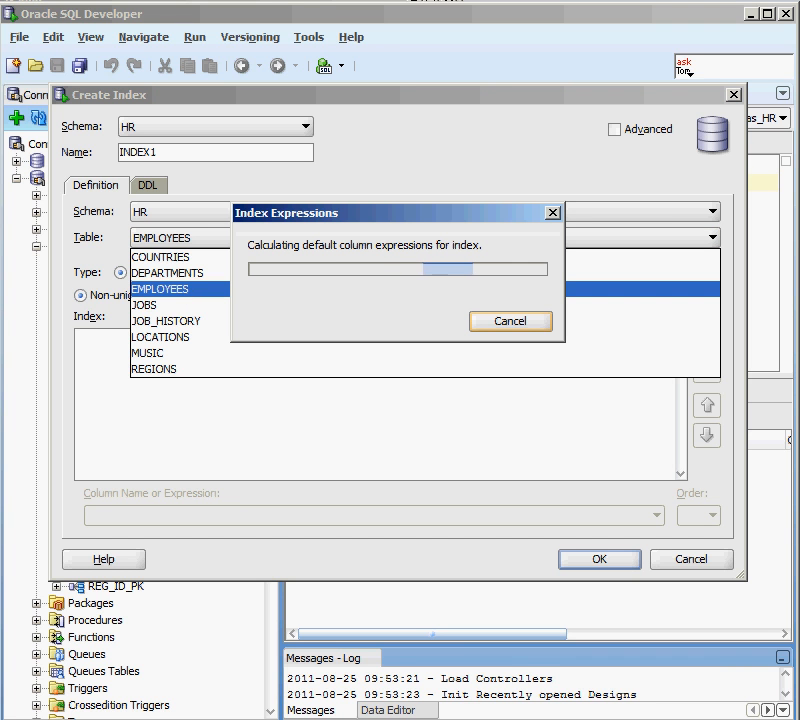
left_click(180, 288)
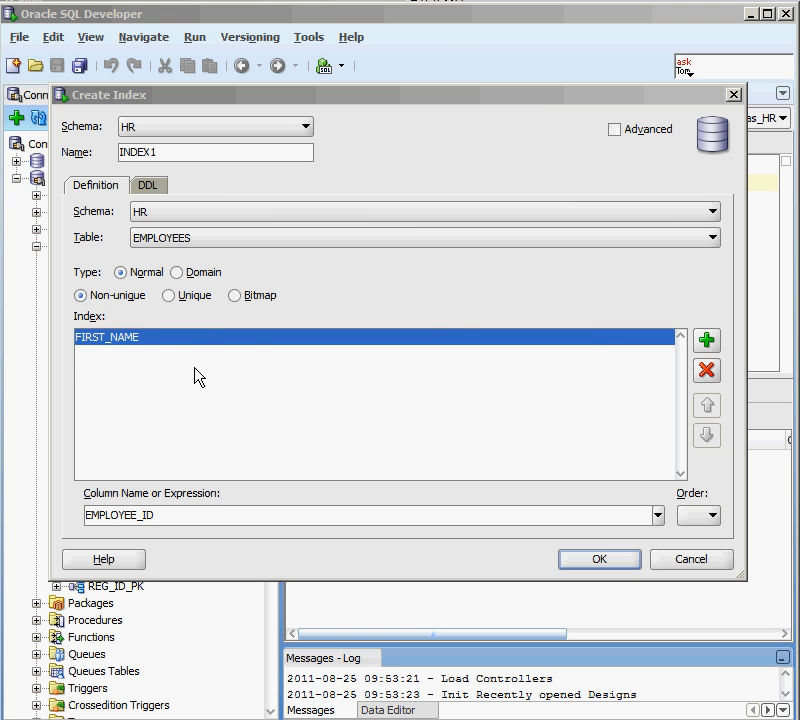
mouse_move(620, 428)
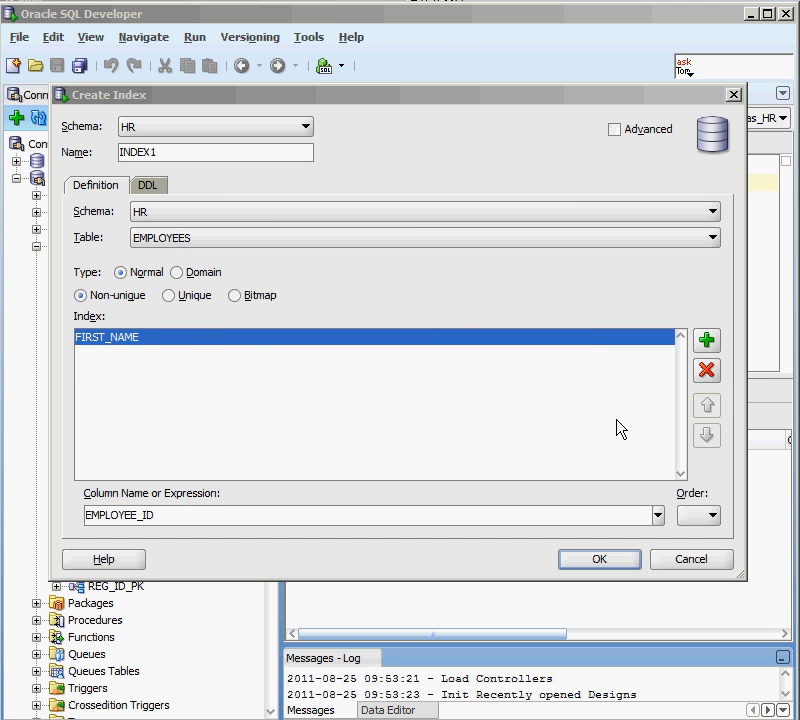
Step: Replace the index's pre-filled columns with PHONE_NUMBER, removing FIRST_NAME and EMPLOYEE_ID
left_click(707, 370)
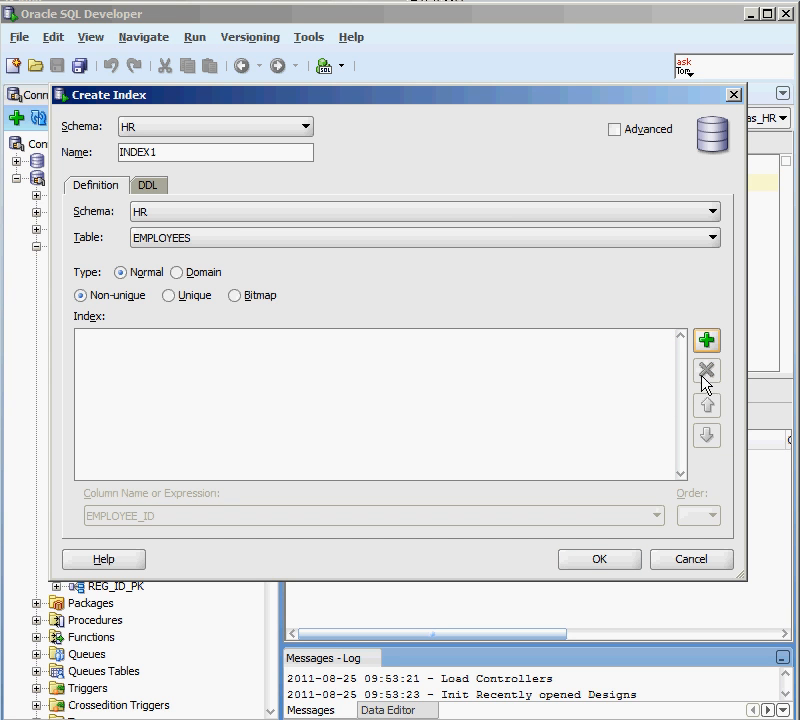
mouse_move(708, 343)
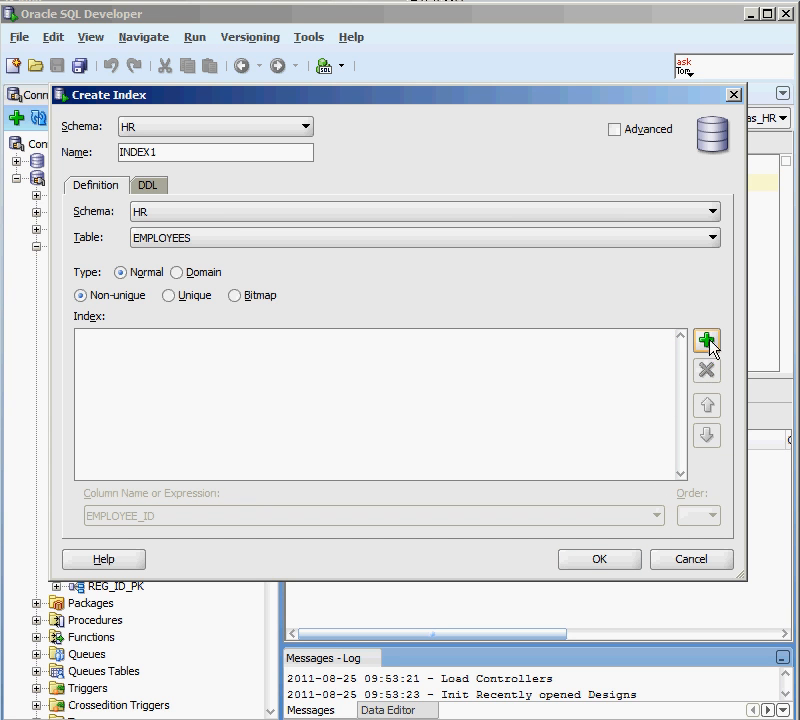
left_click(706, 340)
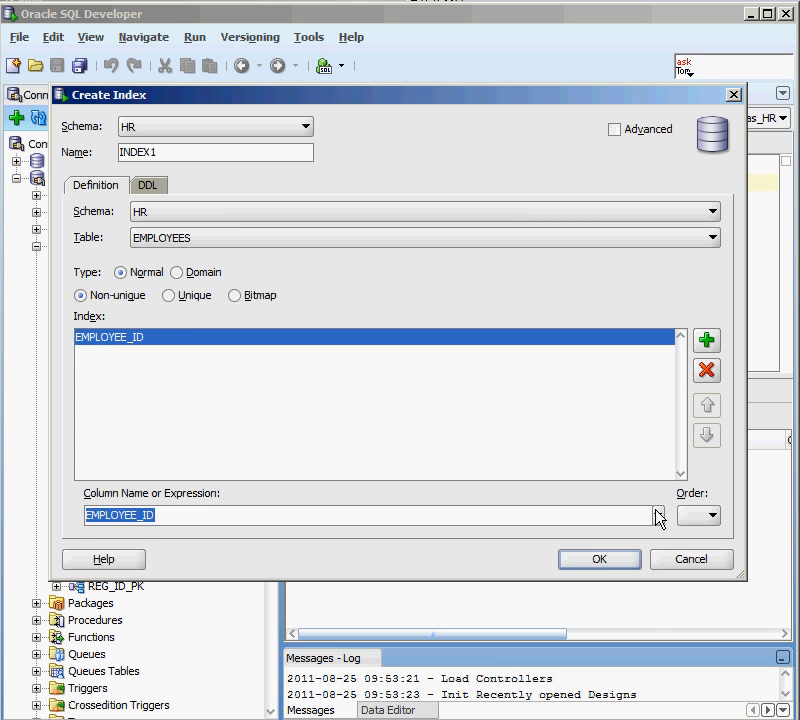
left_click(656, 515)
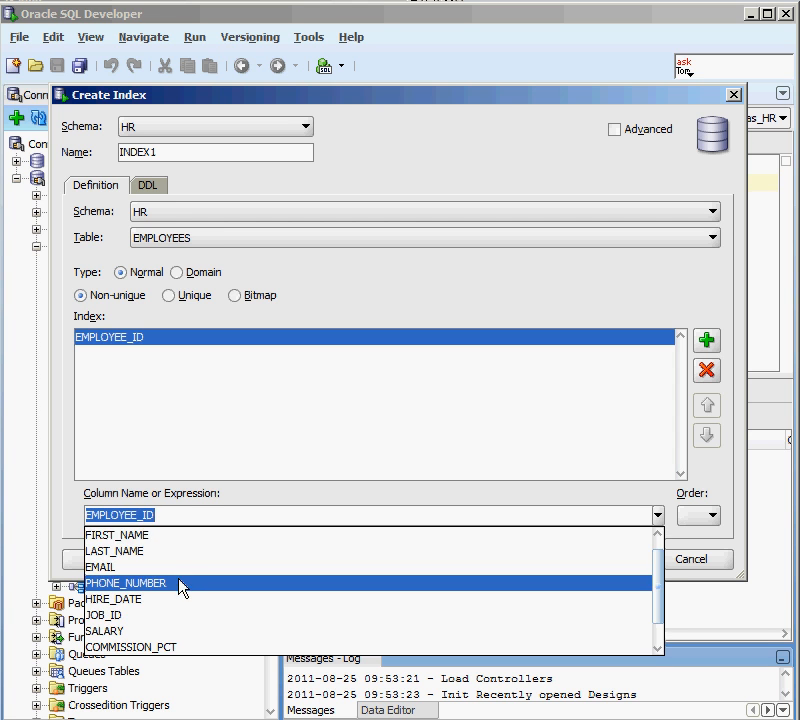
left_click(706, 340)
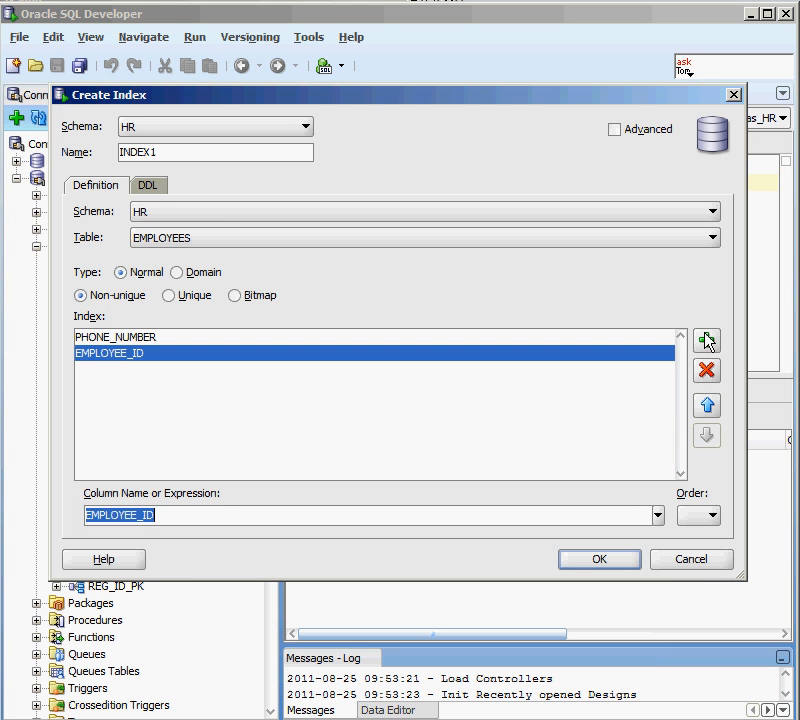
mouse_move(706, 370)
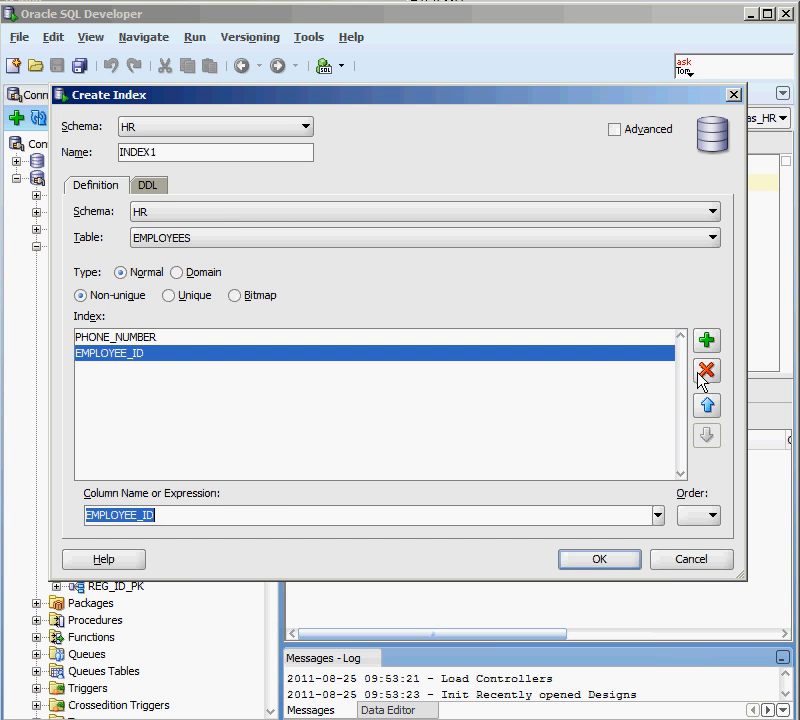
left_click(707, 370)
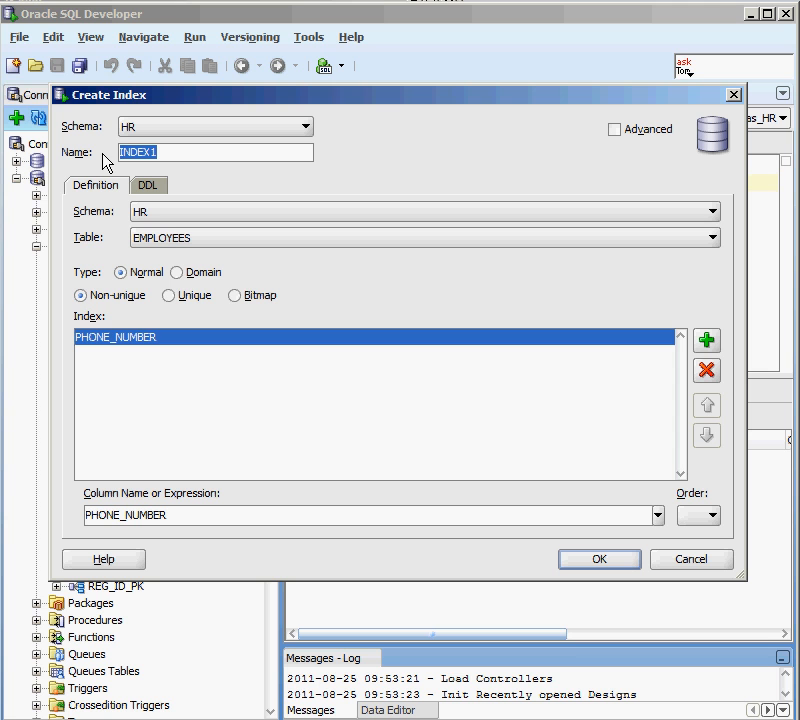
Step: Name the index emp_phone_idx and review its CREATE INDEX EMP_PHONE_IDX ON EMPLOYEES (PHONE_NUMBER) DDL
type("emp_")
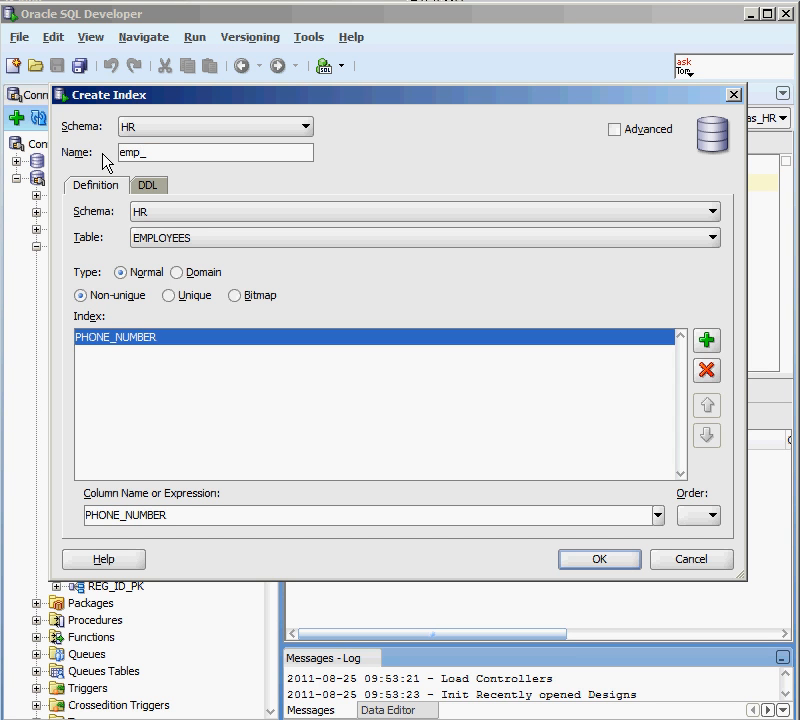
type("phone_i")
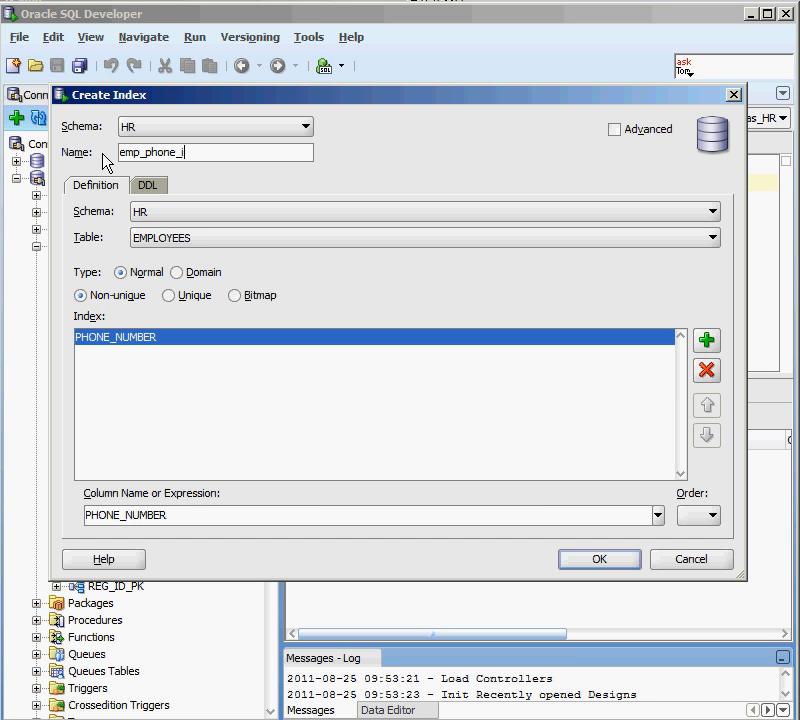
type("dx")
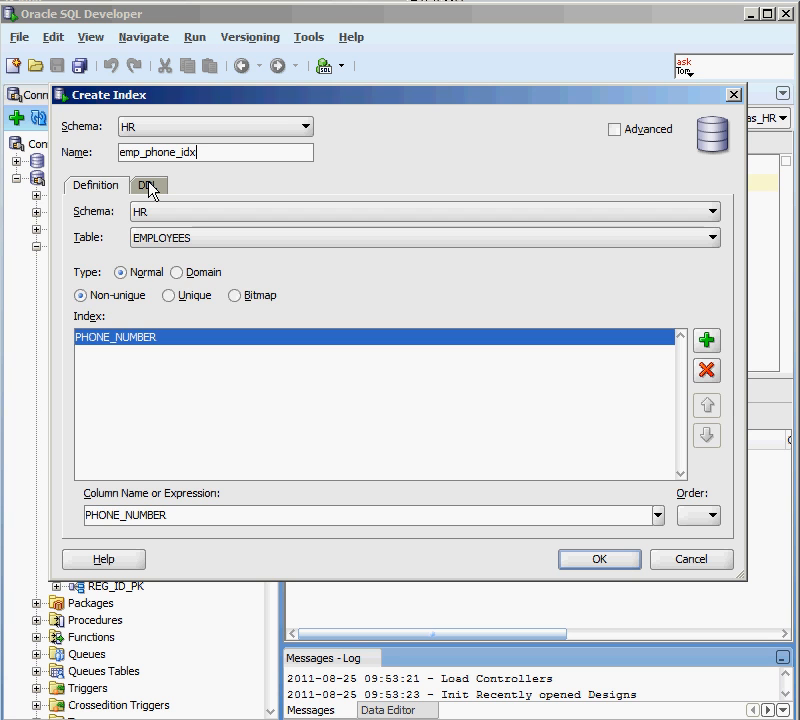
left_click(148, 185)
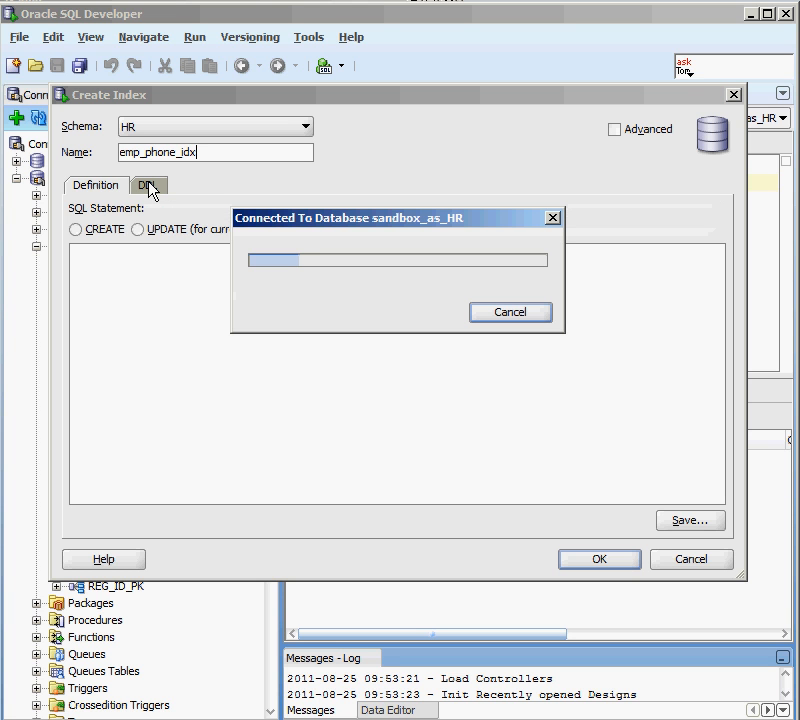
left_click(148, 185)
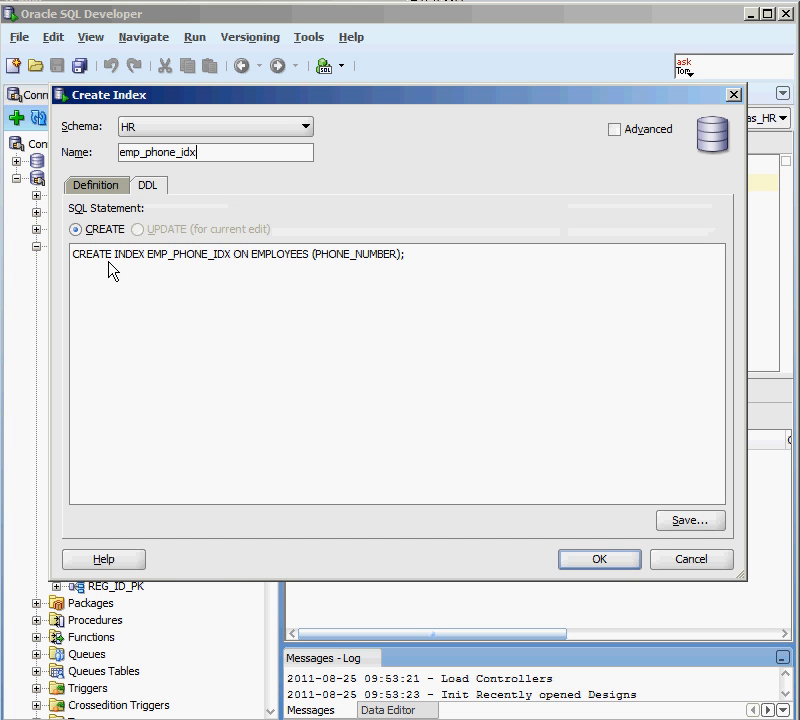
mouse_move(175, 270)
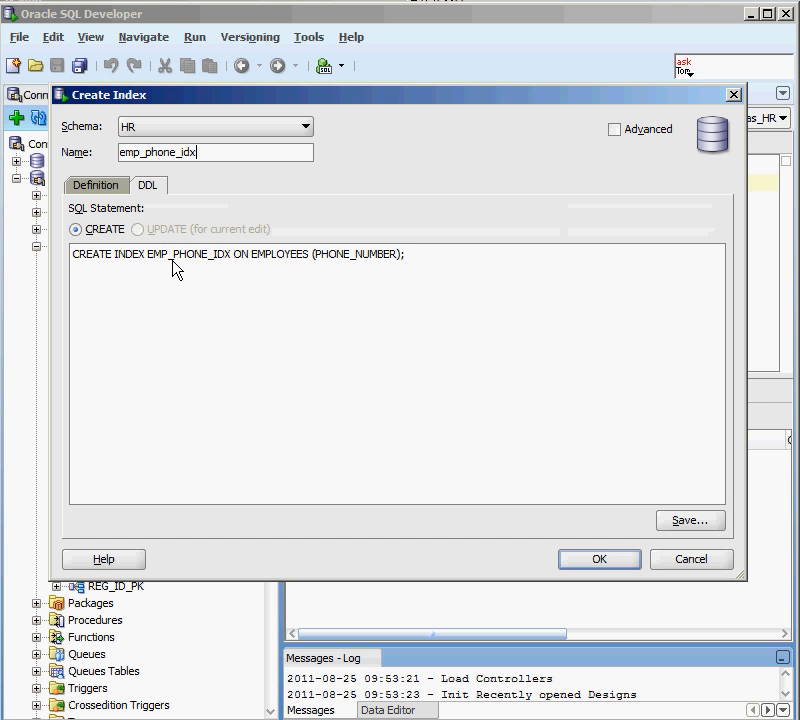
mouse_move(353, 273)
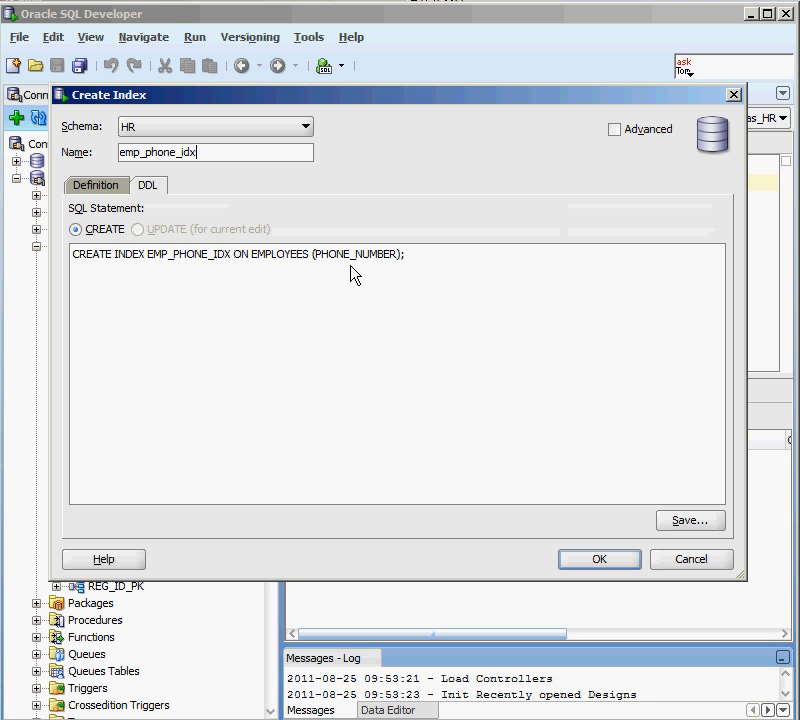
mouse_move(450, 307)
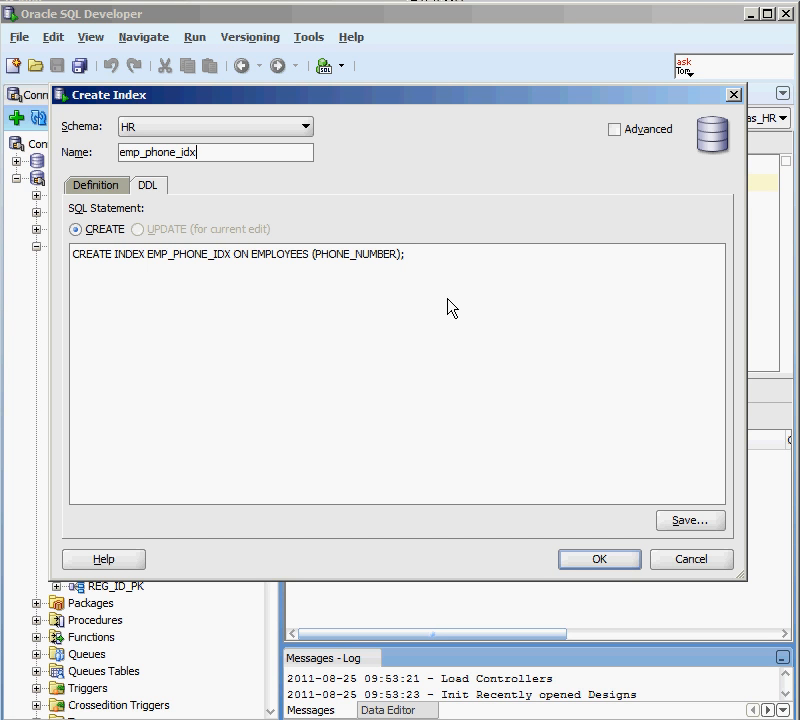
mouse_move(430, 291)
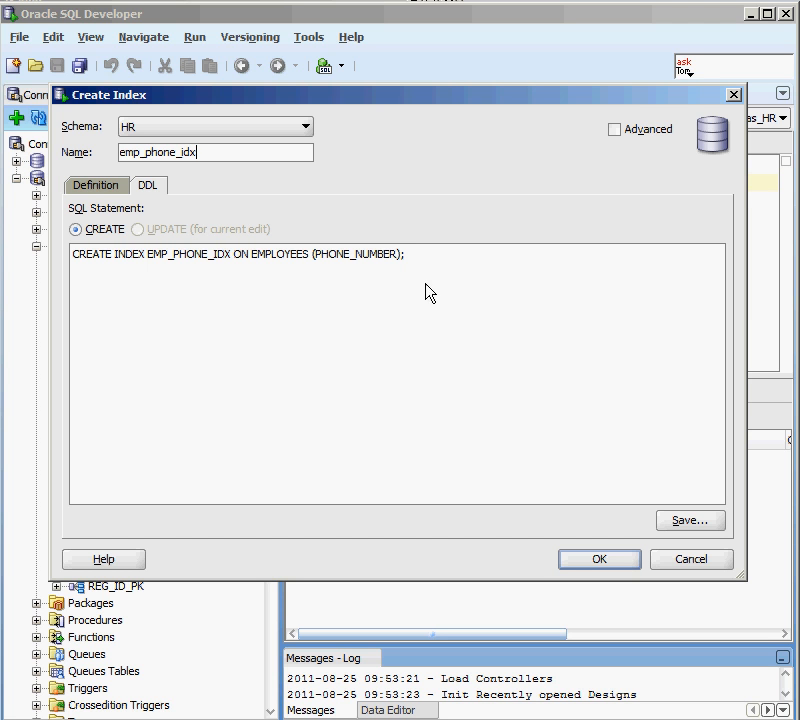
Step: Briefly view the advanced index options, return to the definition, and confirm emp_phone_idx creation
left_click(615, 129)
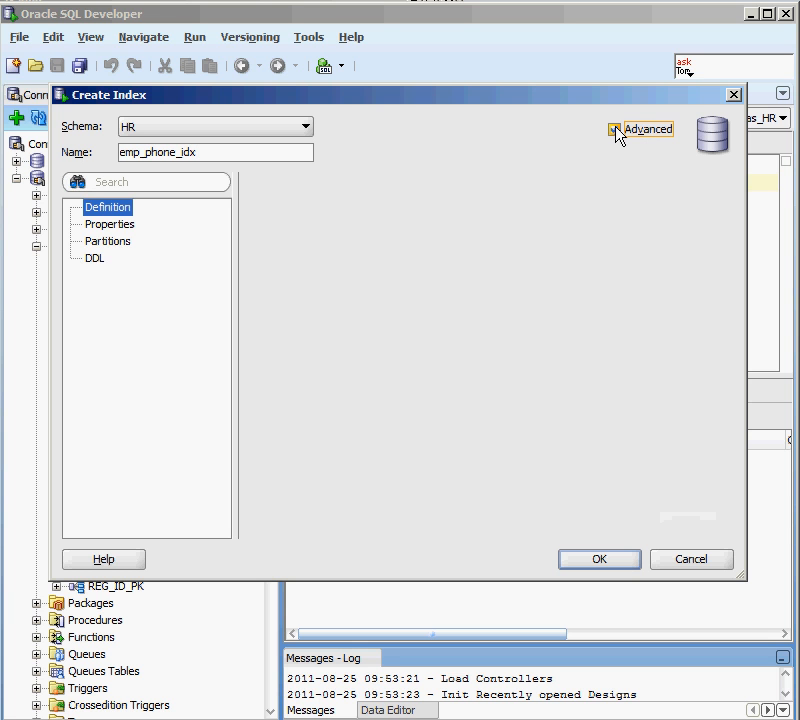
left_click(108, 207)
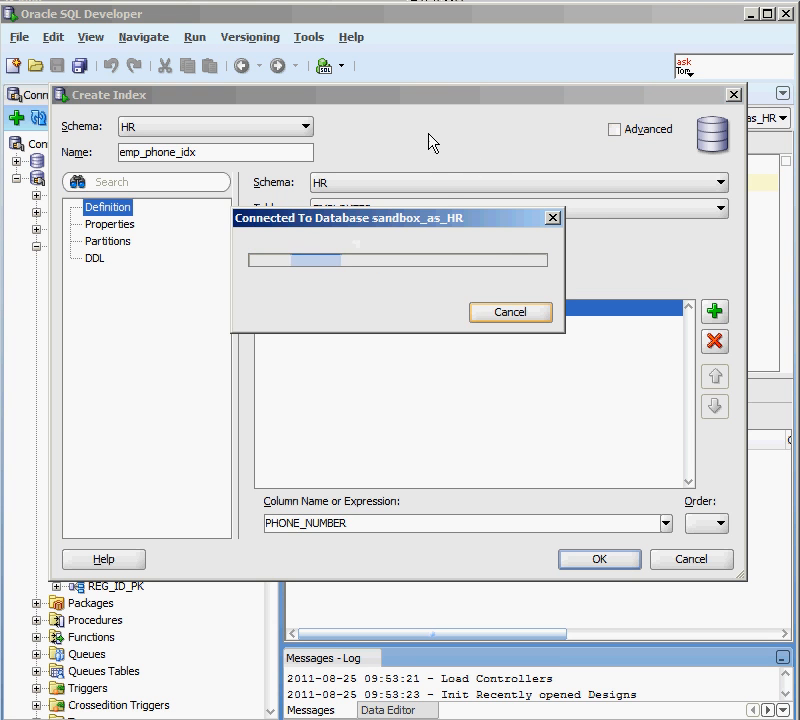
left_click(148, 185)
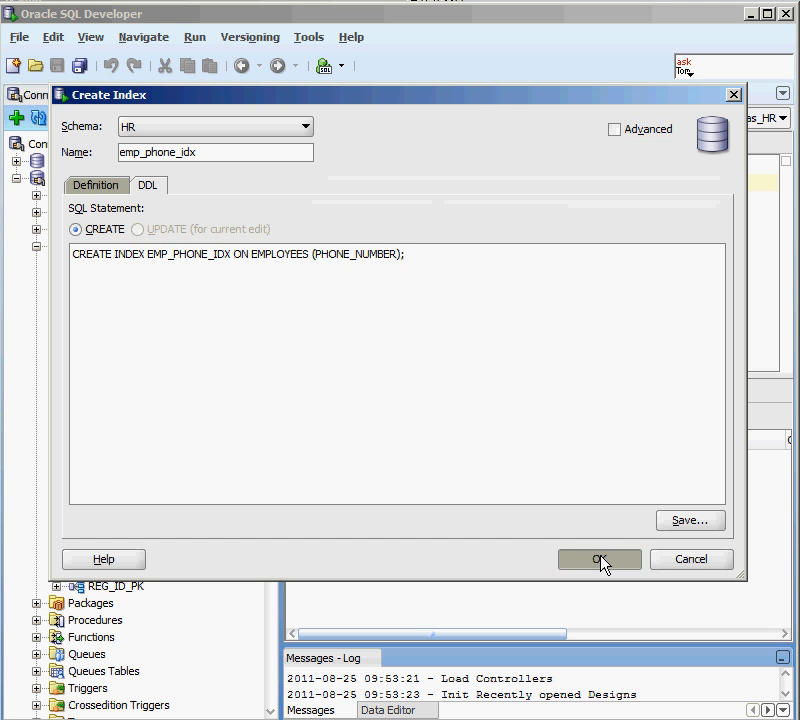
left_click(598, 559)
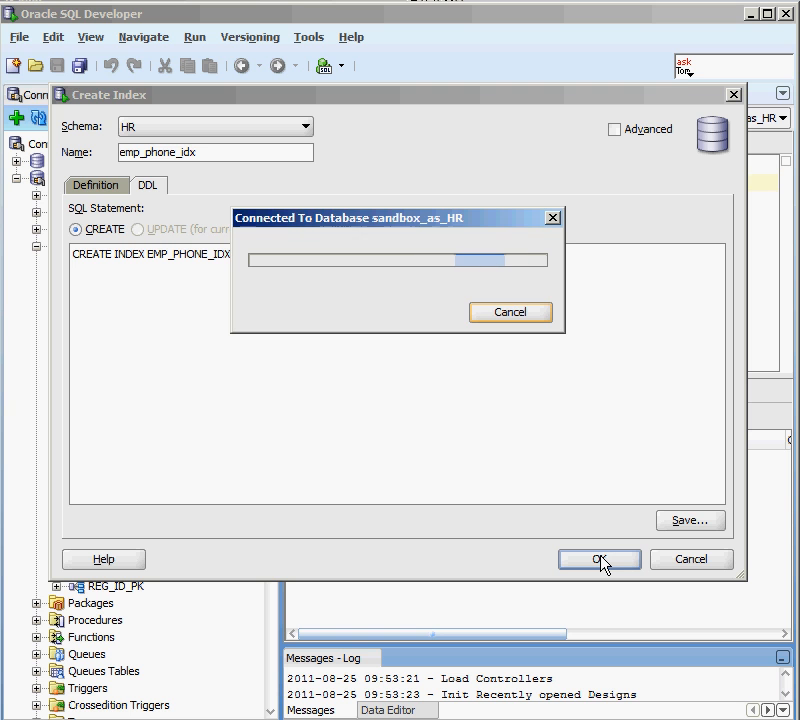
Step: Confirm the dialog so EMP_PHONE_IDX is created and listed under sandbox_as_HR indexes
left_click(593, 559)
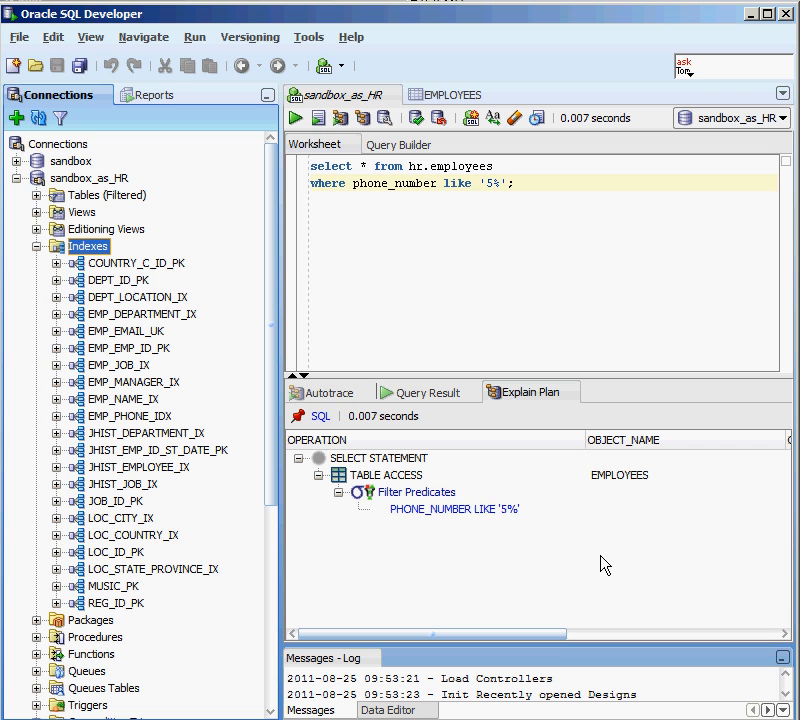
mouse_move(214, 375)
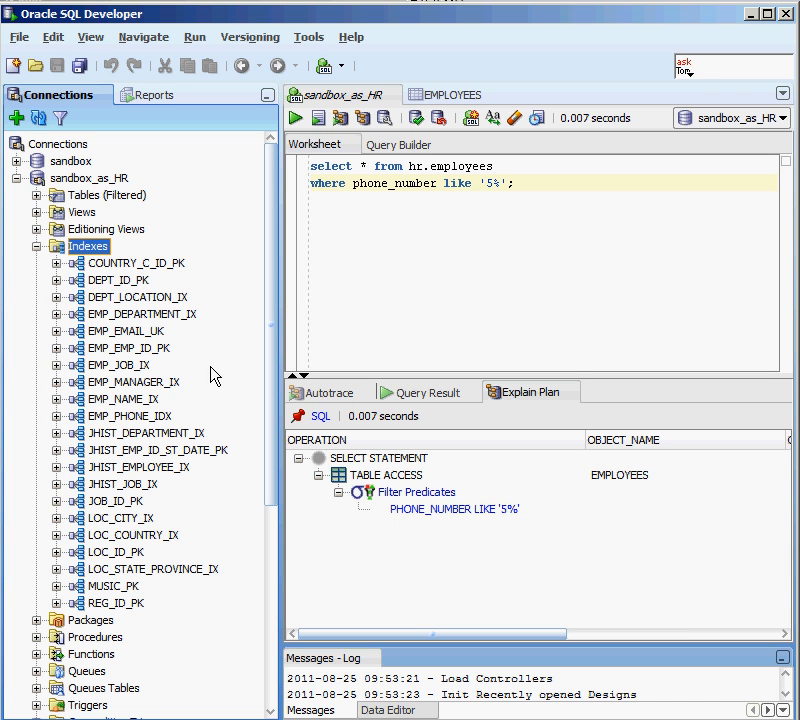
mouse_move(155, 340)
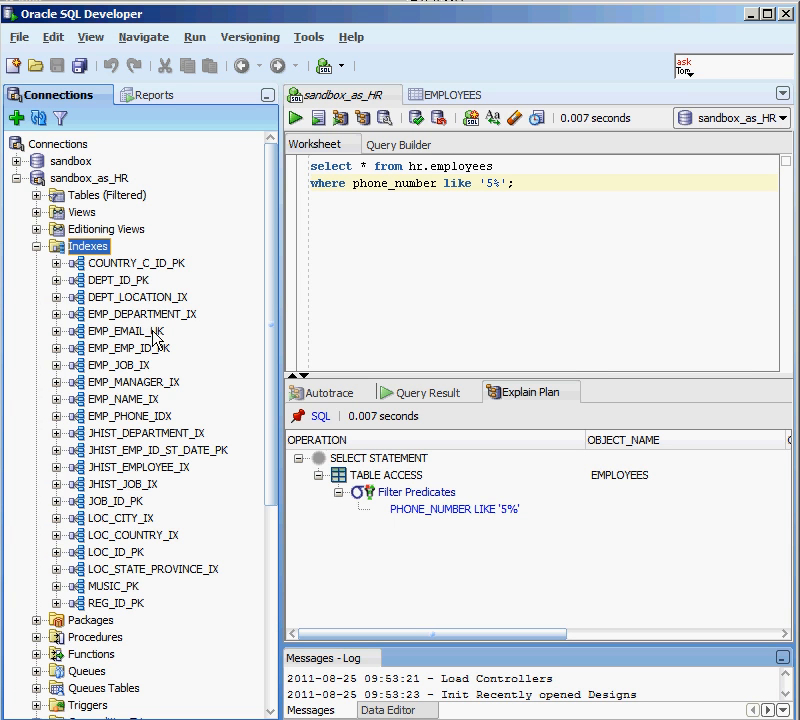
mouse_move(128, 381)
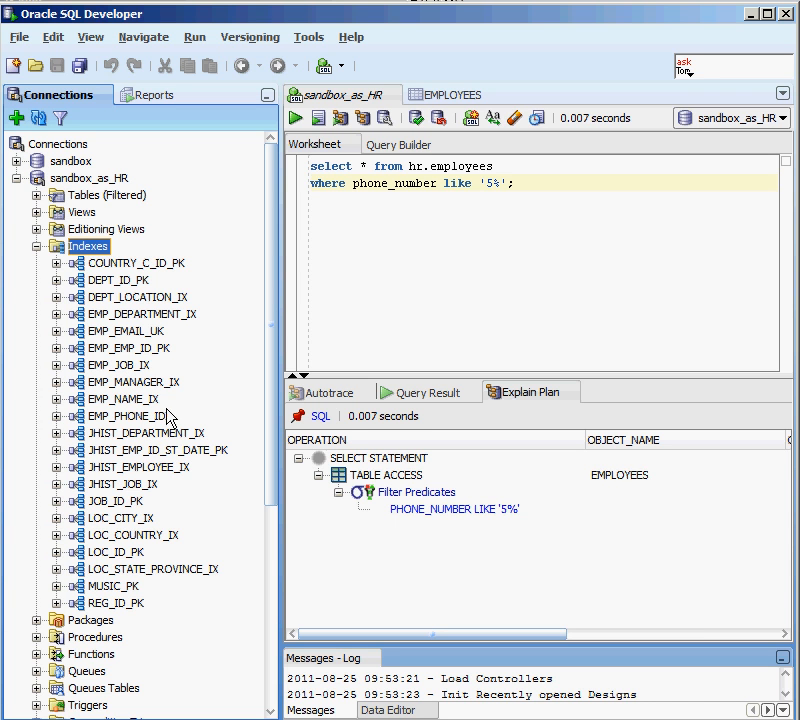
mouse_move(193, 340)
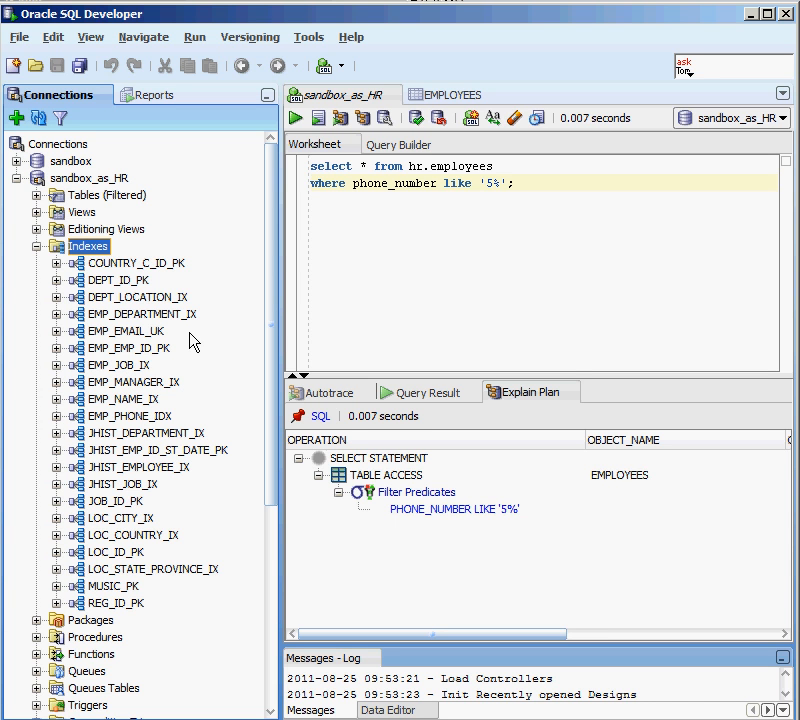
mouse_move(155, 435)
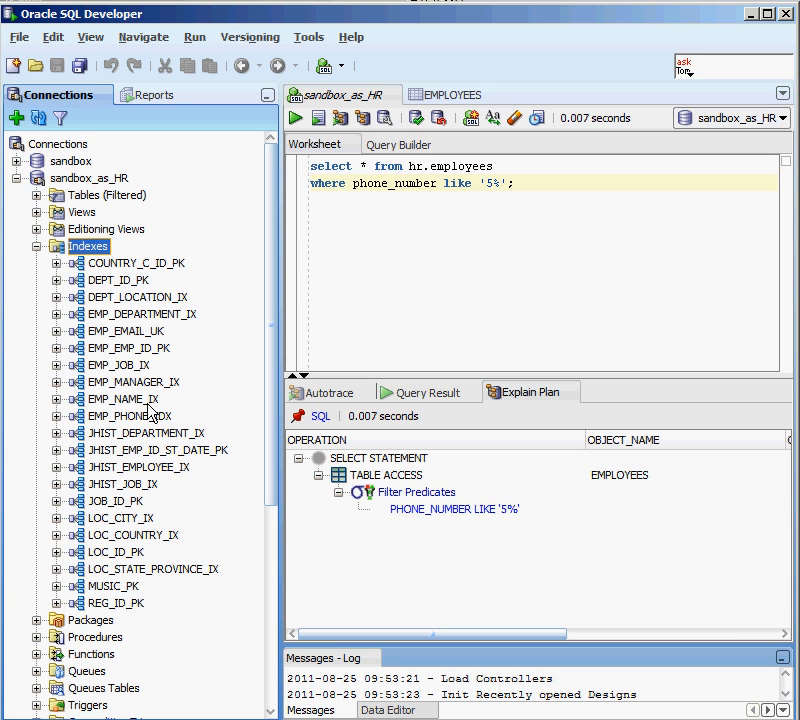
mouse_move(164, 372)
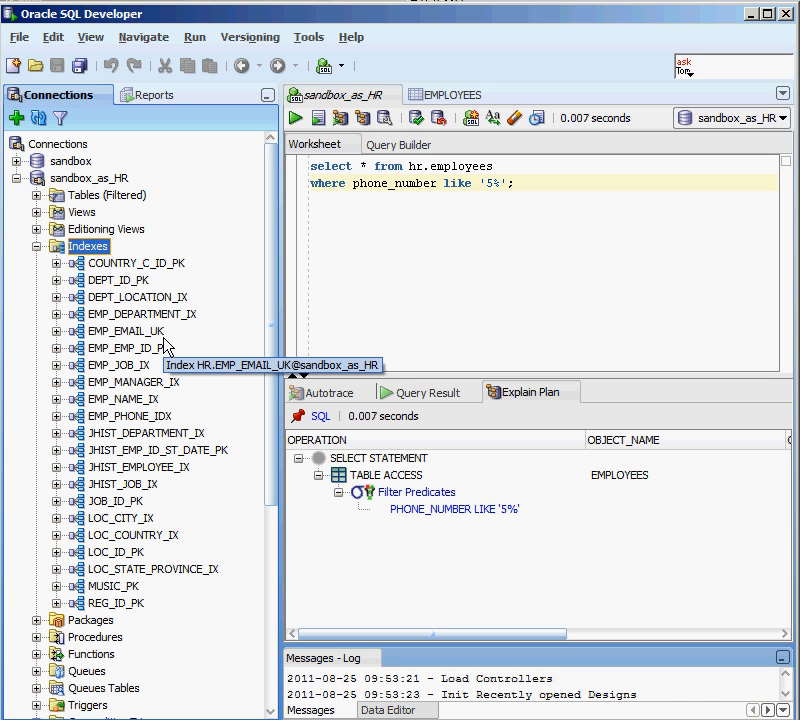
mouse_move(148, 332)
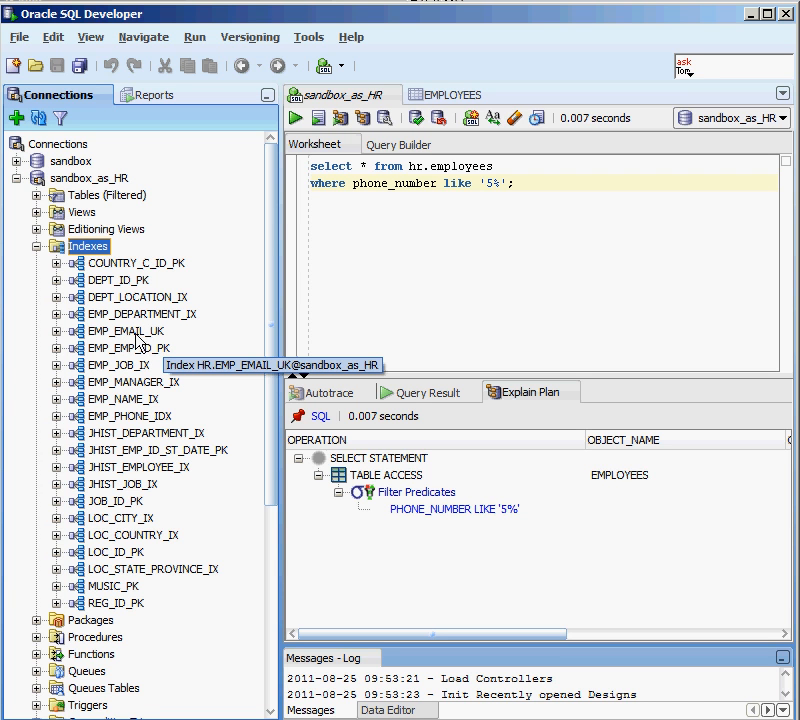
mouse_move(160, 335)
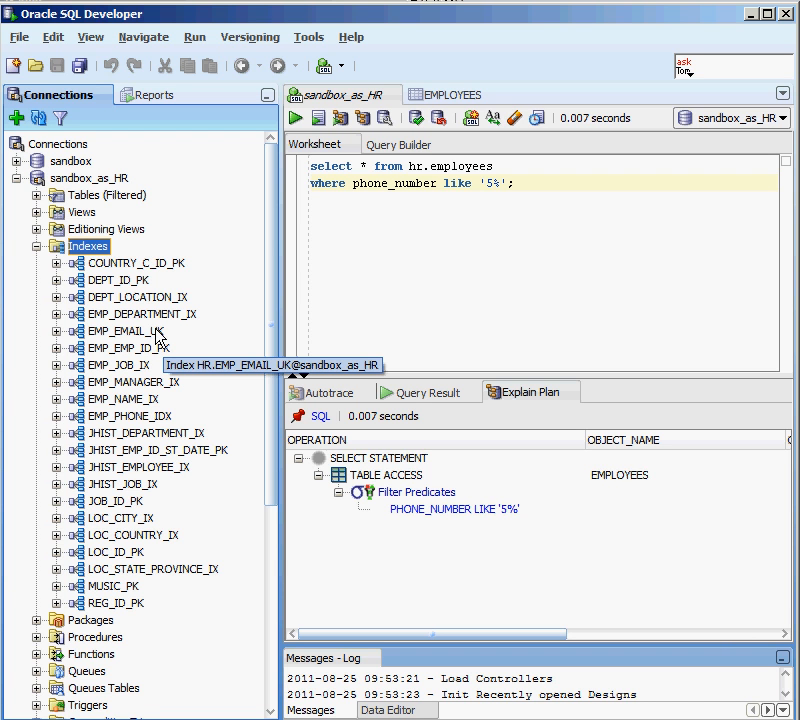
mouse_move(127, 314)
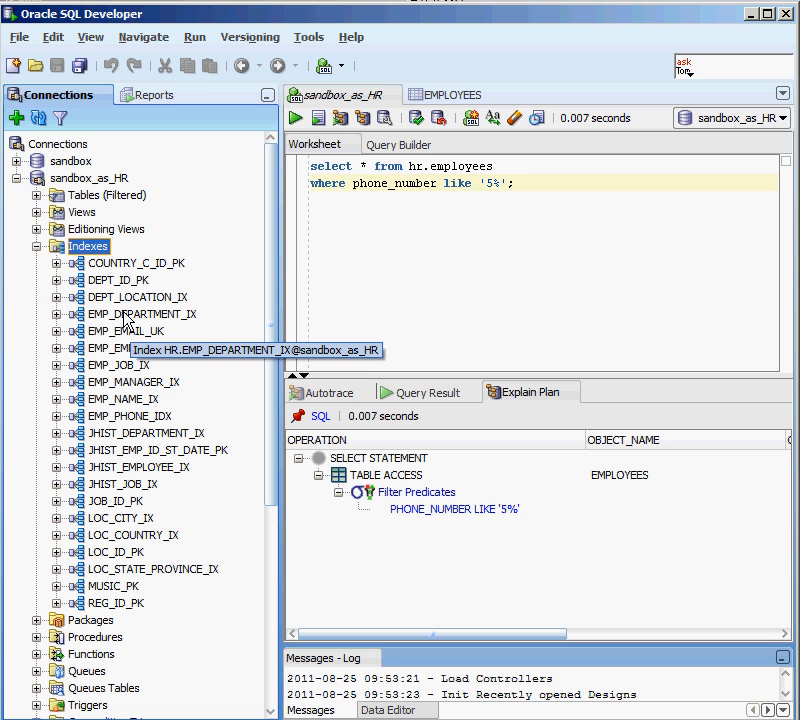
mouse_move(148, 440)
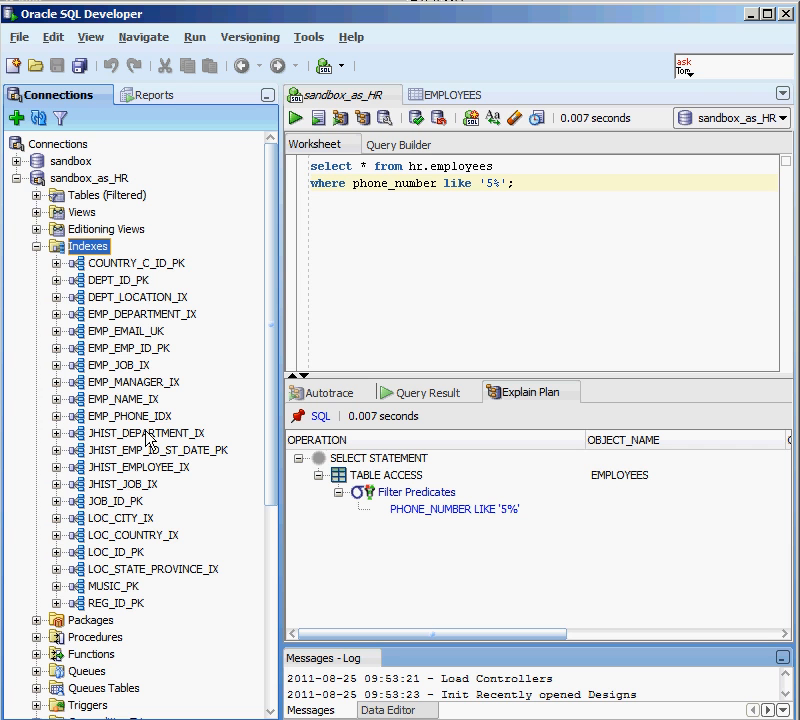
mouse_move(145, 435)
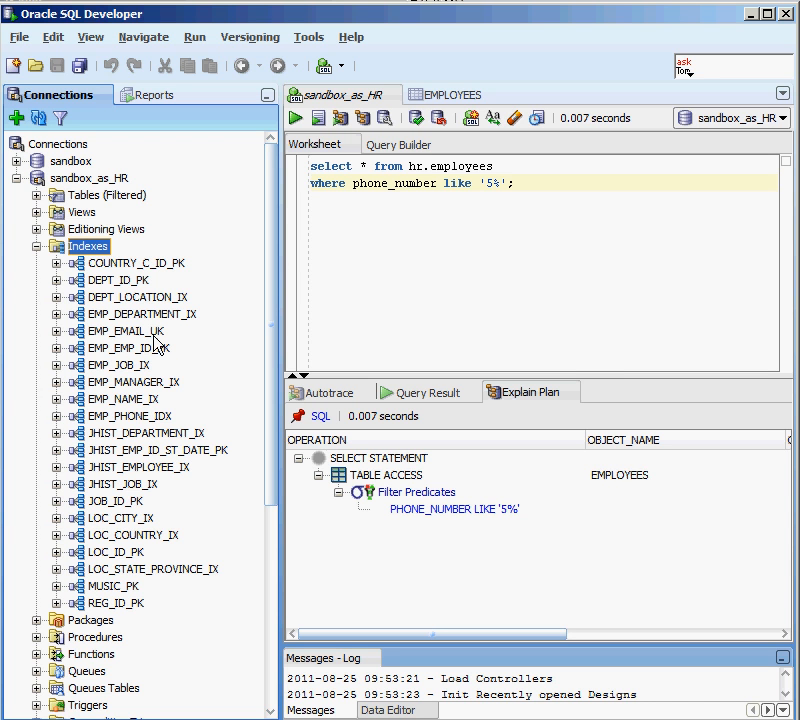
mouse_move(207, 522)
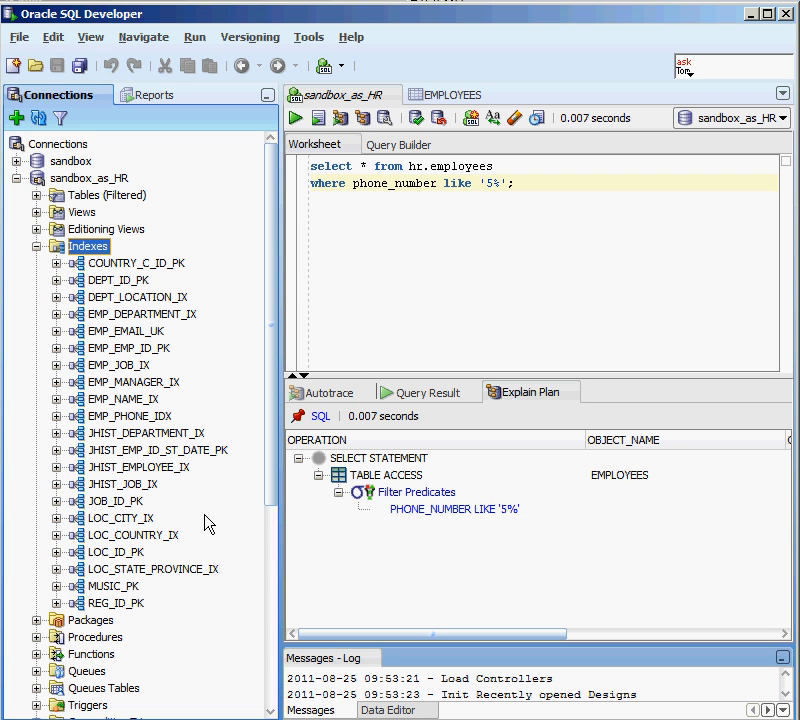